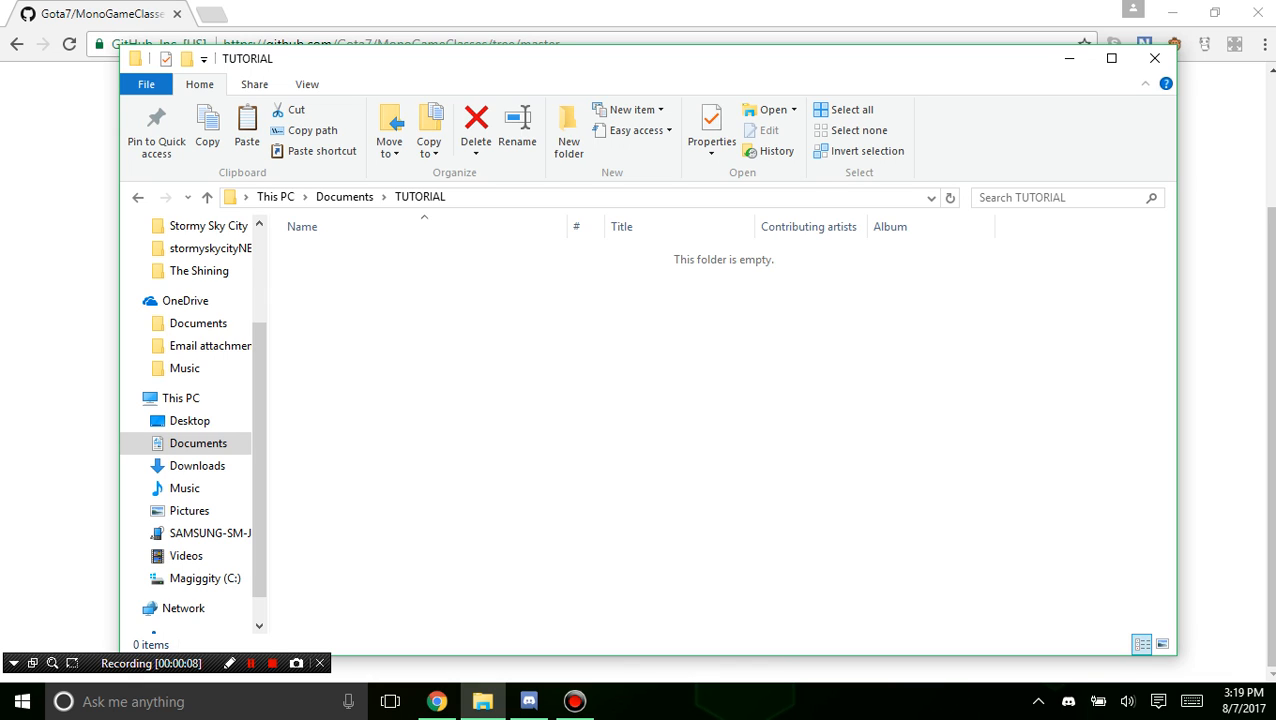
Close the empty TUTORIAL folder window and return to the desktop.
text(visu)
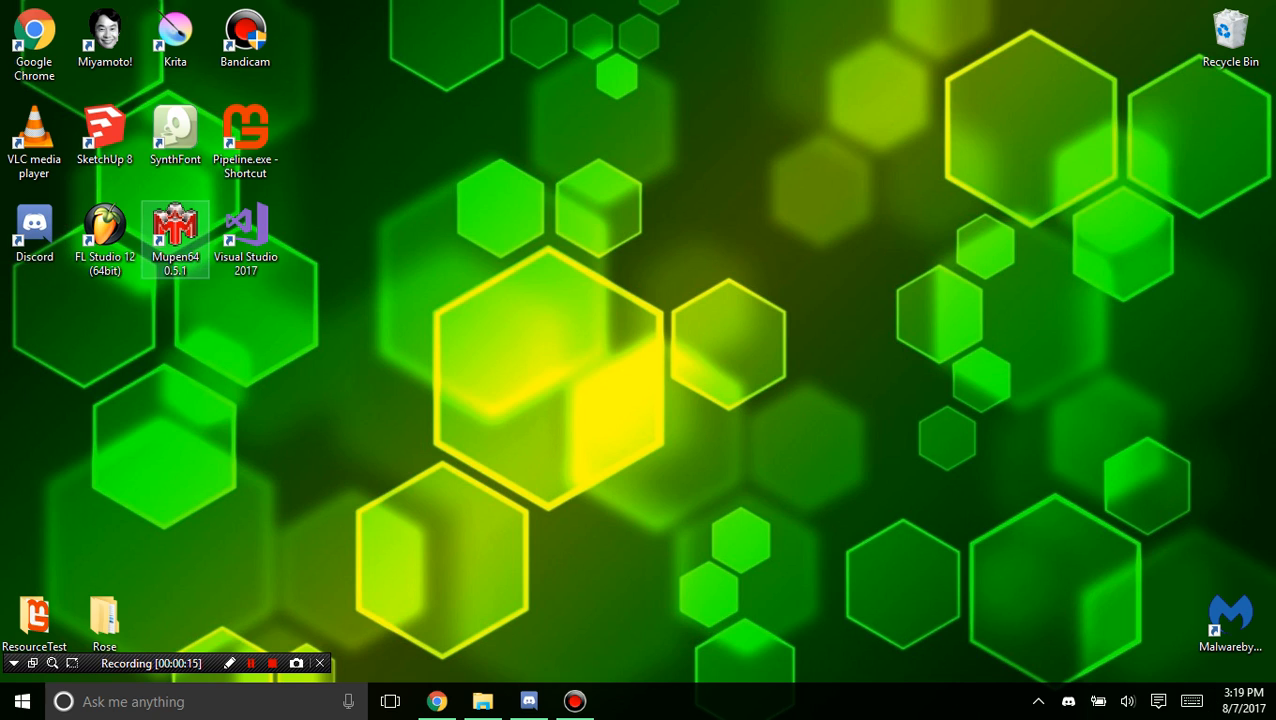
click(244, 140)
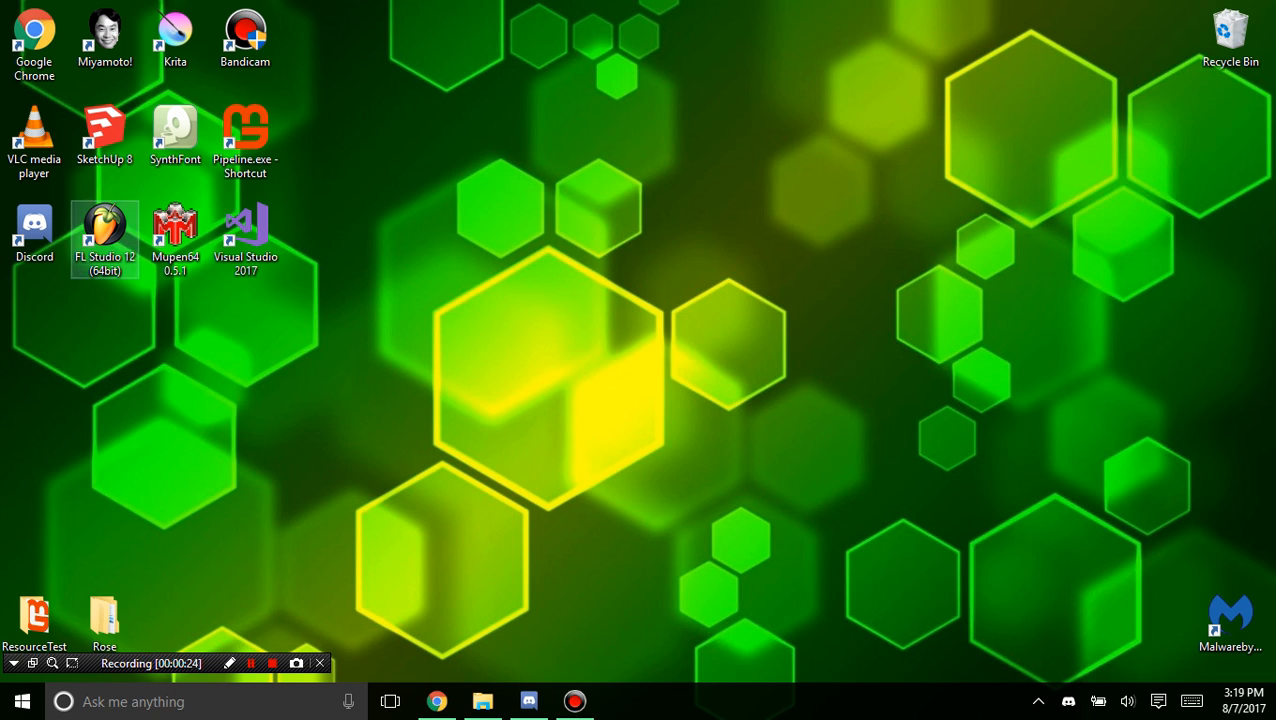
click(244, 224)
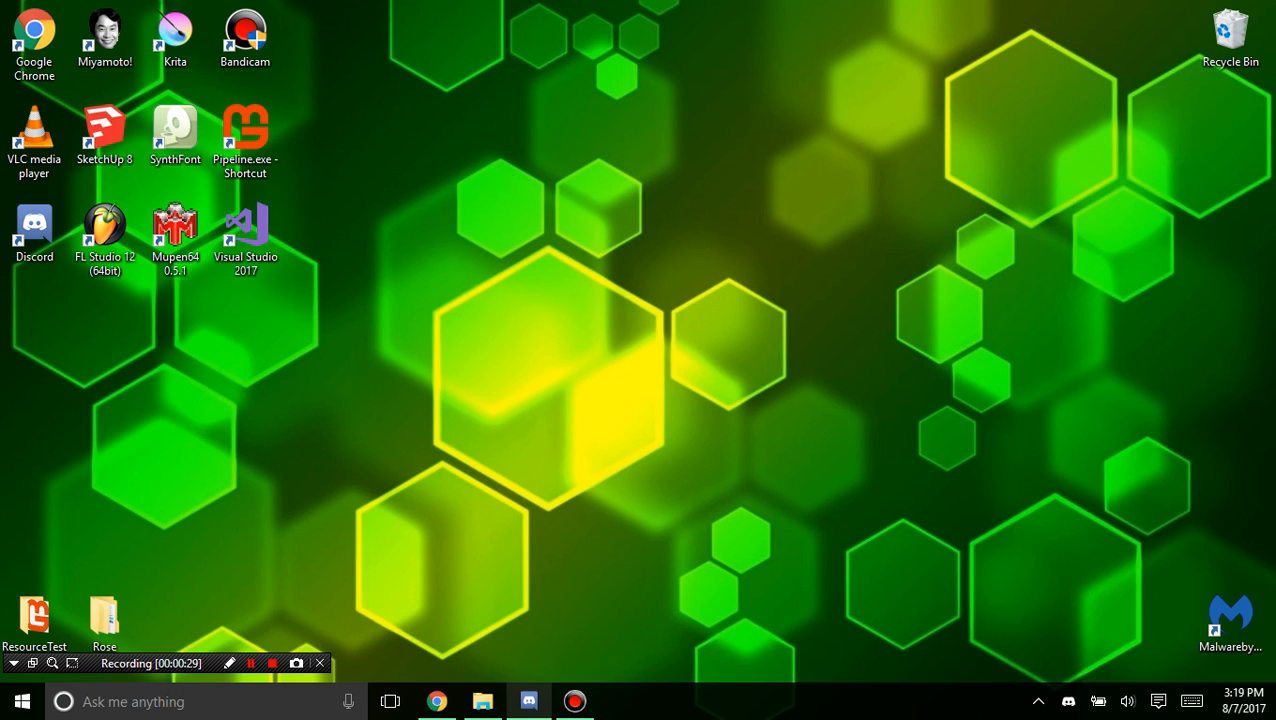
Launch Visual Studio 2017 from the desktop shortcut and dismiss the slow Error List notice.
double_click(244, 224)
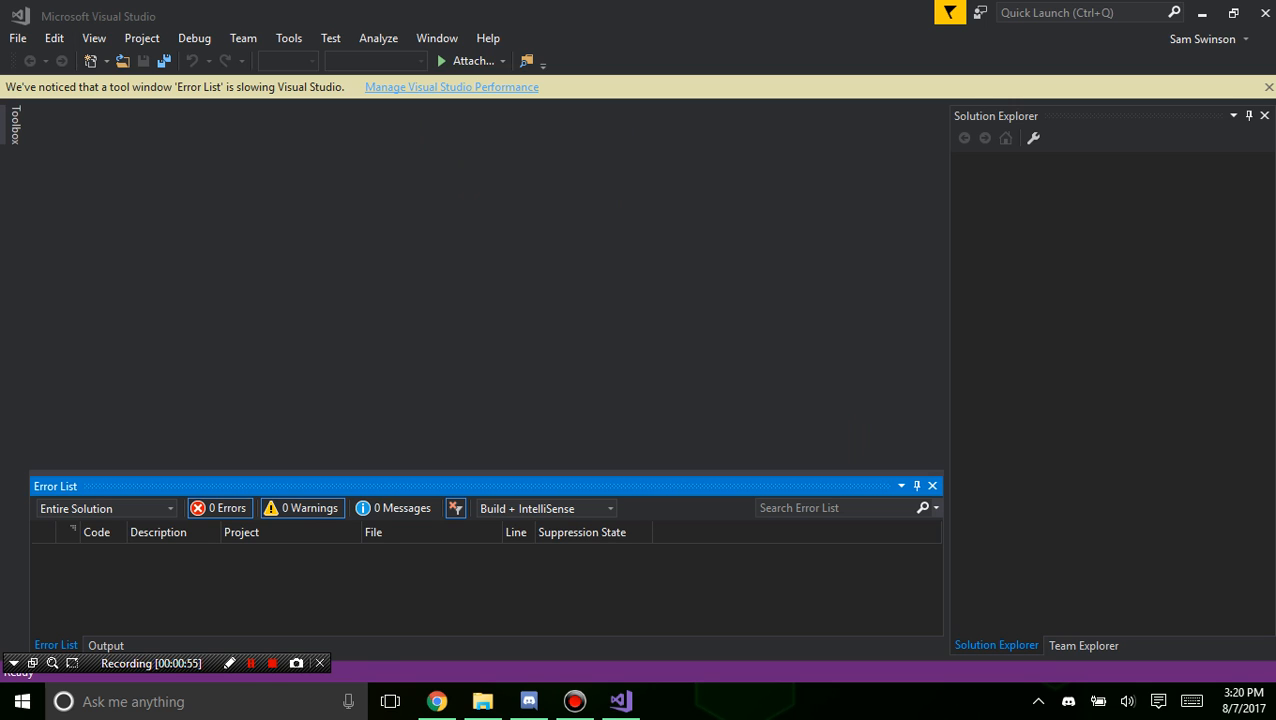
click(1268, 88)
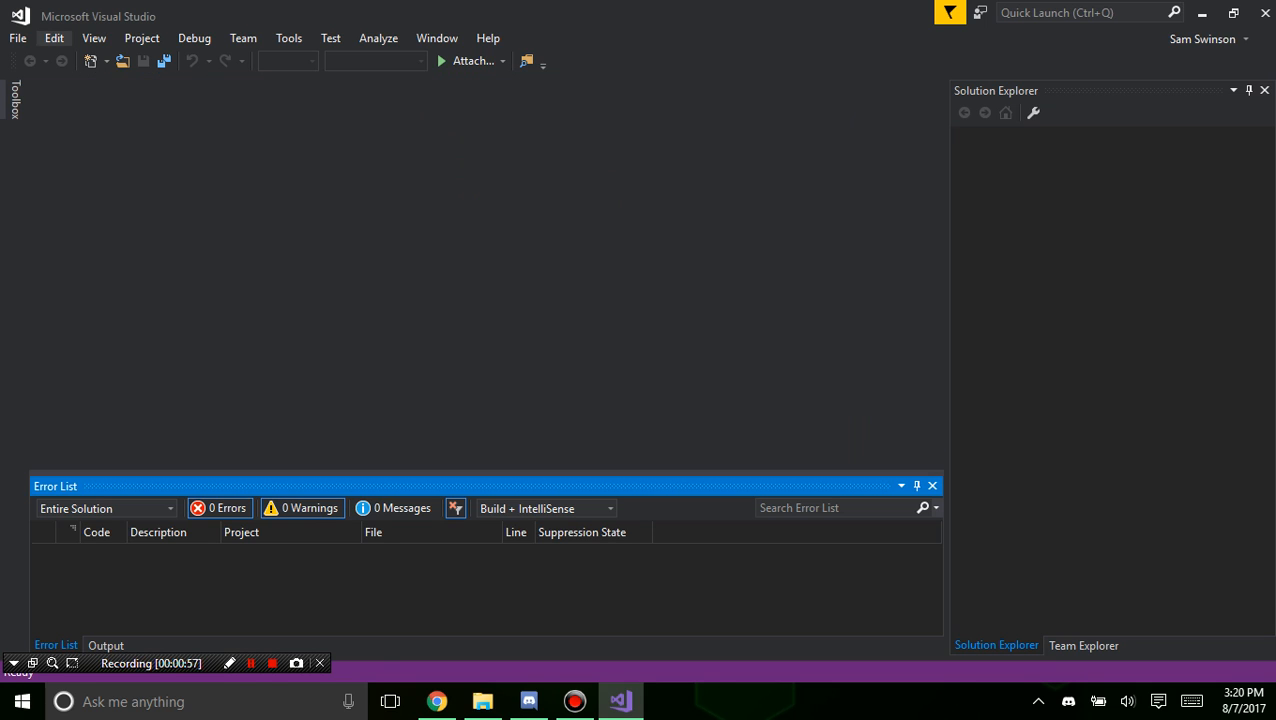
click(16, 38)
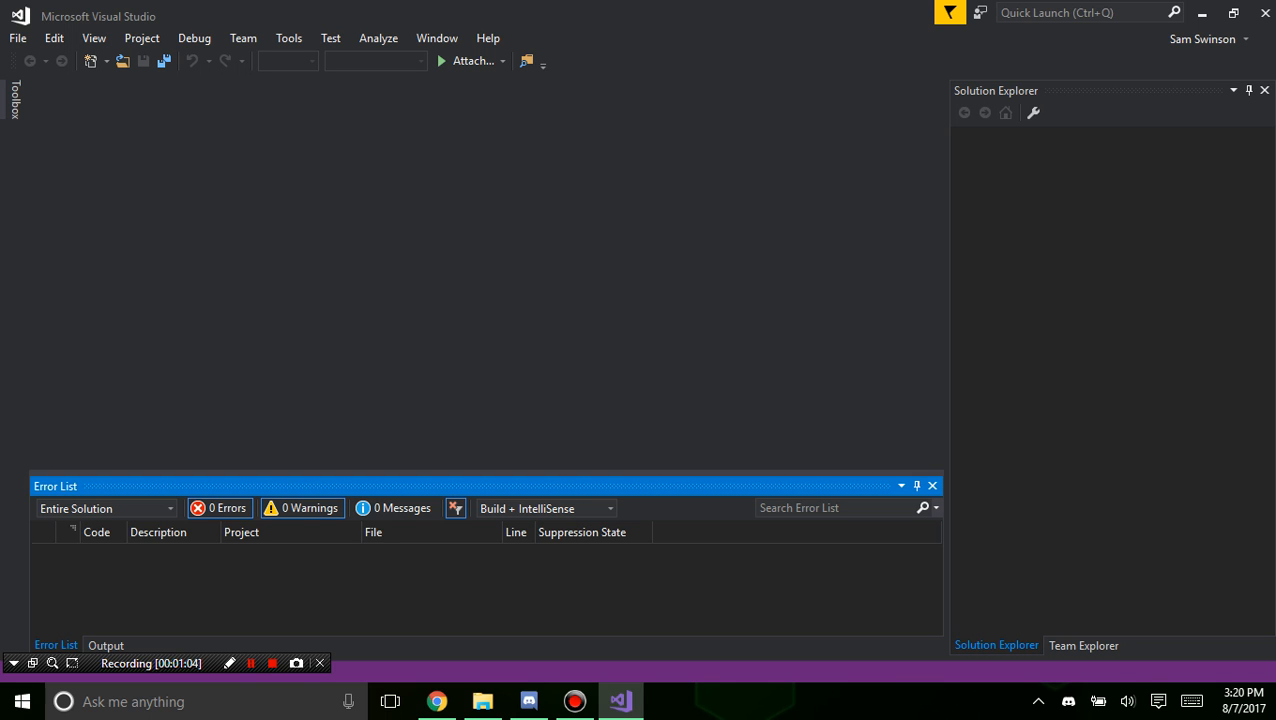
Start a new MonoGame Windows Project located in the Documents\TUTORIAL folder.
click(16, 38)
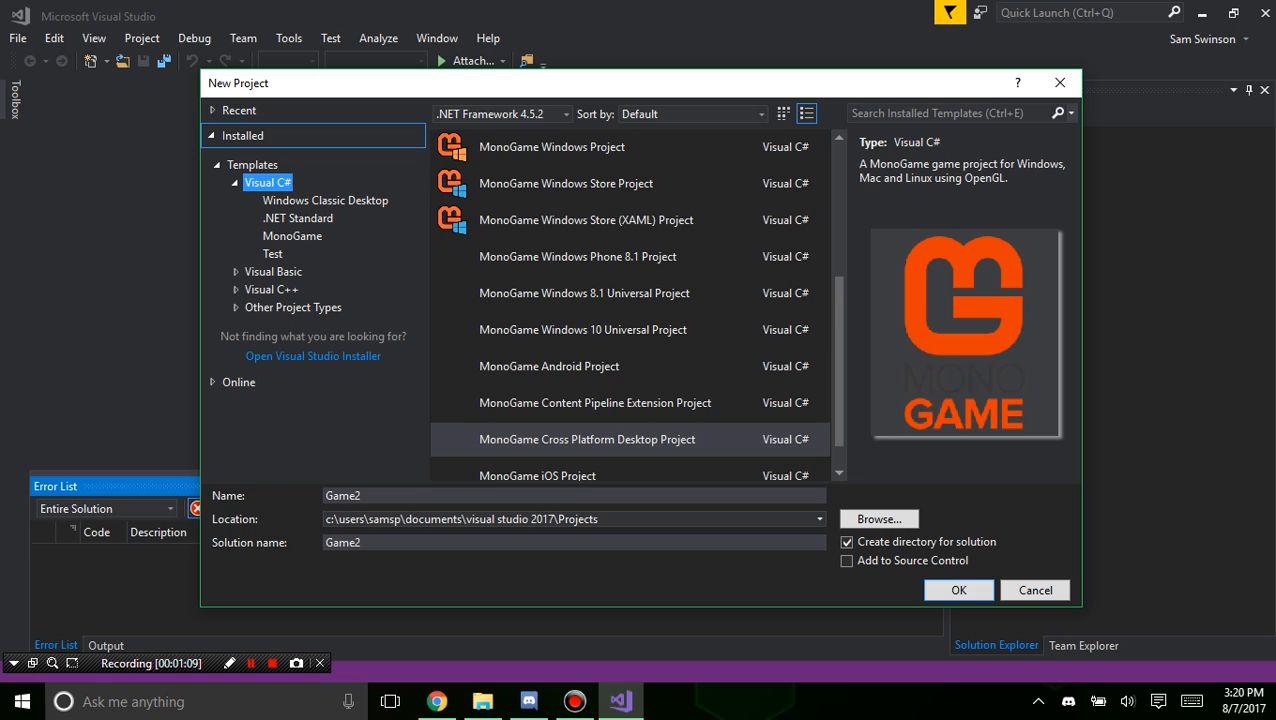
mouse_move(548, 366)
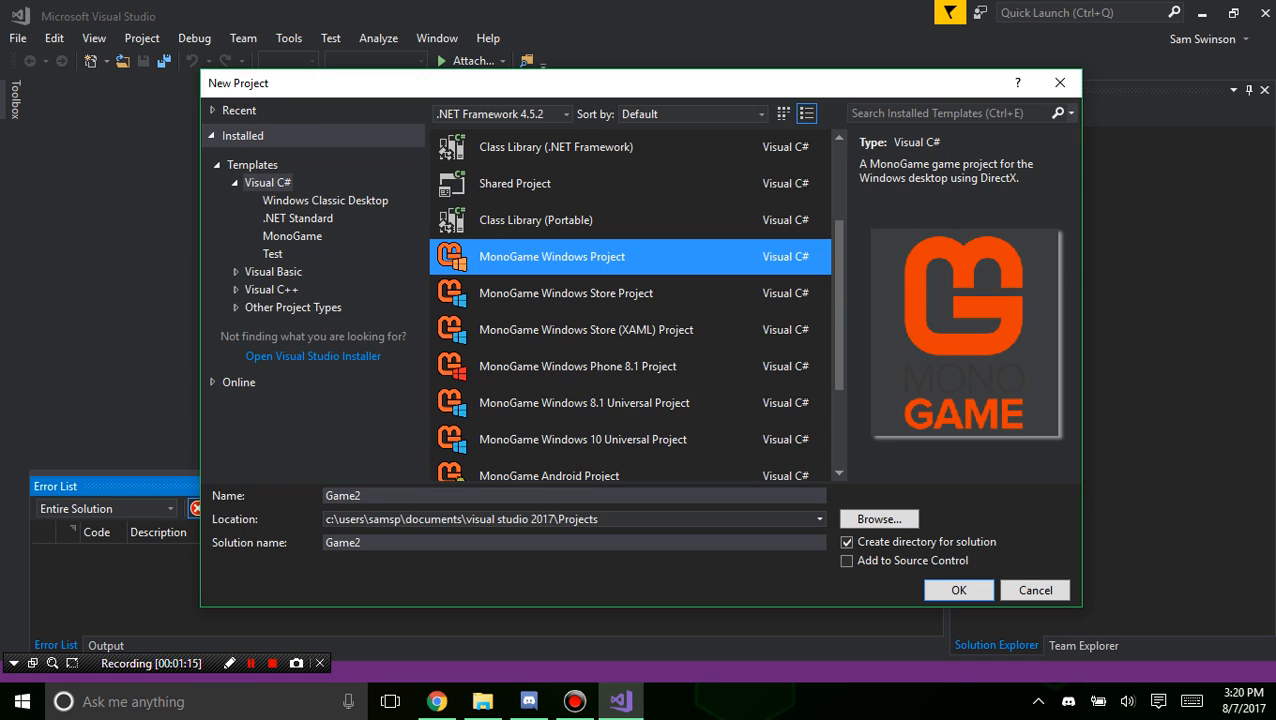
scroll(up, 3)
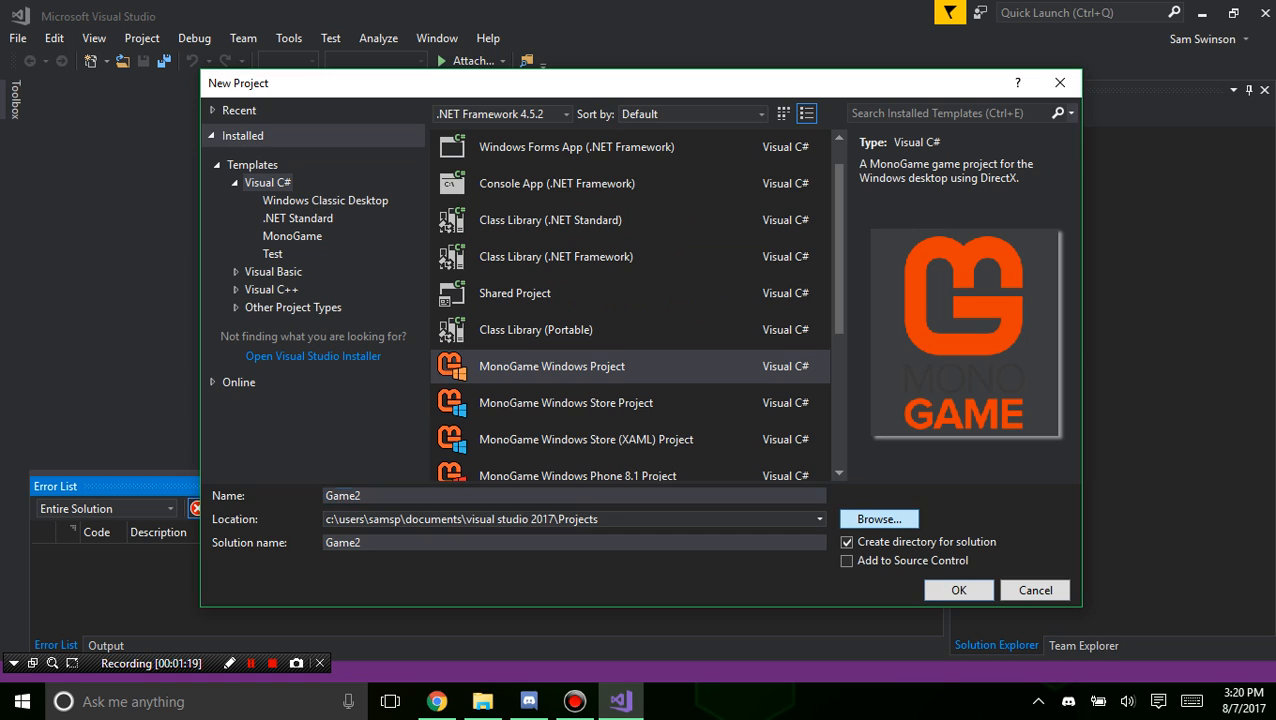
click(878, 518)
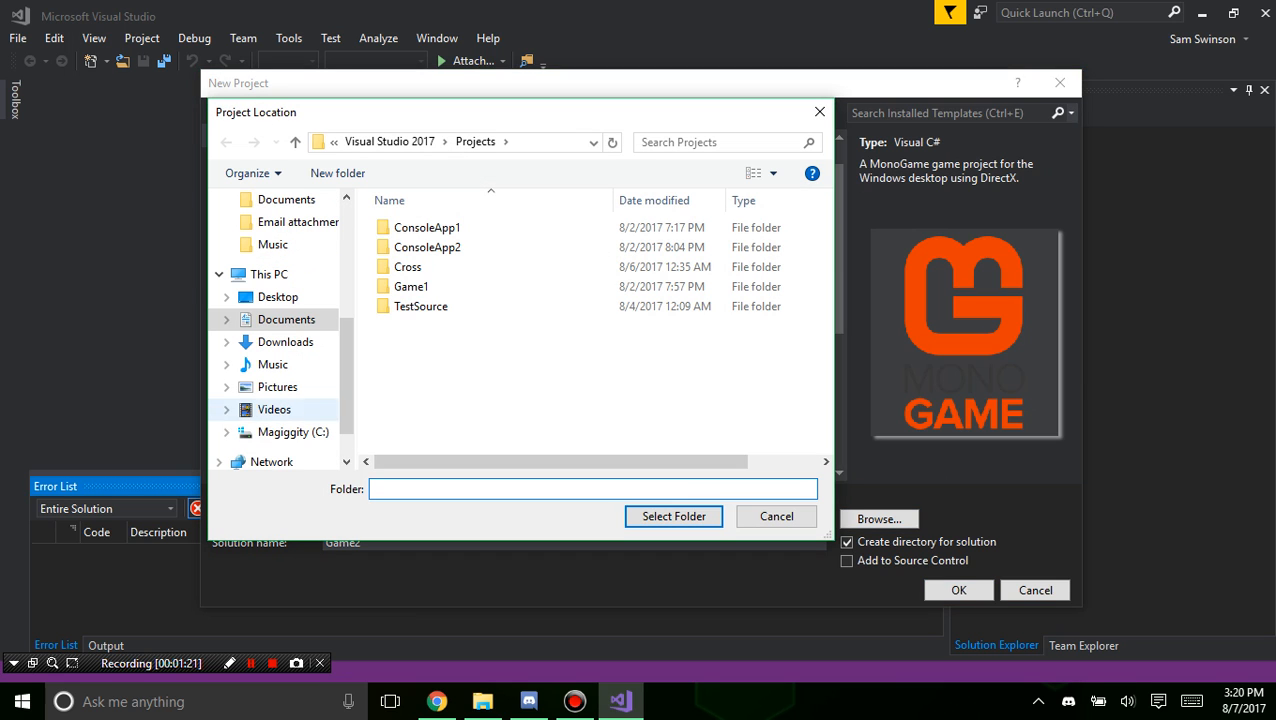
click(286, 320)
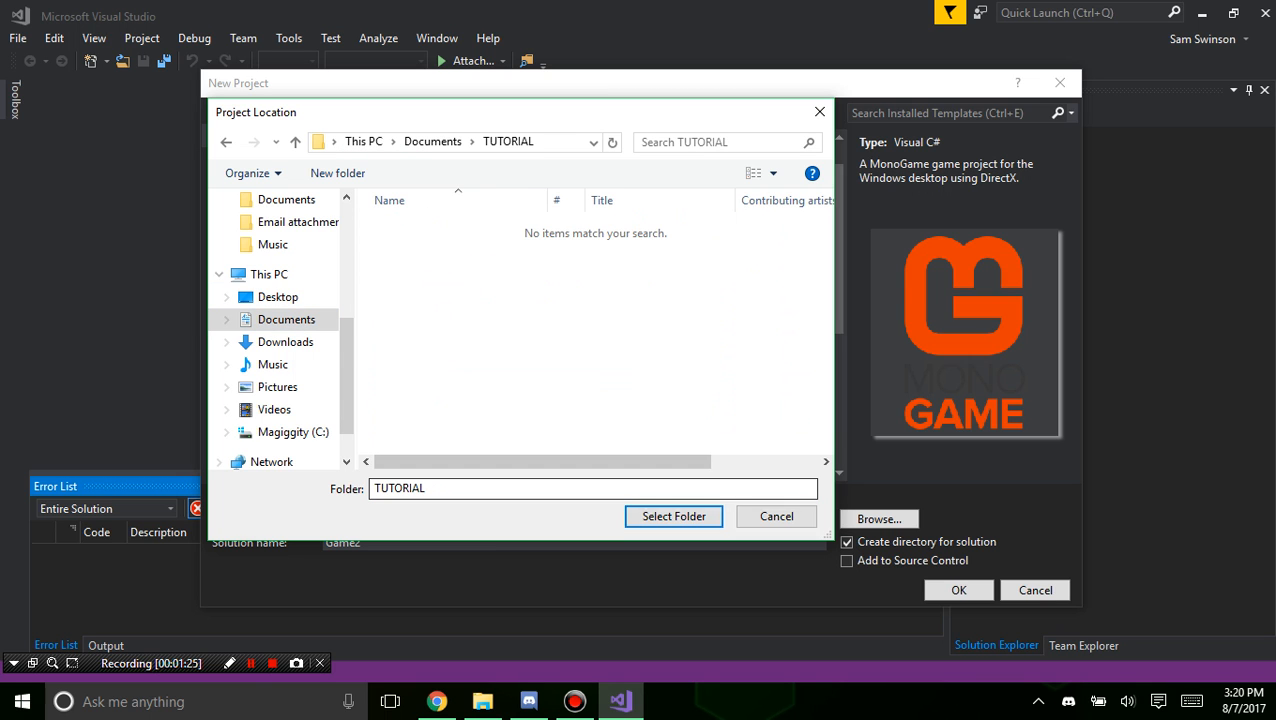
click(672, 516)
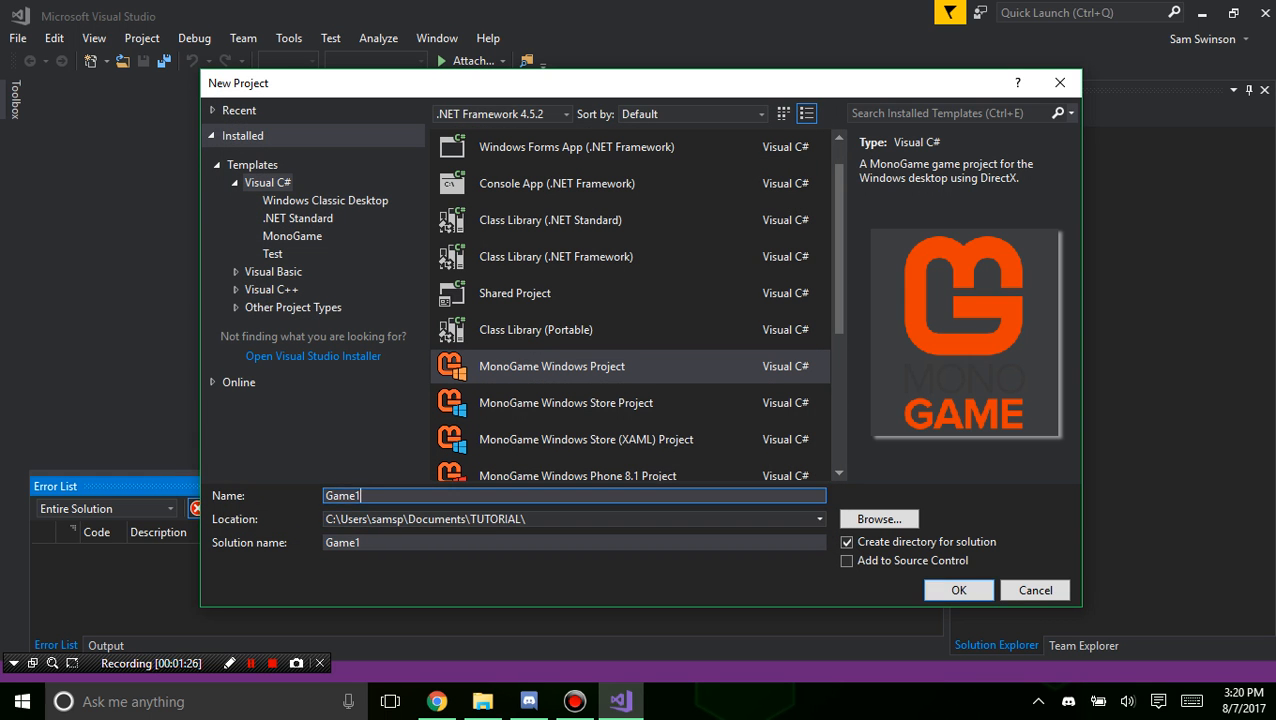
Name the new project ImagesTutorial.
text(TutorialImag)
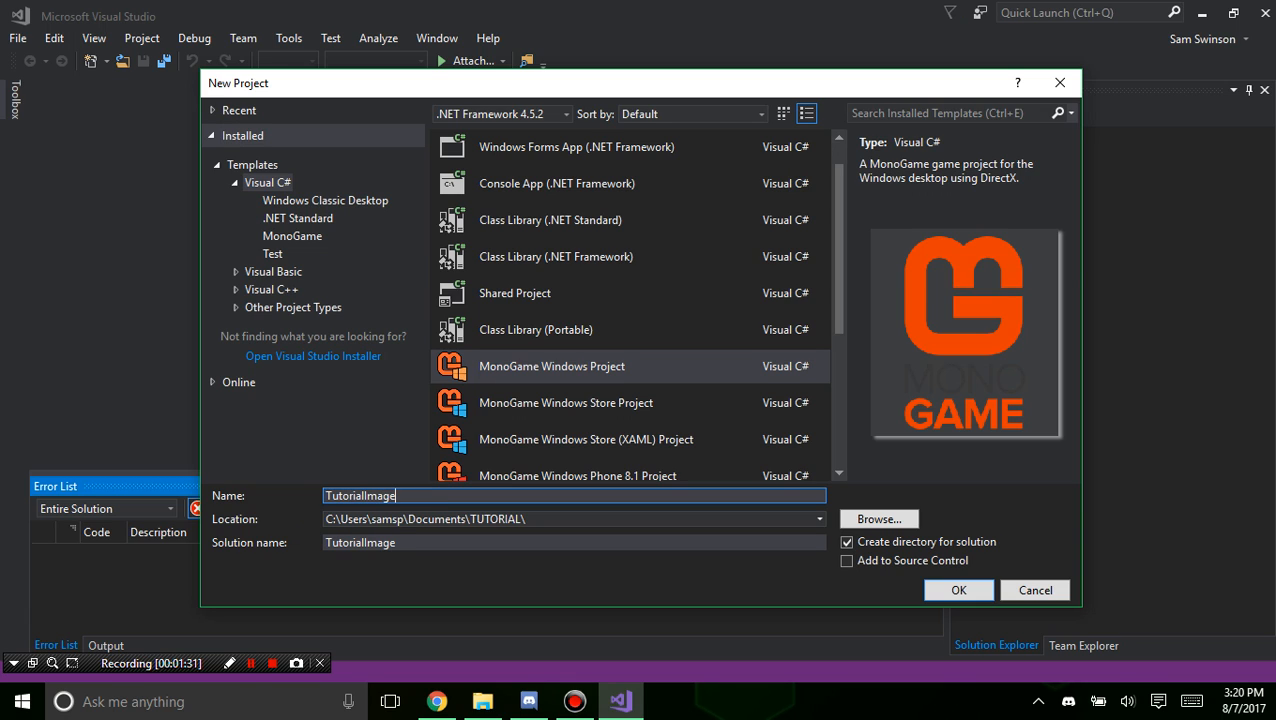
text(s)
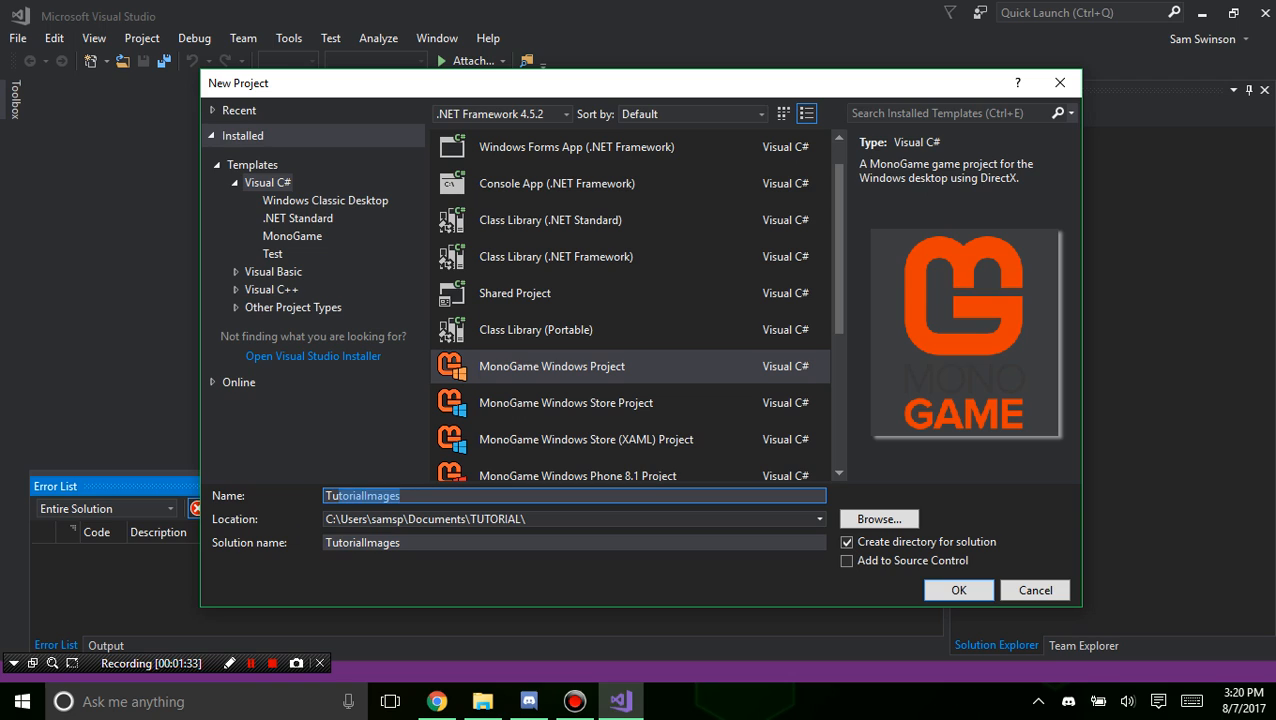
text(ImagesTut)
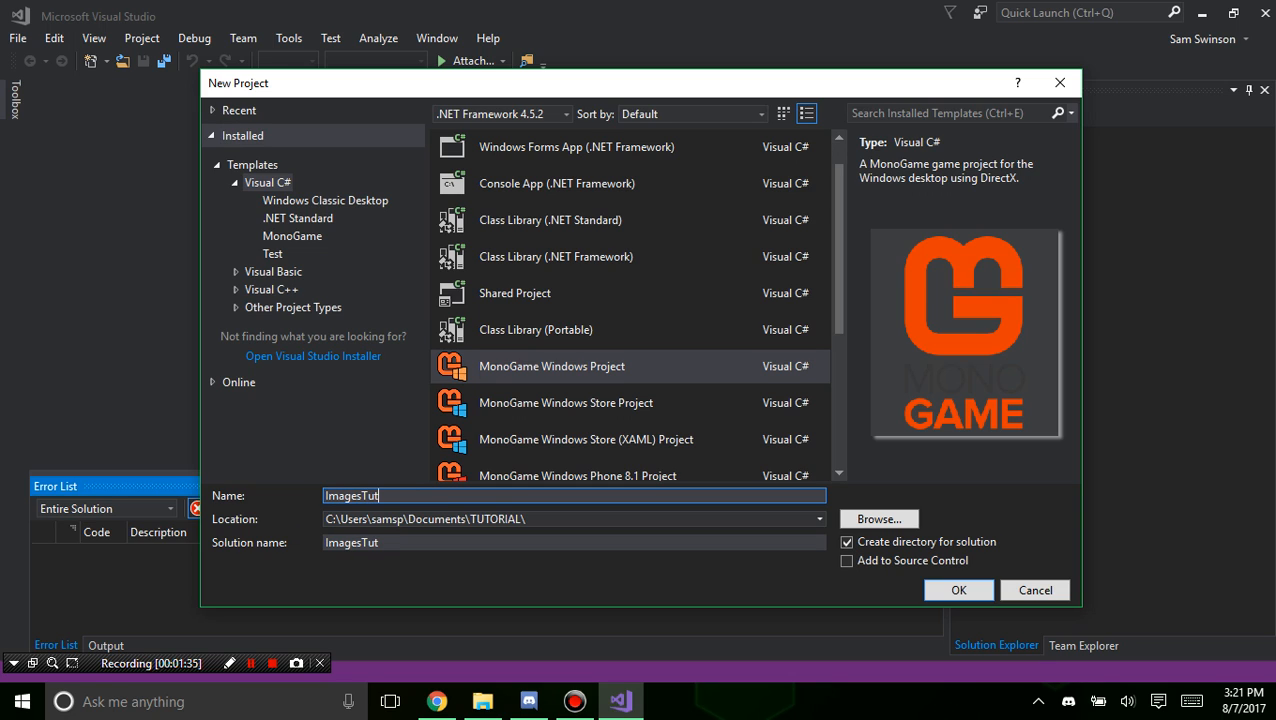
text(orial)
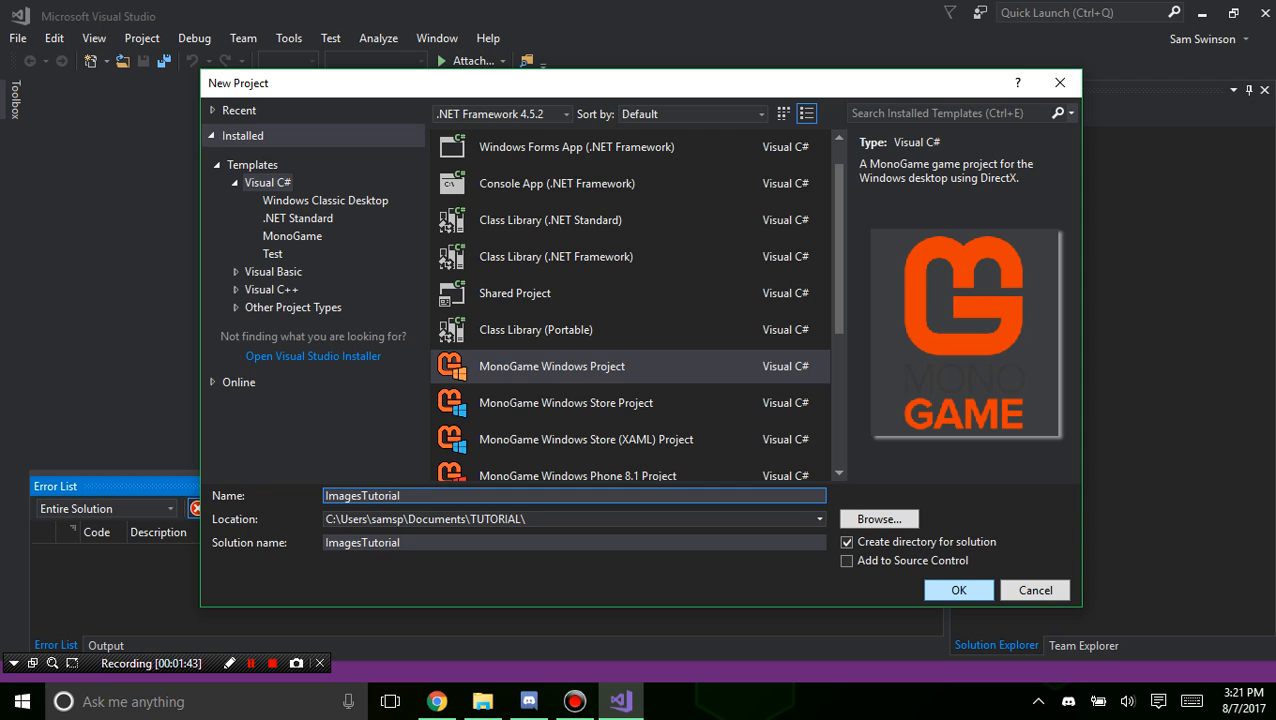
Create the ImagesTutorial project and select Game1.cs in Solution Explorer.
click(956, 590)
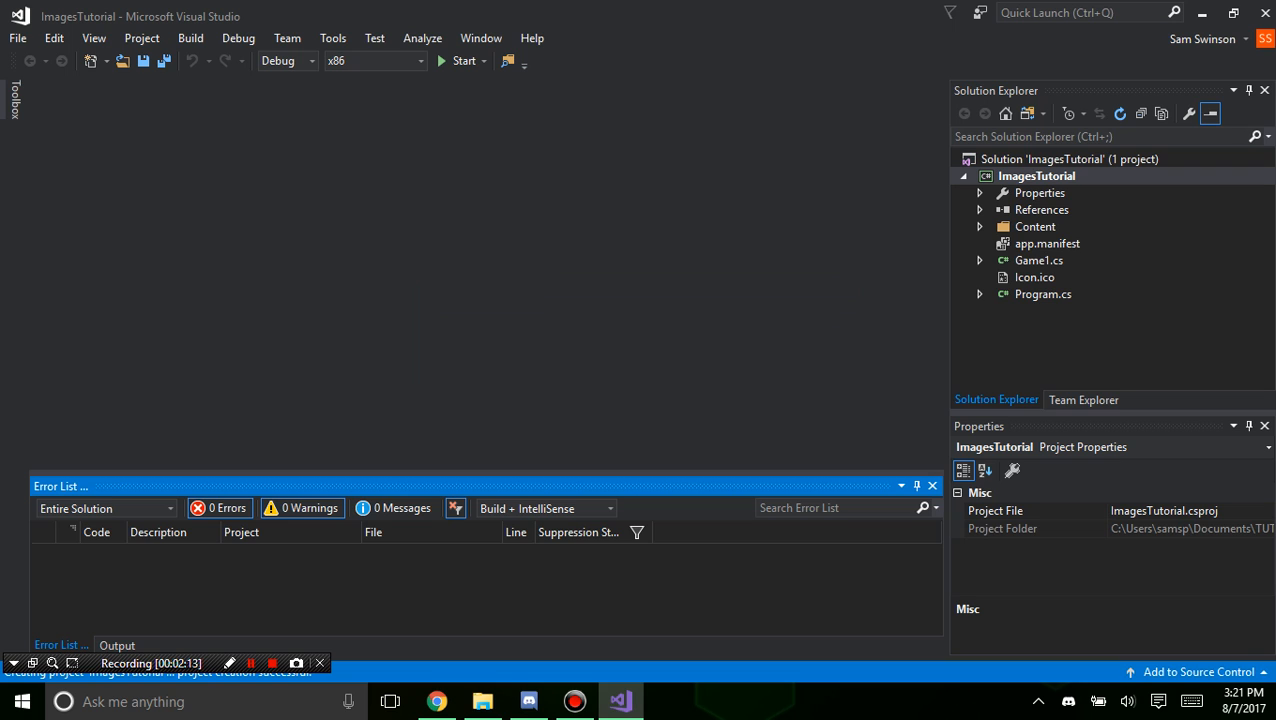
click(1038, 260)
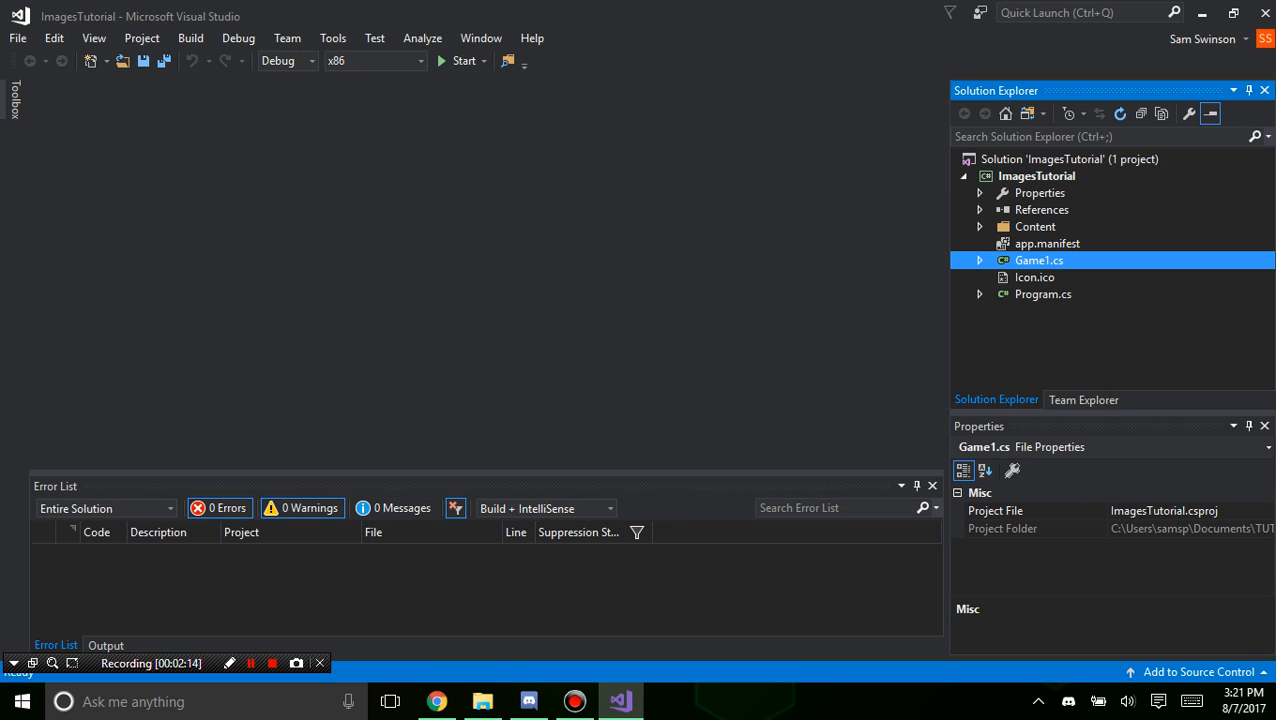
Rename Game1.cs and its class to ImagesTutorial, then start a debug build.
double_click(1040, 260)
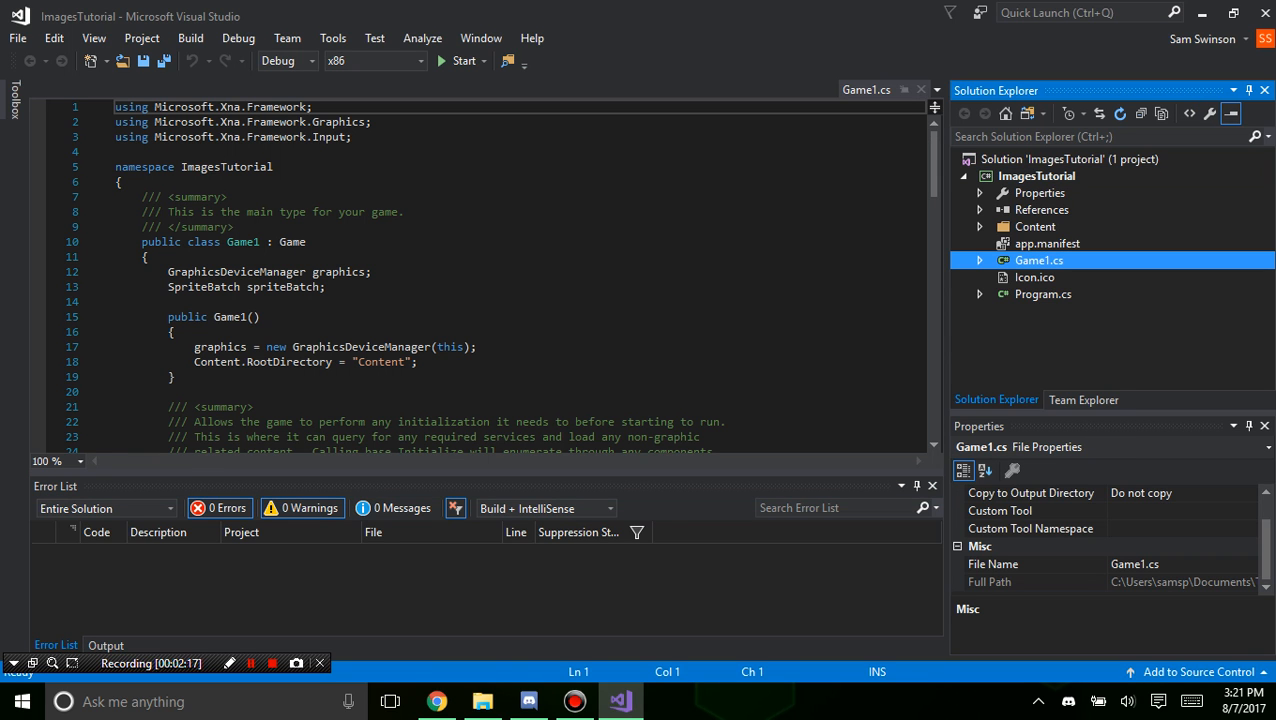
right_click(1040, 260)
text(ImagesTutorial)
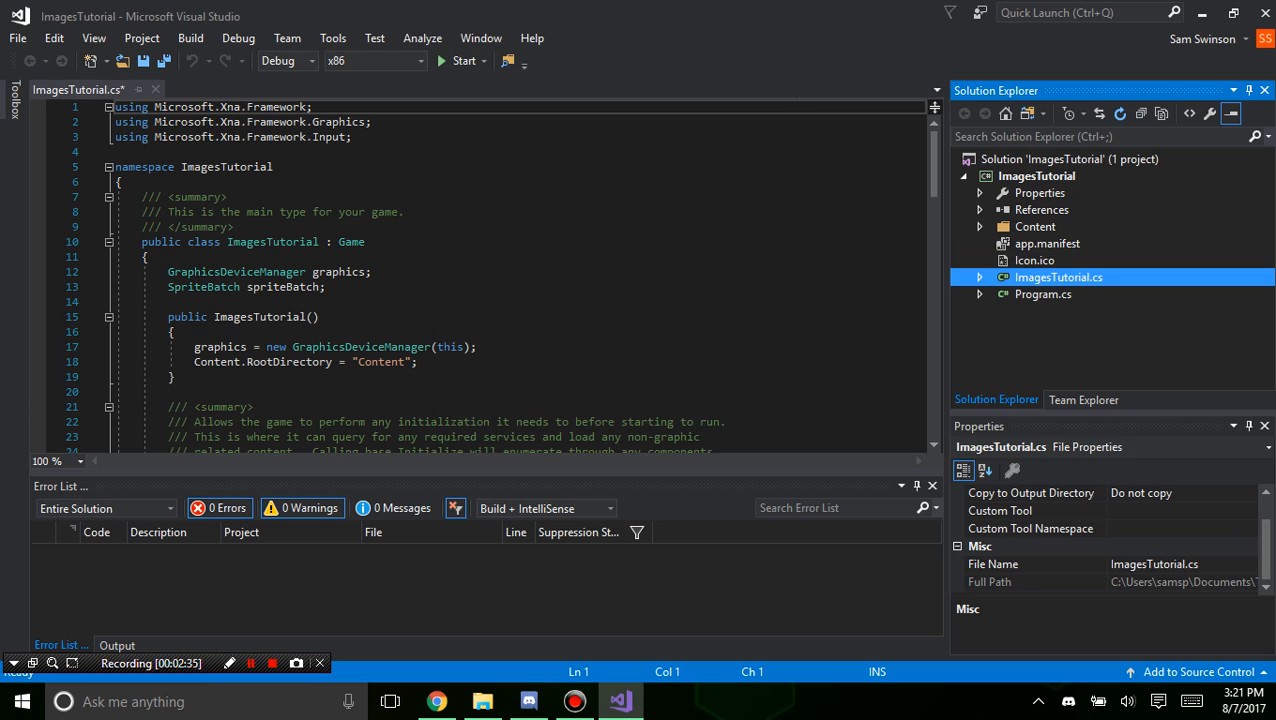
click(200, 300)
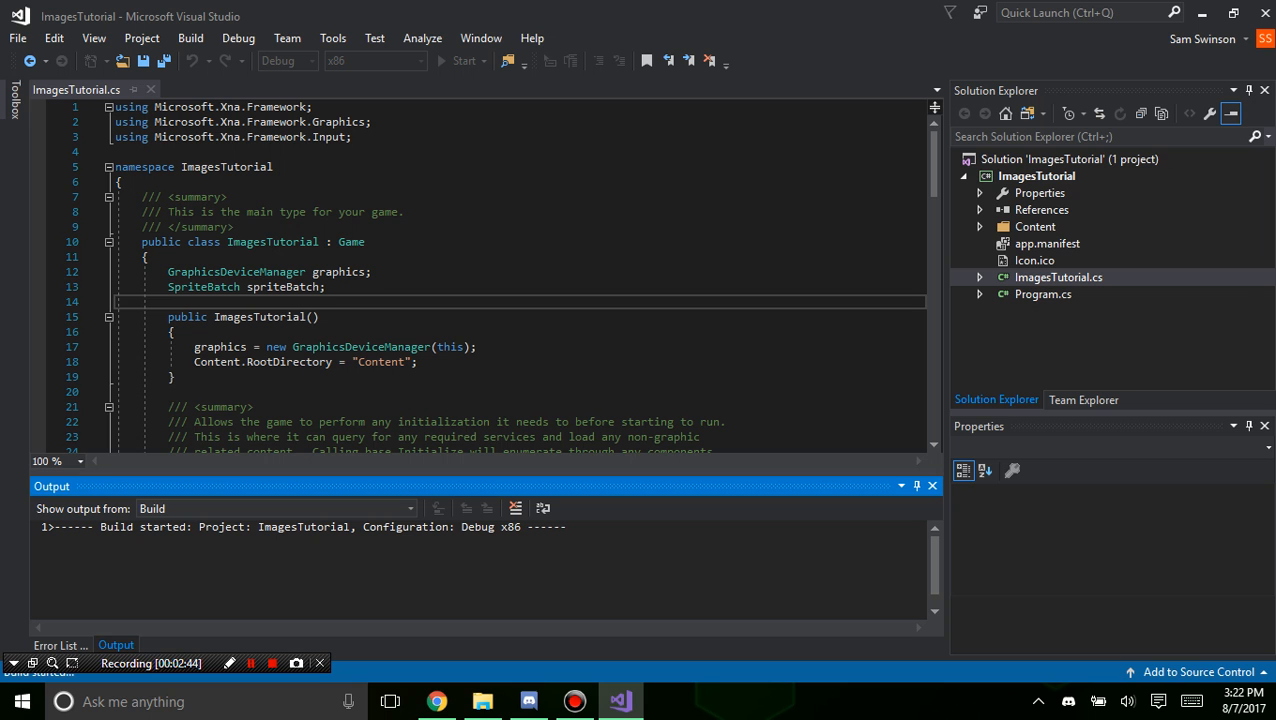
Let the ImagesTutorial game window run, then close it to stop debugging.
click(460, 60)
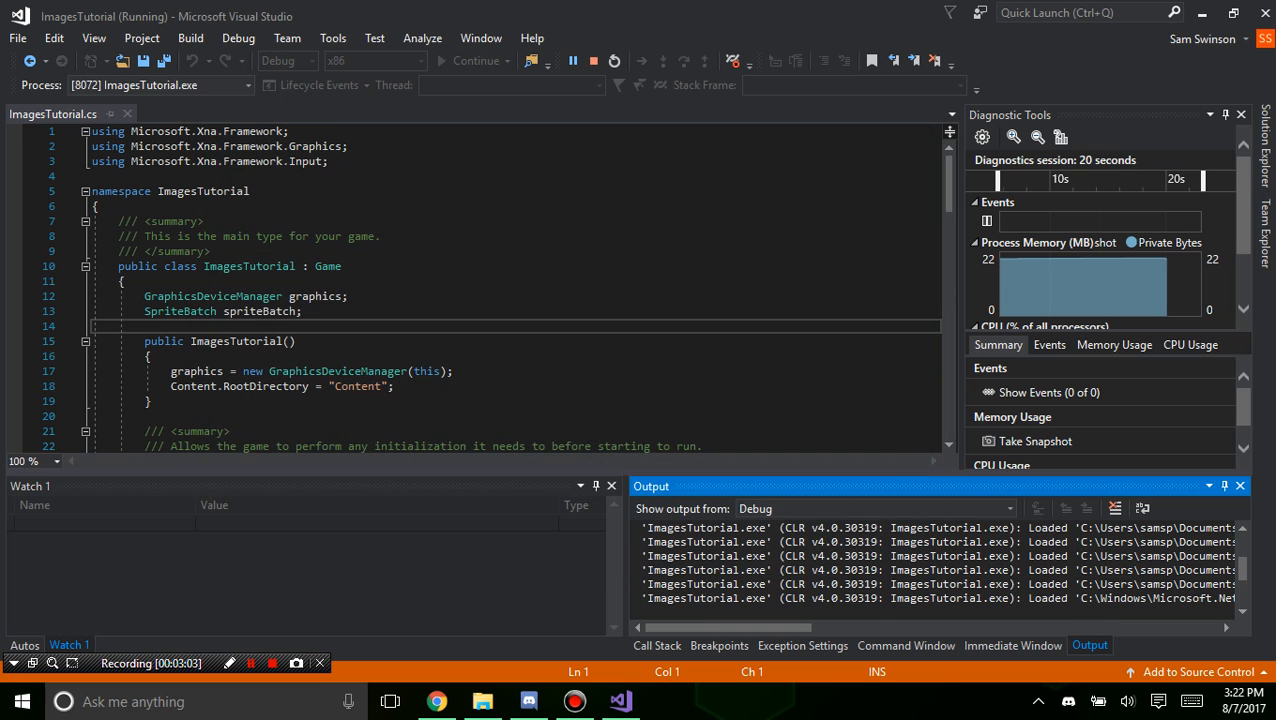
click(592, 60)
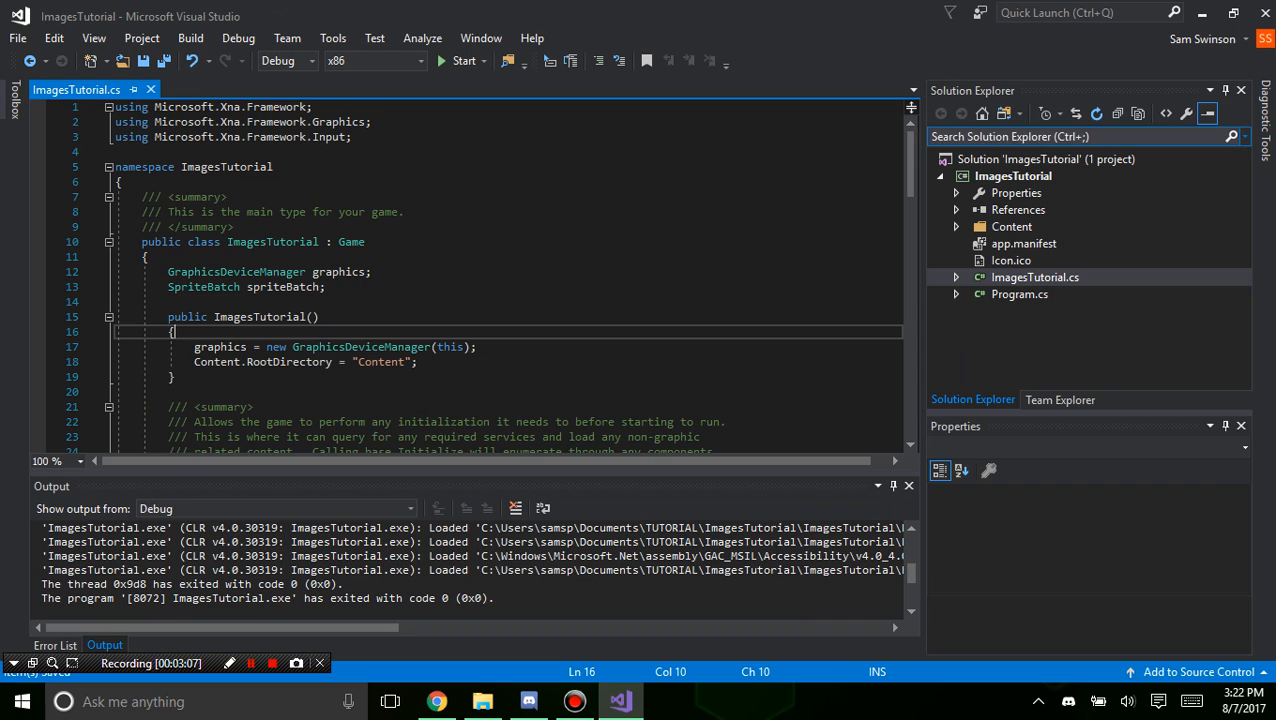
Expand the Content folder with Content.mgcb and bring up File Explorer on TUTORIAL.
click(956, 226)
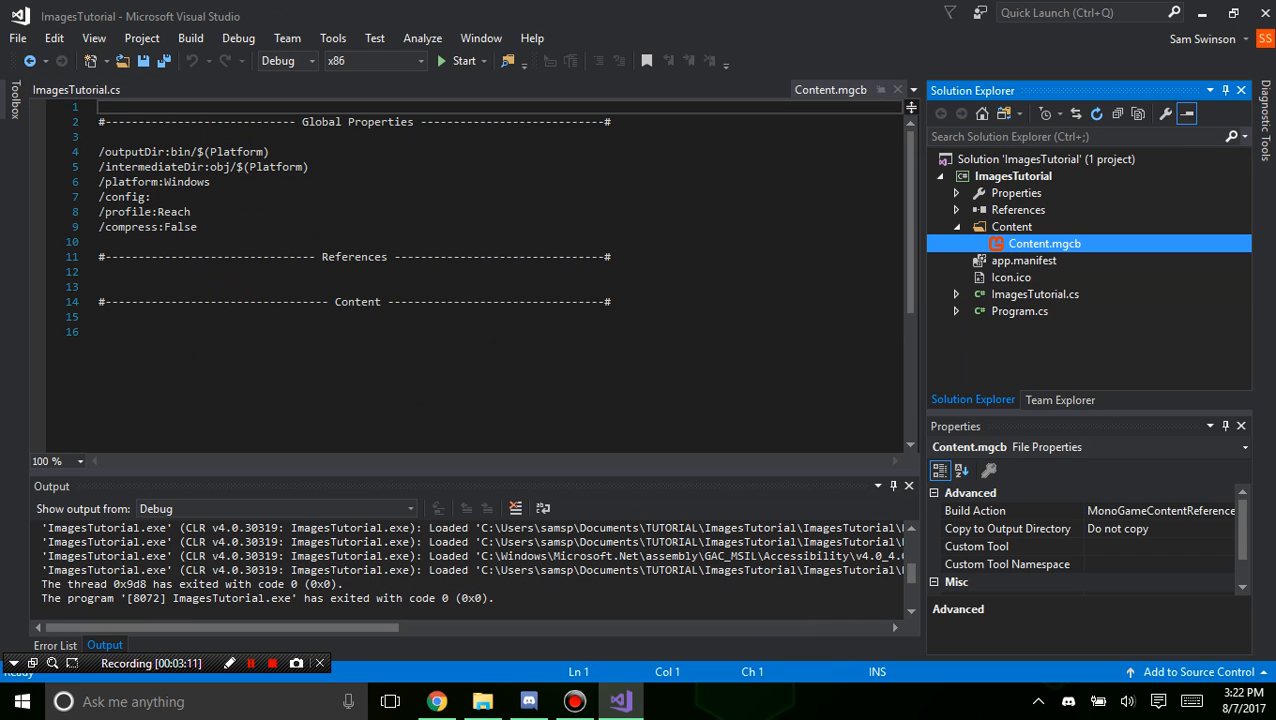
click(1012, 226)
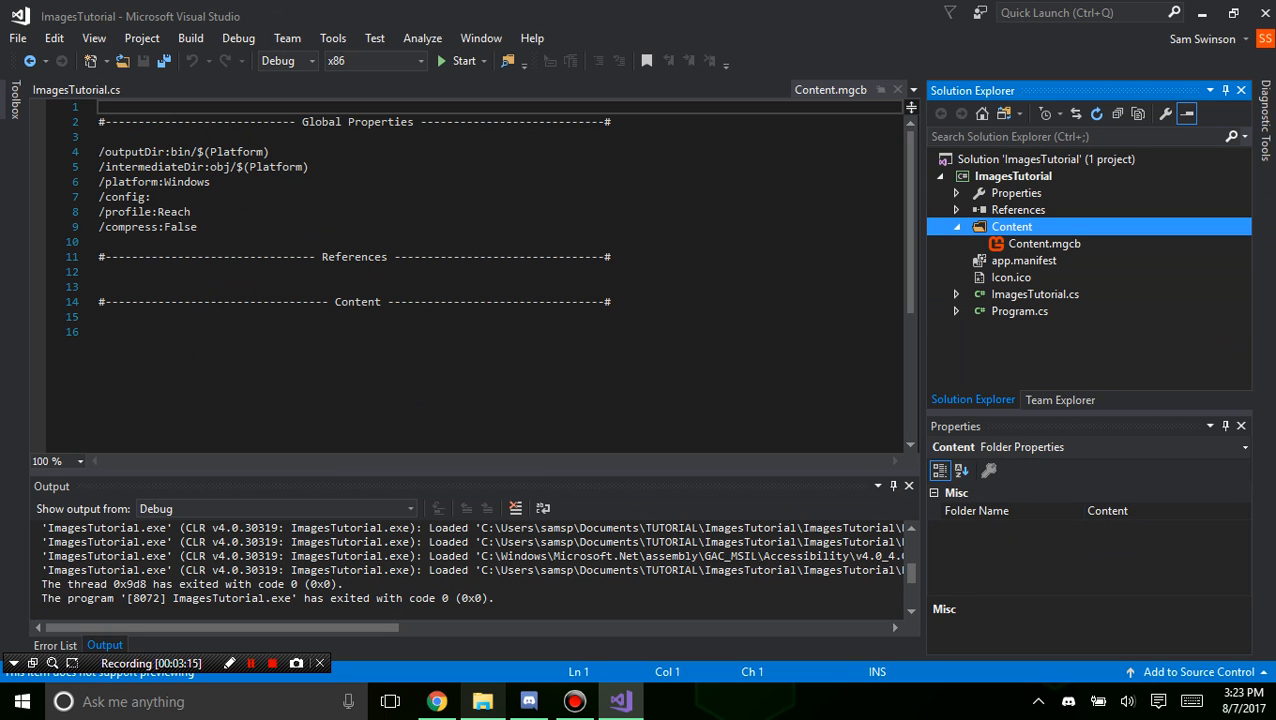
click(482, 700)
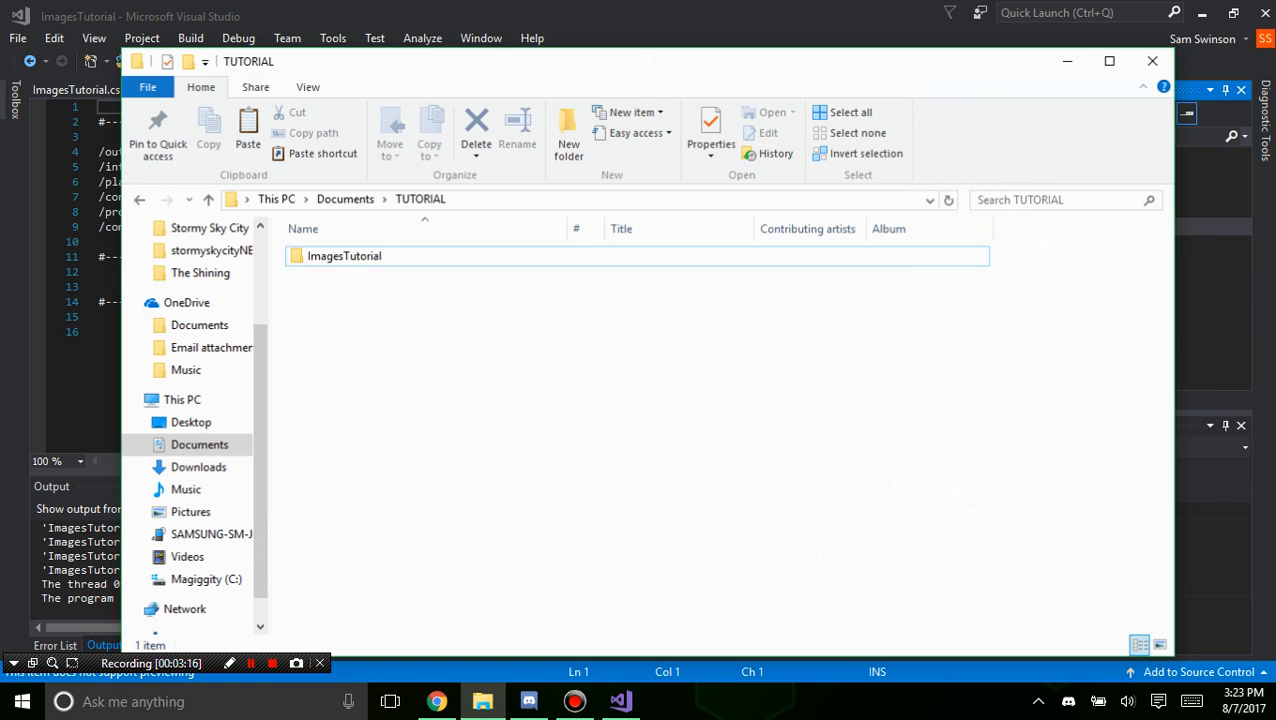
Paste greenMushroom.png into TUTORIAL and go into ImagesTutorial\Content.
click(190, 512)
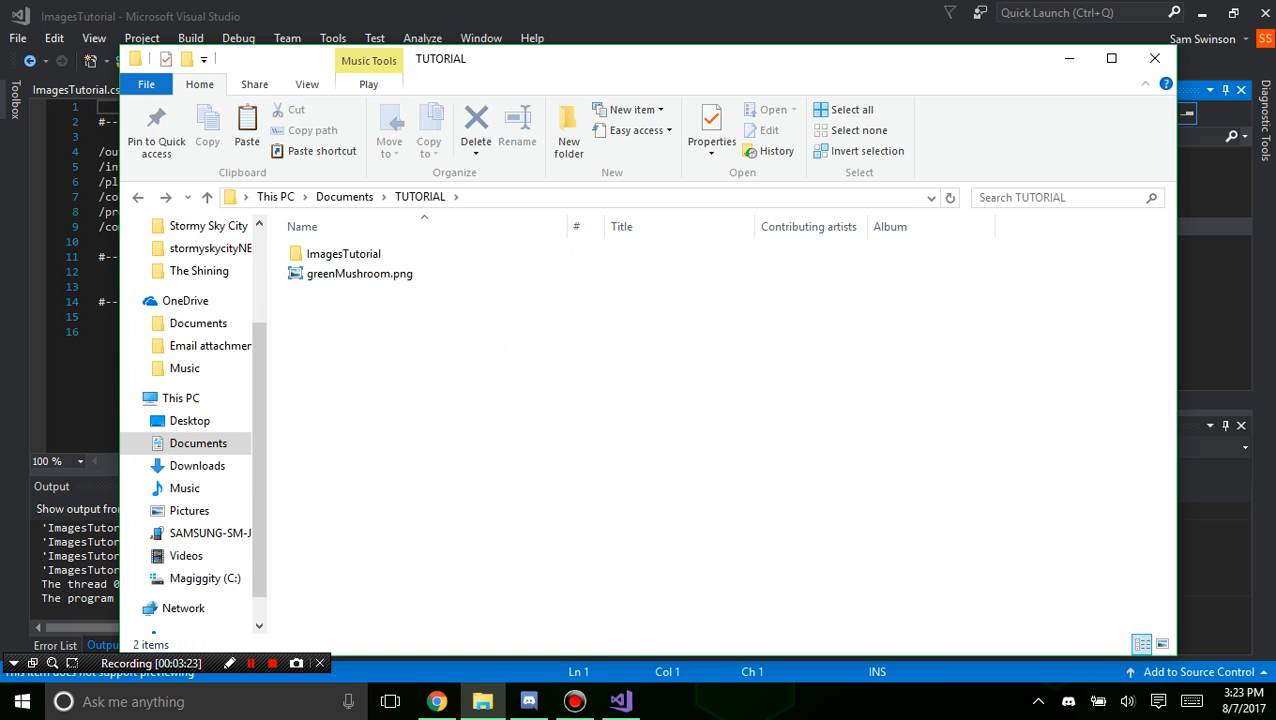
click(360, 272)
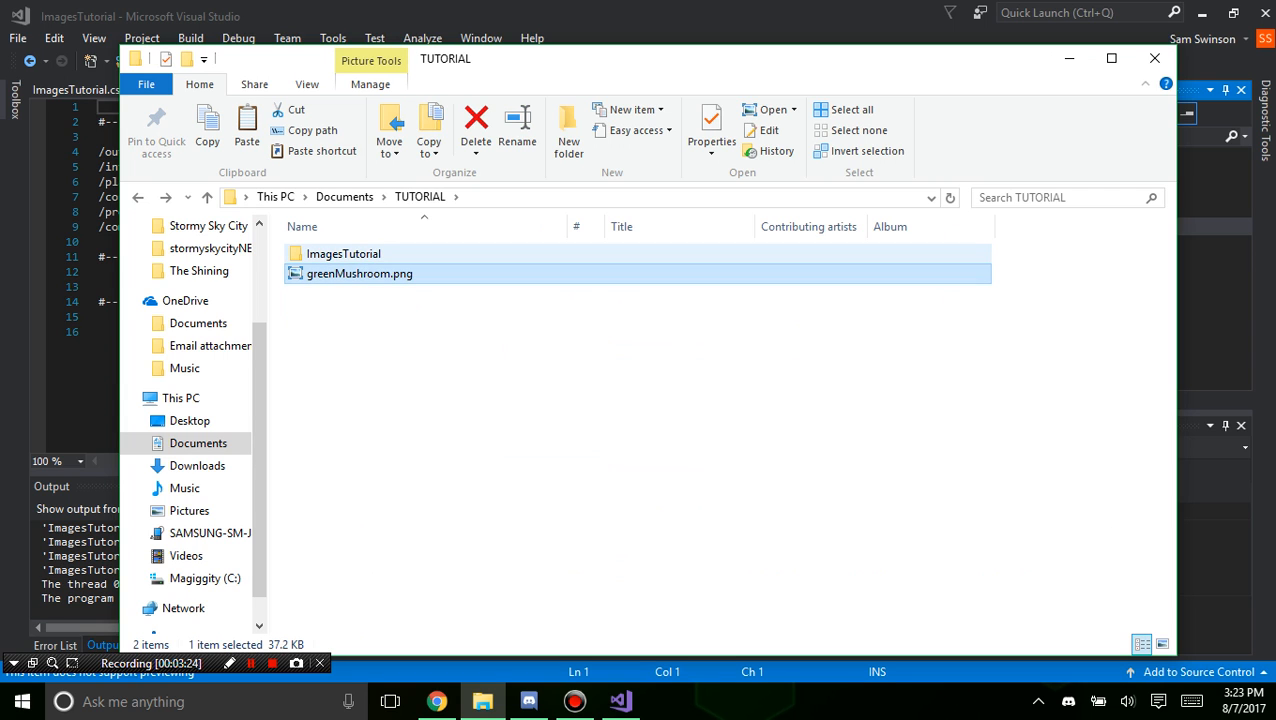
mouse_move(360, 272)
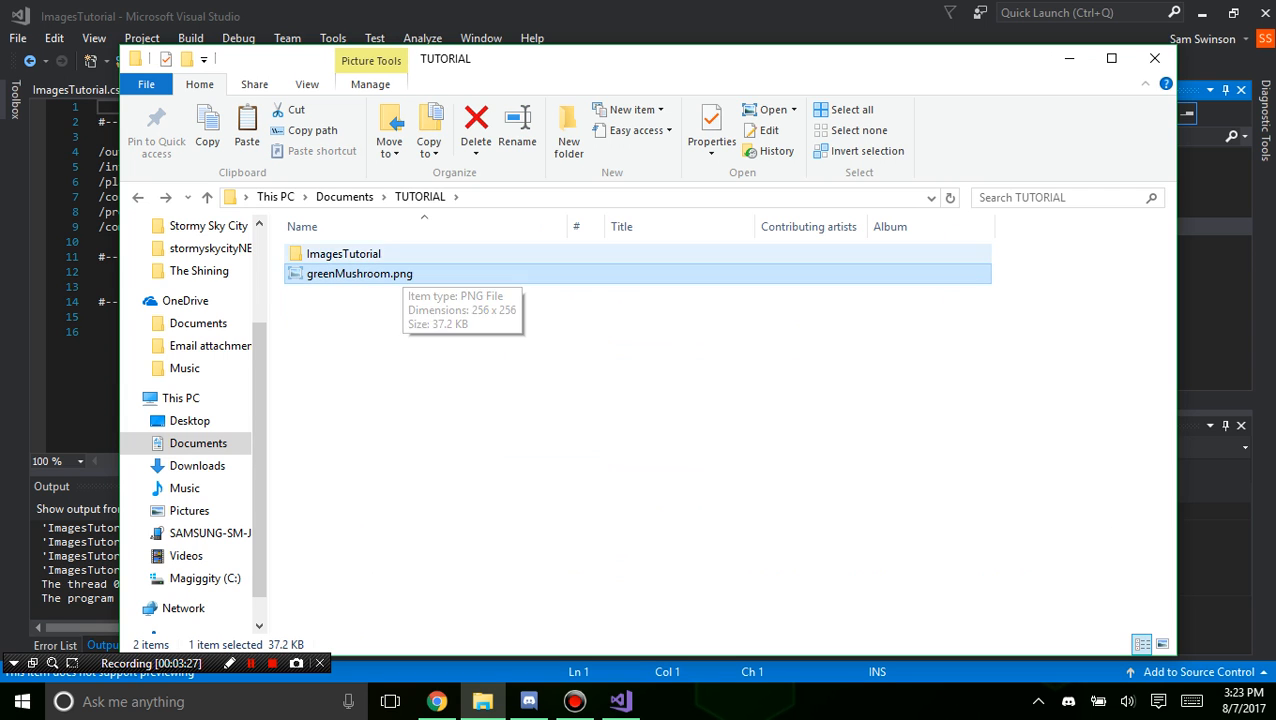
double_click(344, 252)
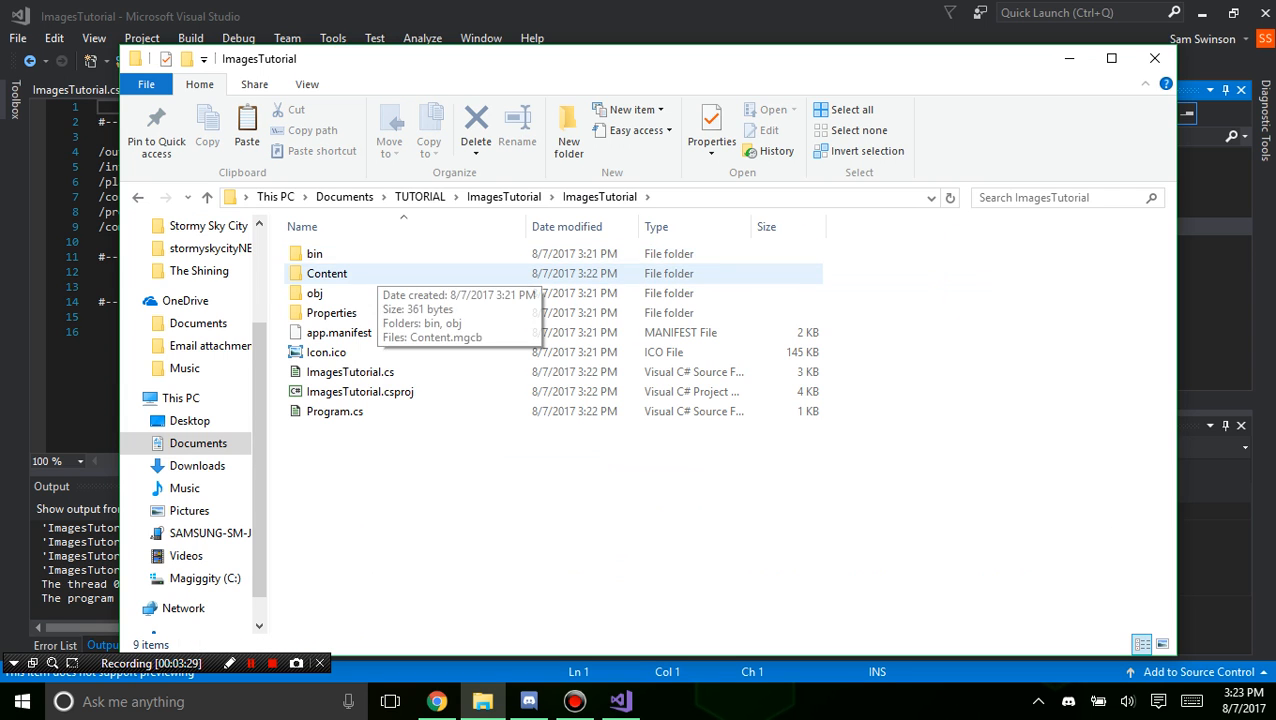
double_click(326, 272)
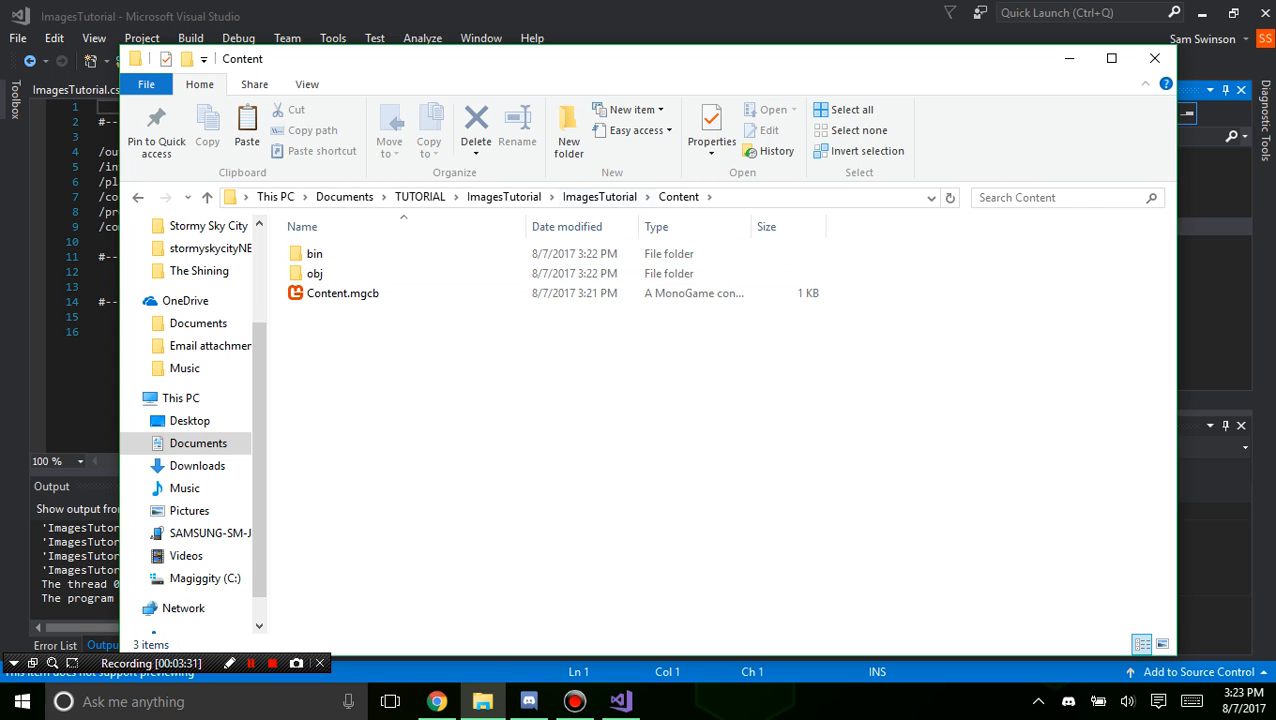
mouse_move(316, 272)
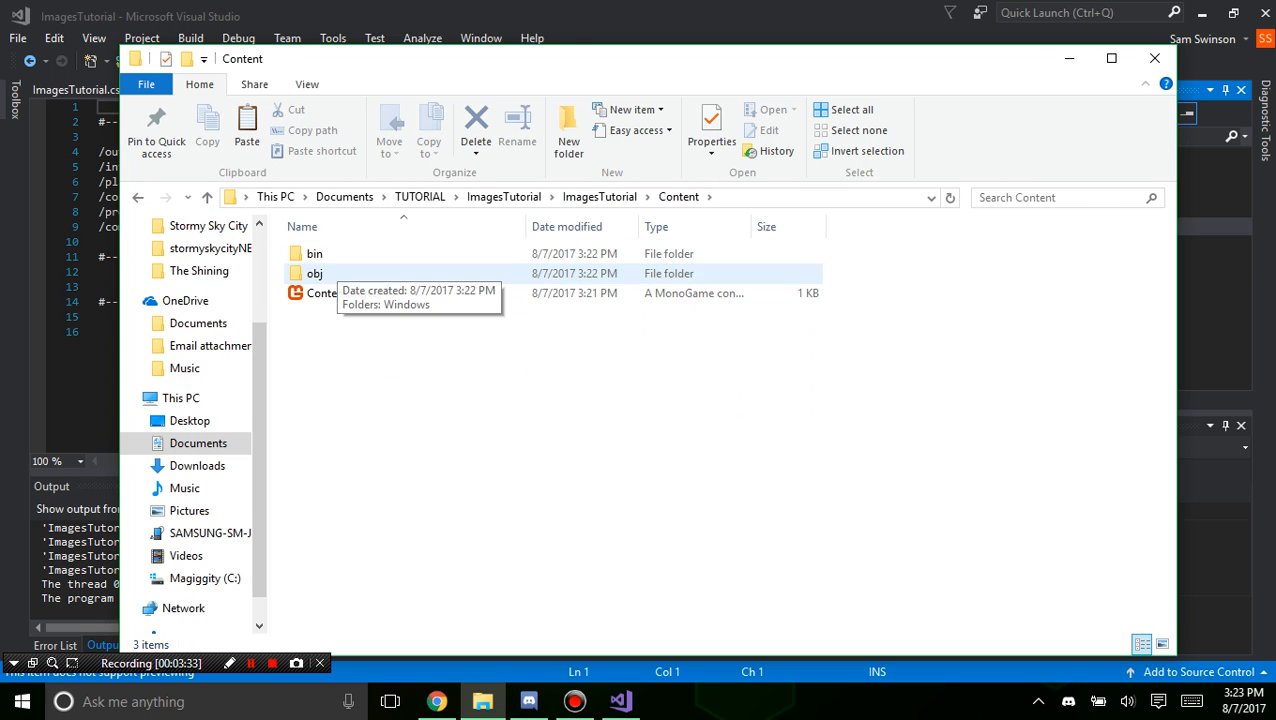
Create an img folder in Content holding greenMushroom.png, then select Content.mgcb.
right_click(450, 400)
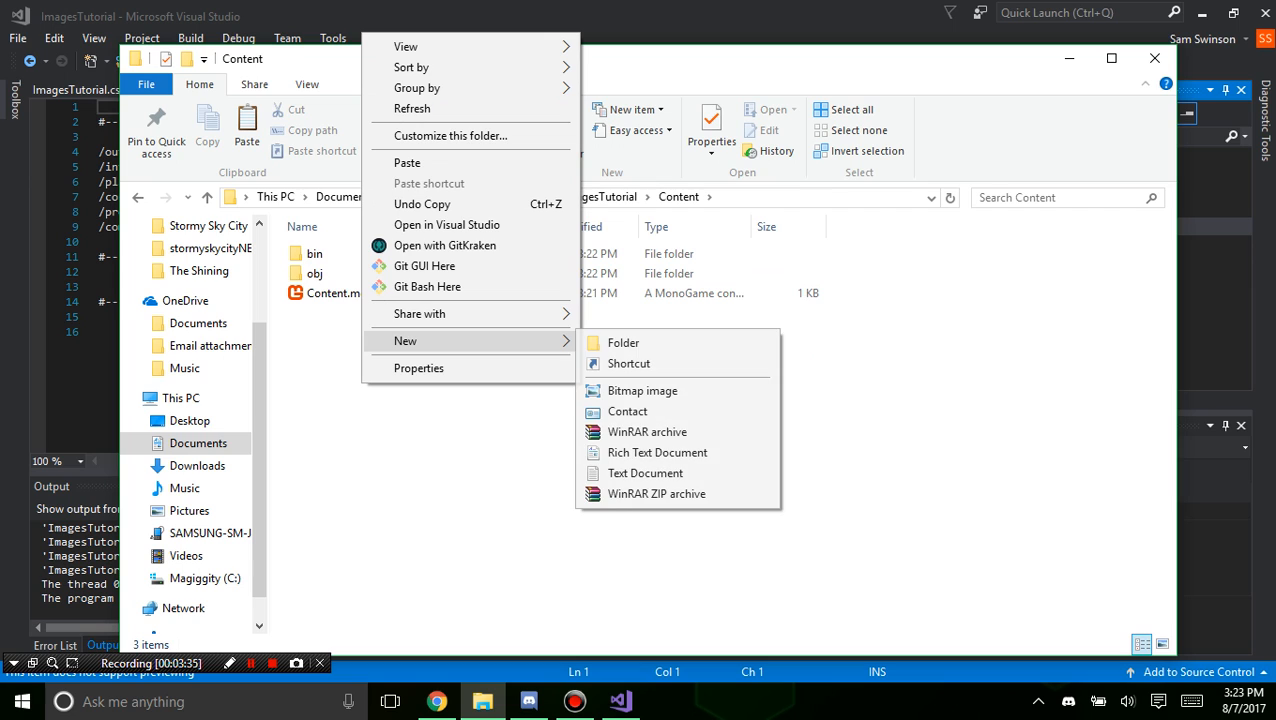
click(624, 342)
text(img)
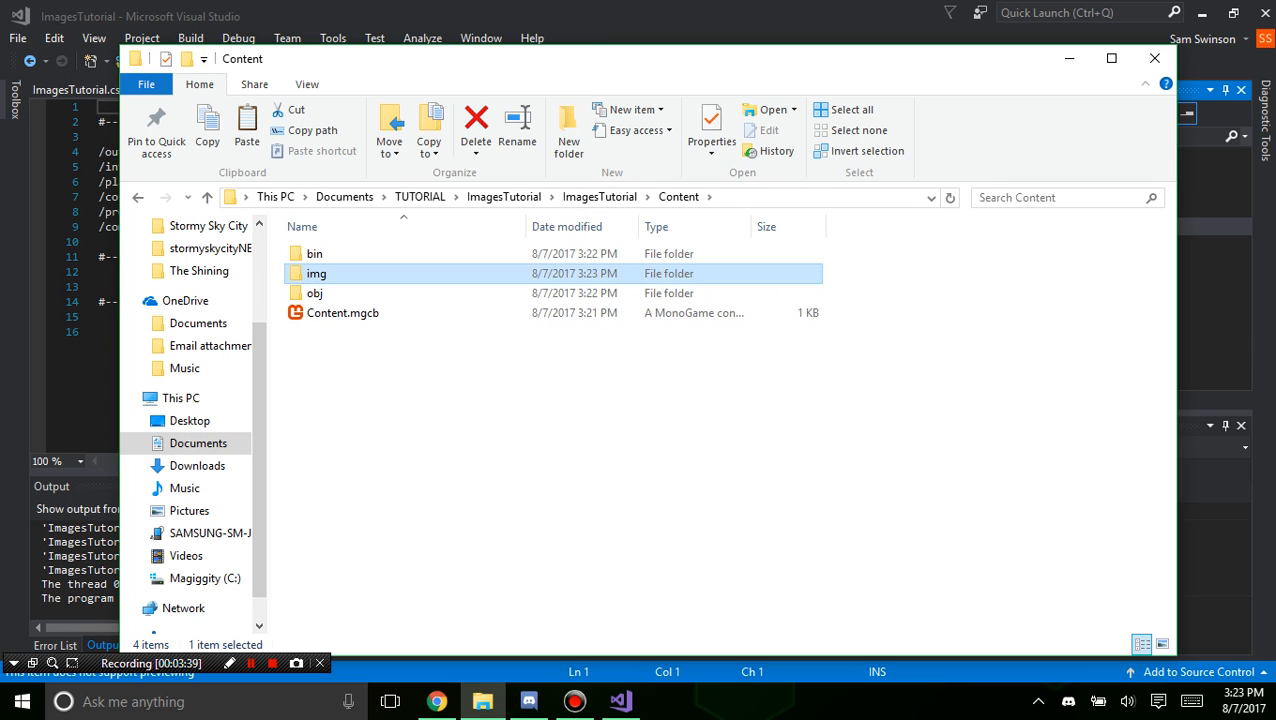
double_click(316, 272)
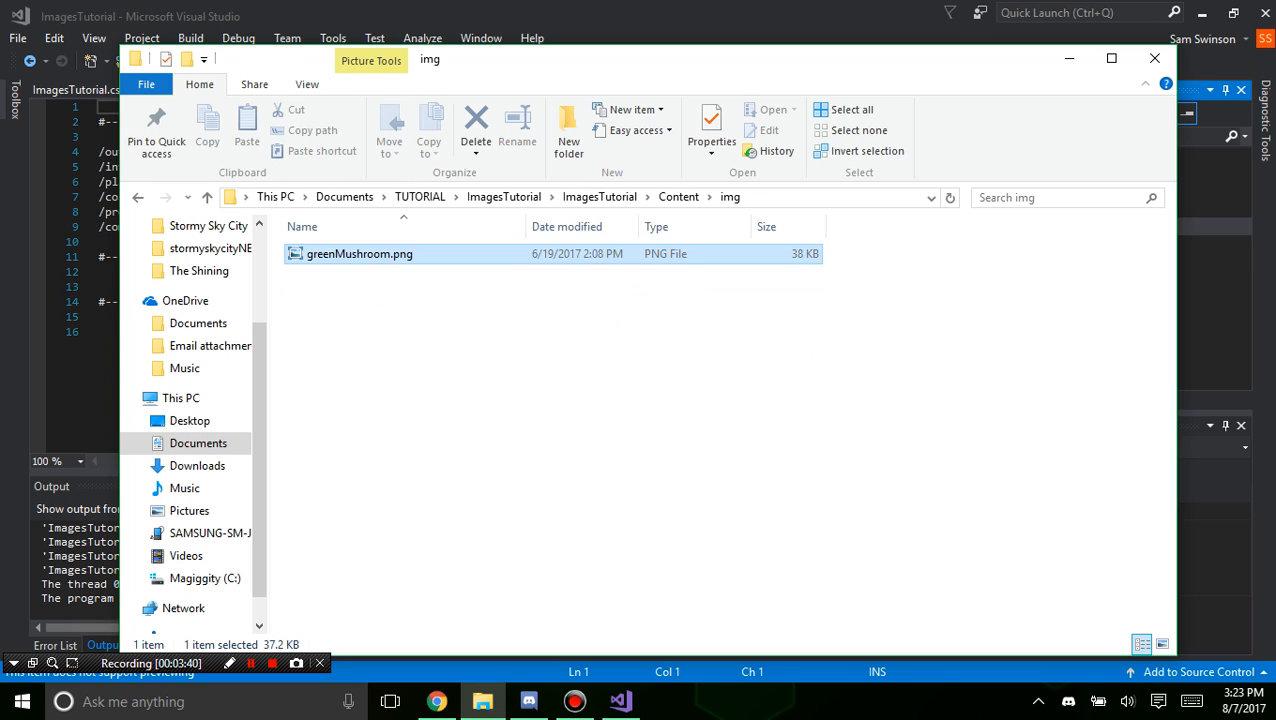
click(188, 510)
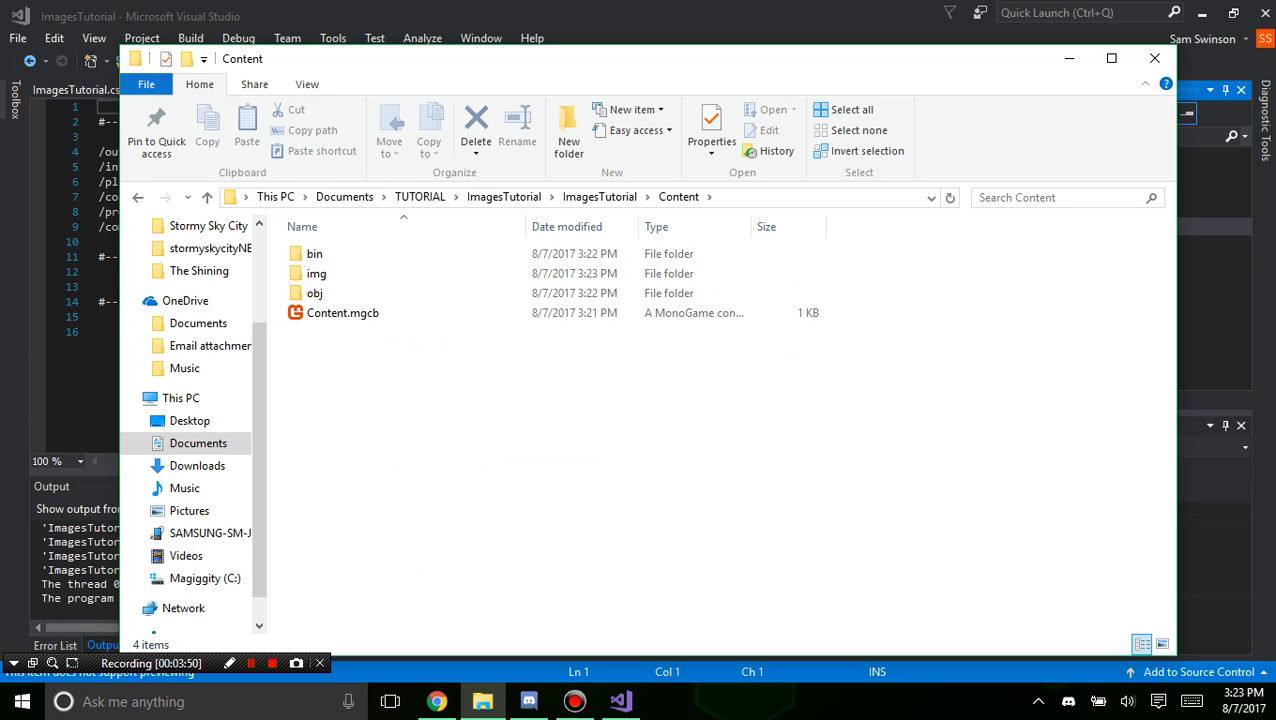
click(344, 312)
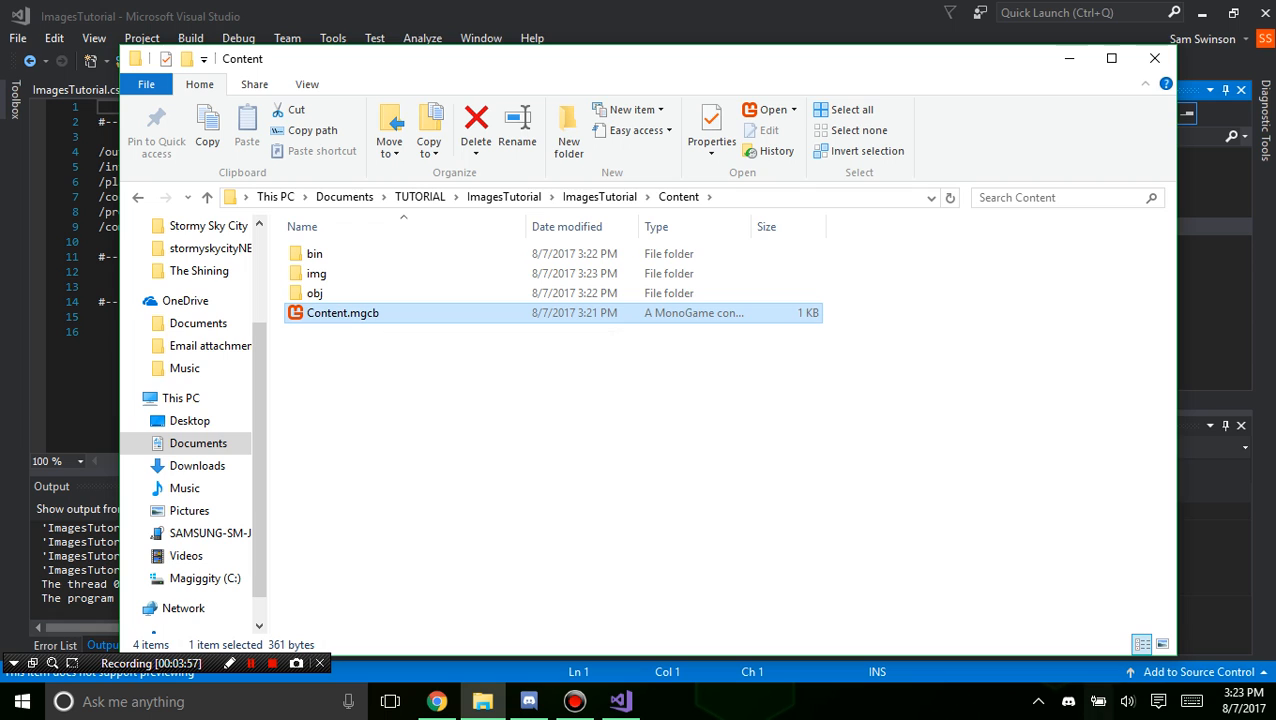
Add the Content\img folder with greenMushroom.png as a texture to the content project and save Content.mgcb.
double_click(344, 312)
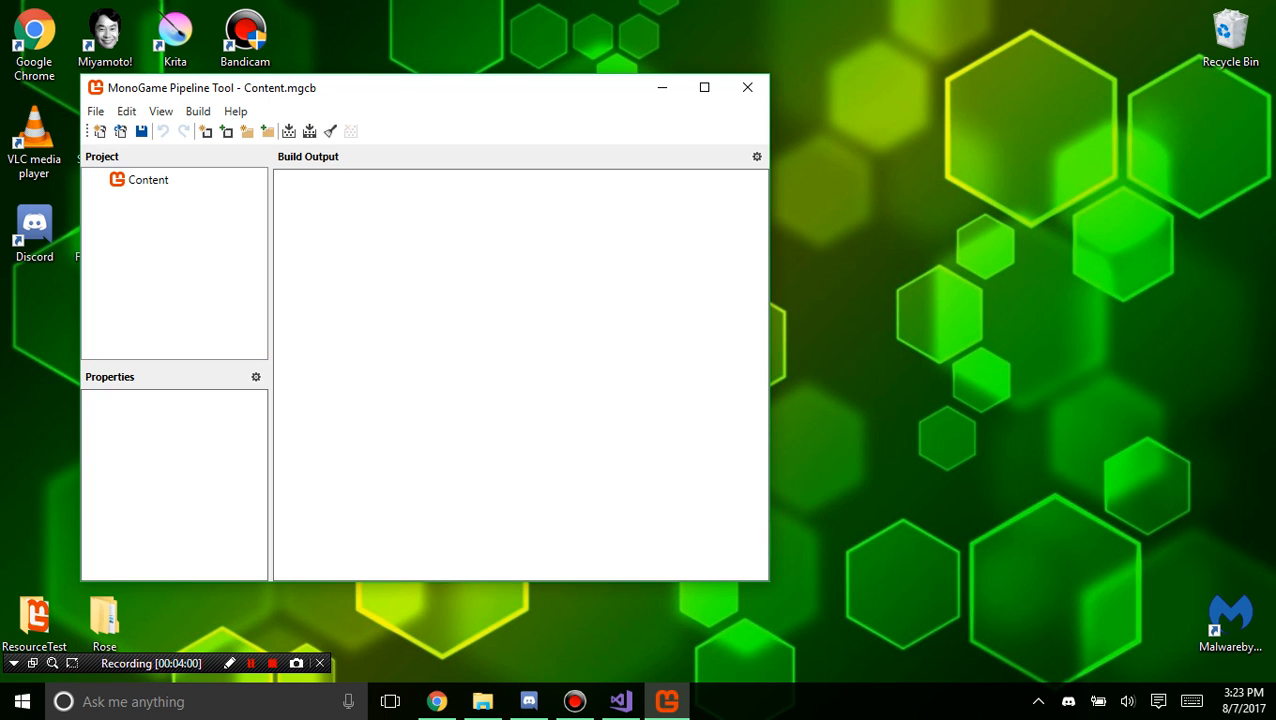
click(148, 180)
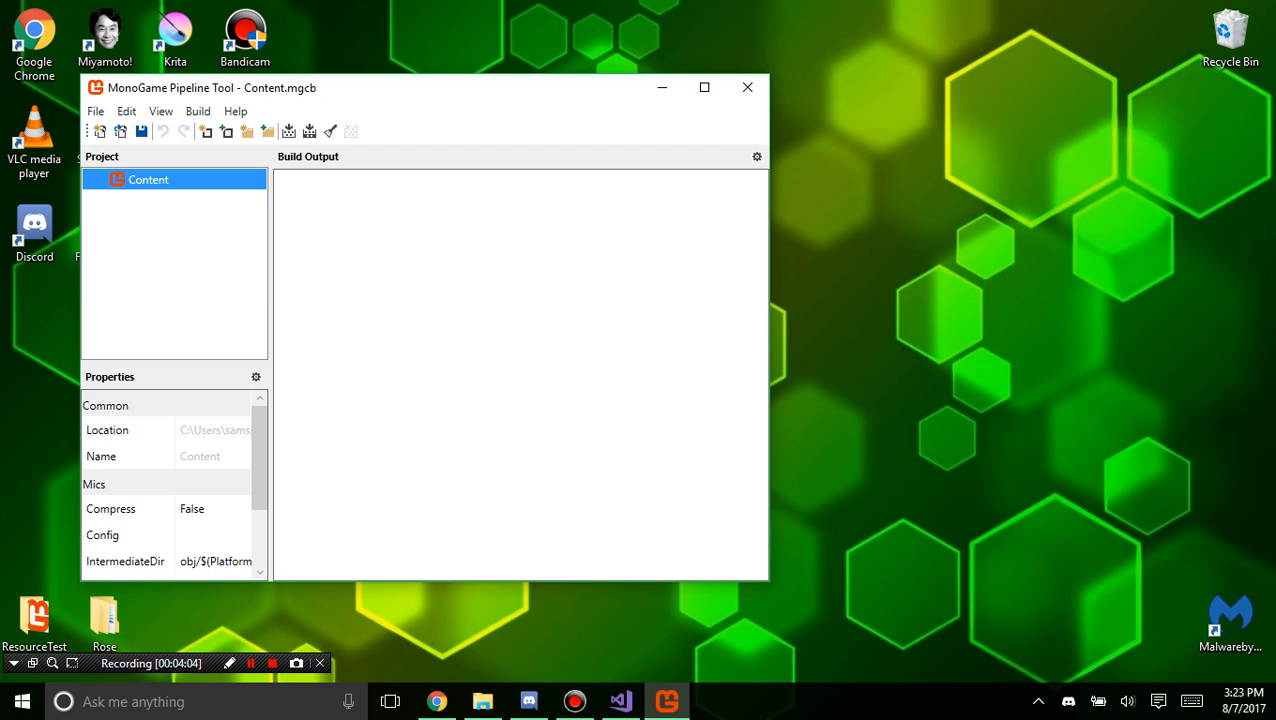
mouse_move(268, 132)
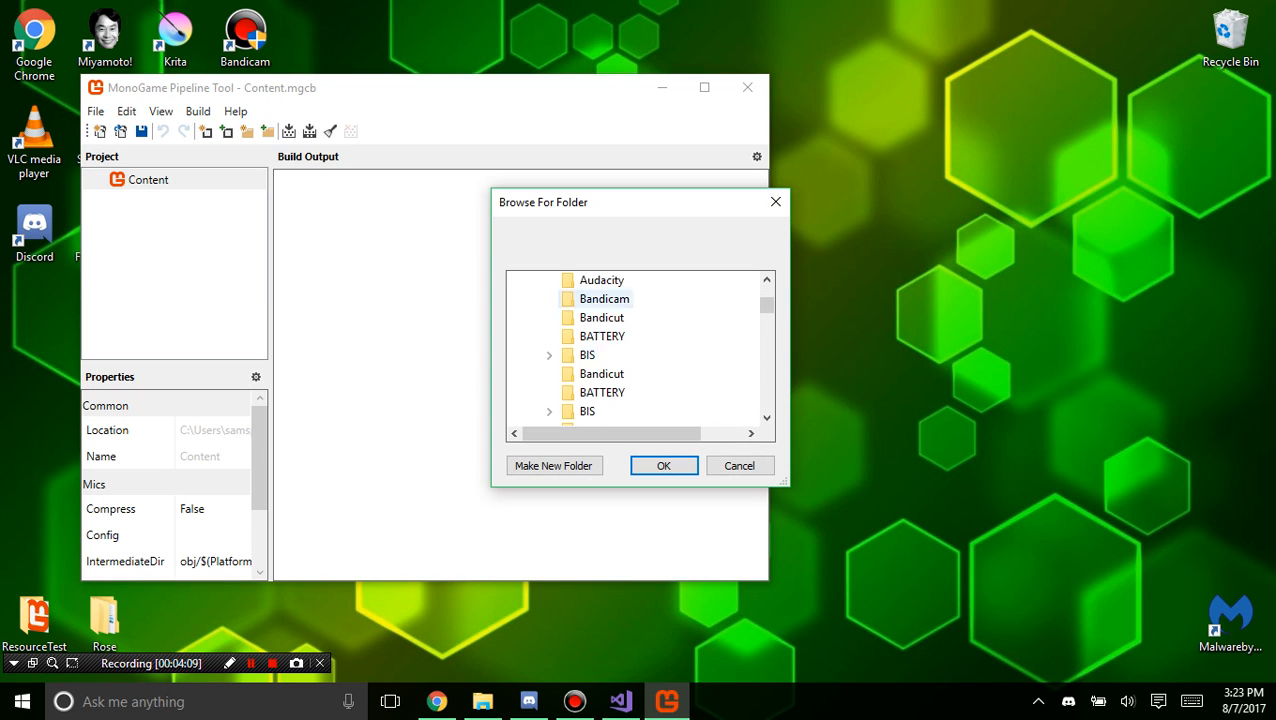
scroll(down, 3)
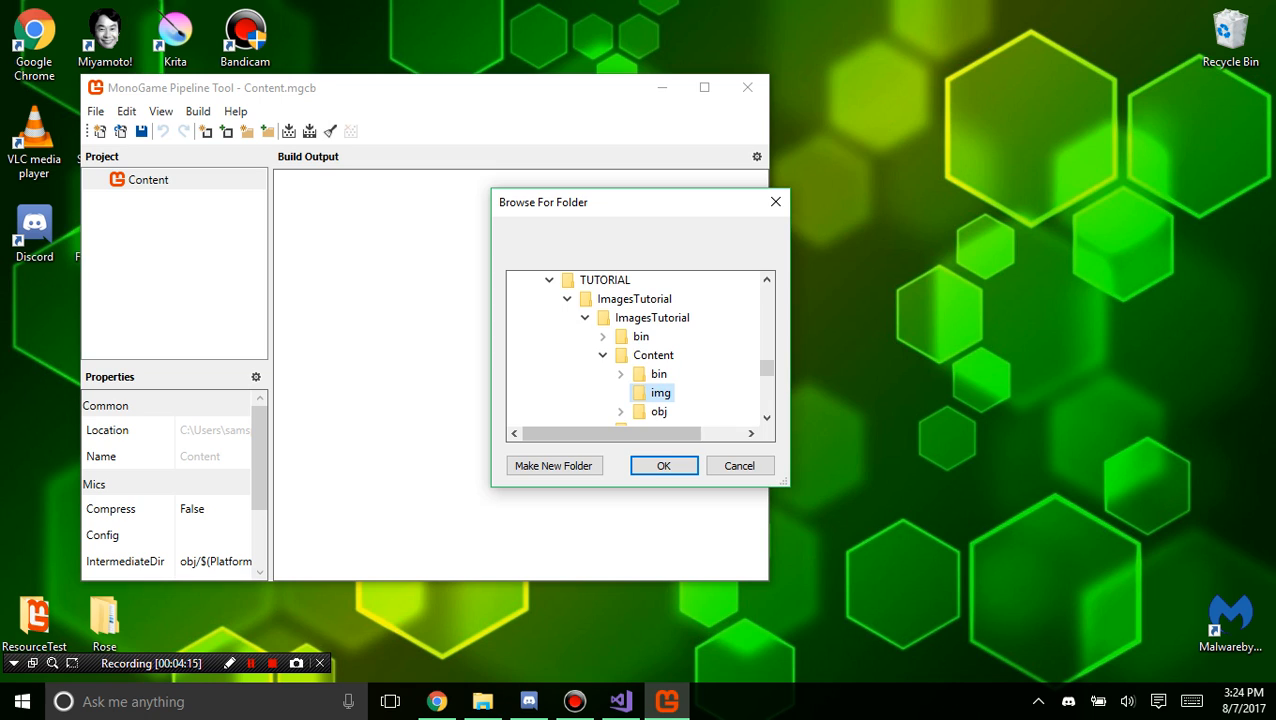
click(664, 464)
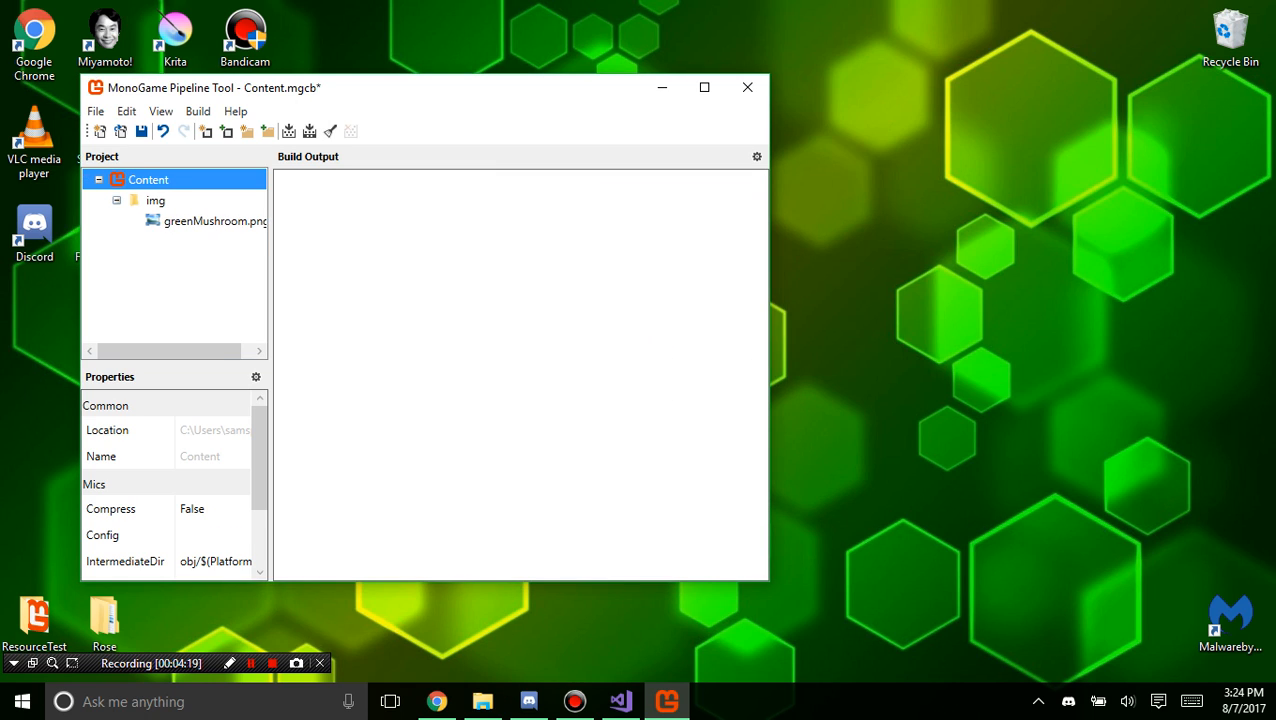
click(216, 220)
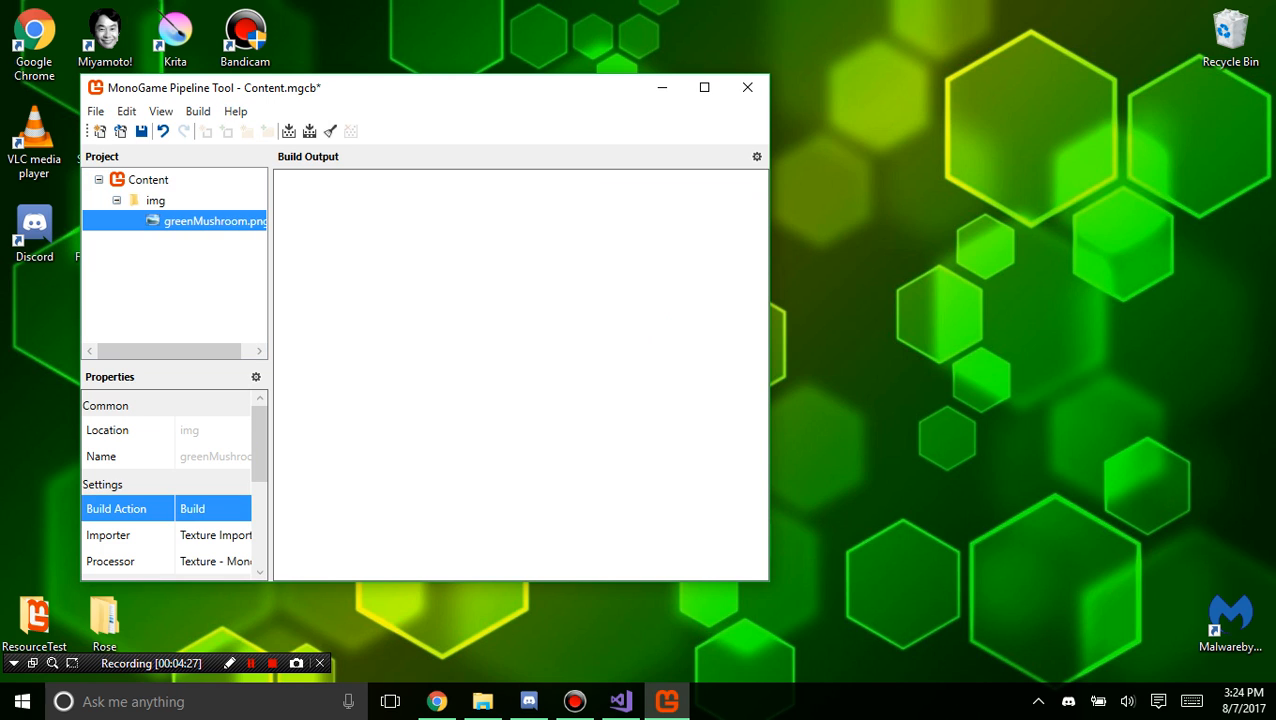
click(100, 456)
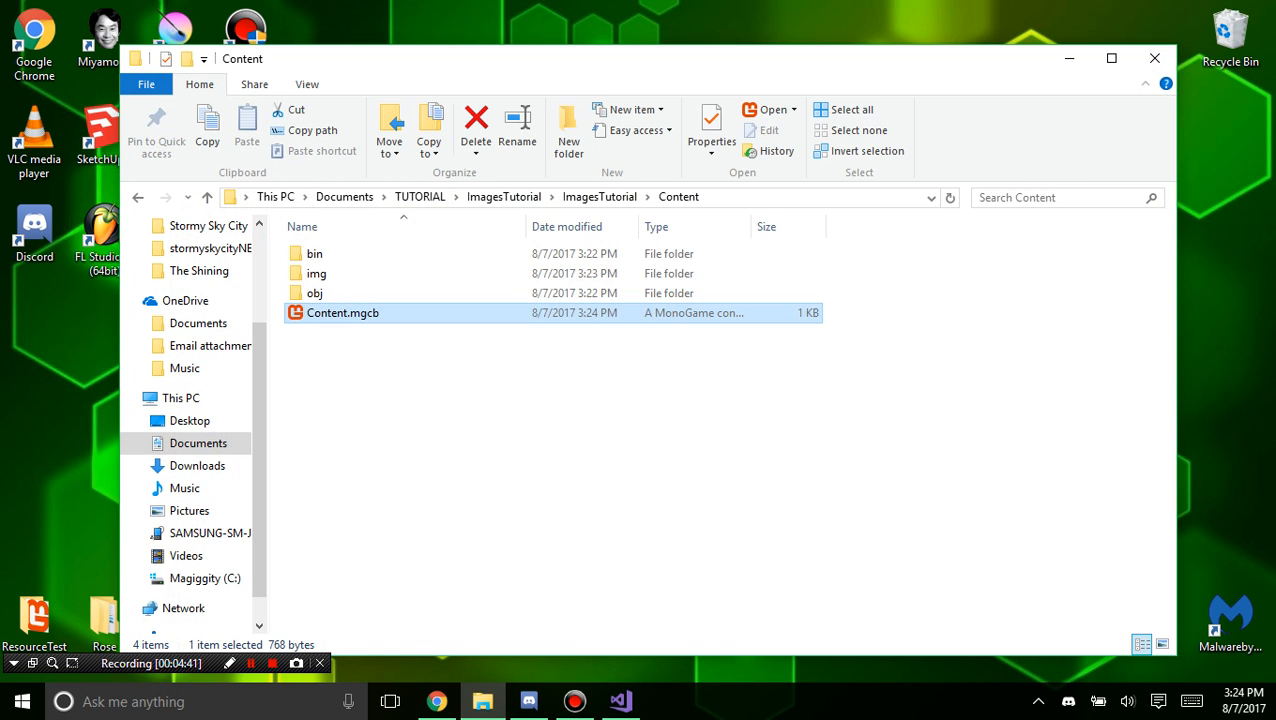
Delete the original greenMushroom.png from img, leaving only greenMushroom.xnb.
double_click(316, 272)
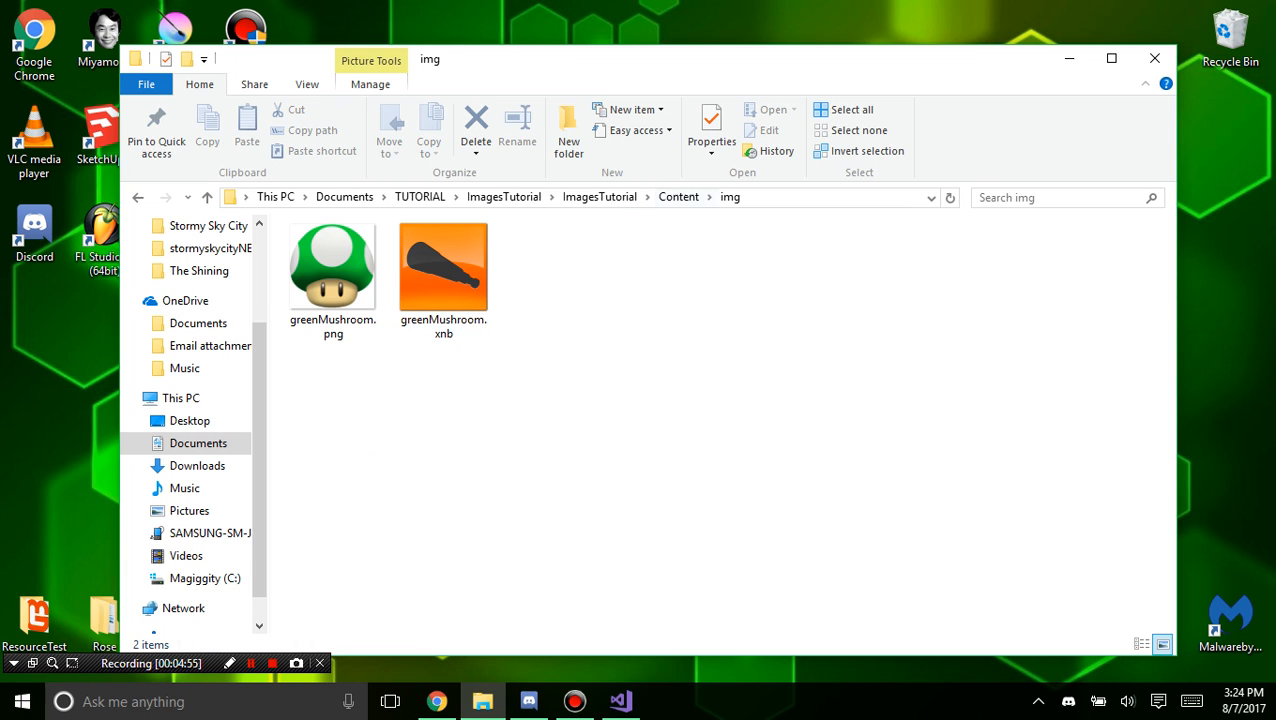
click(332, 264)
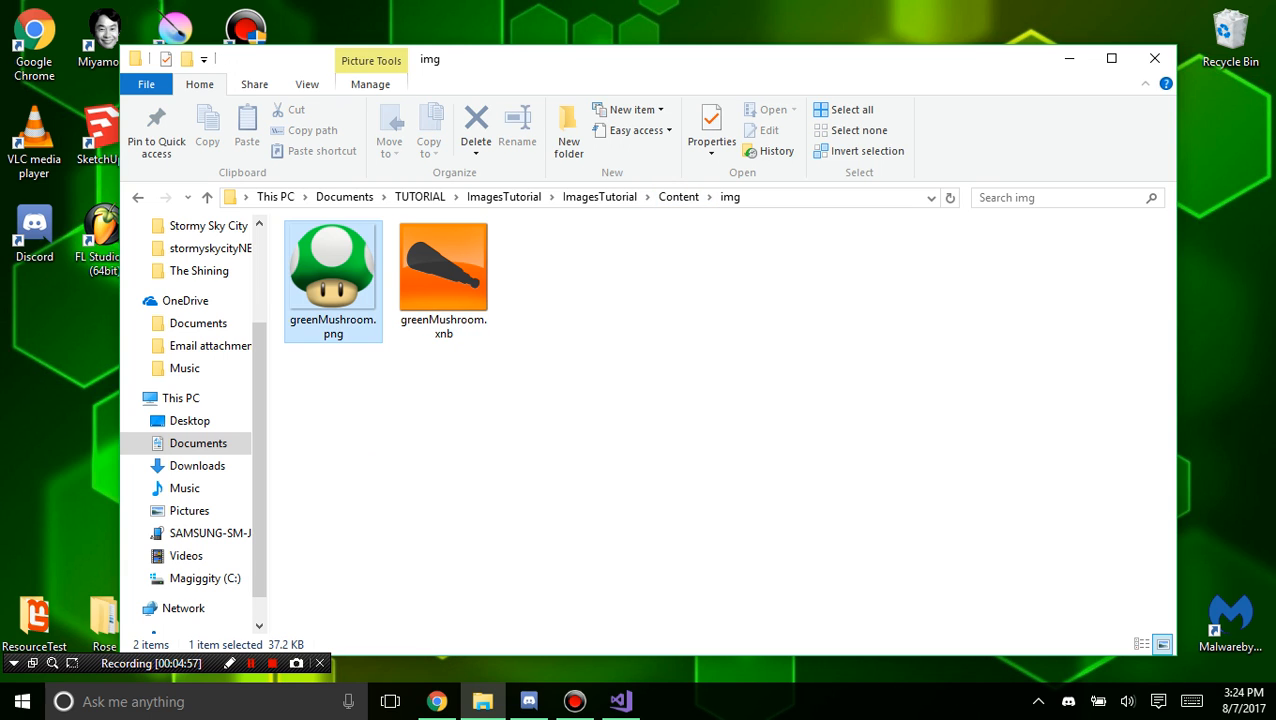
click(476, 130)
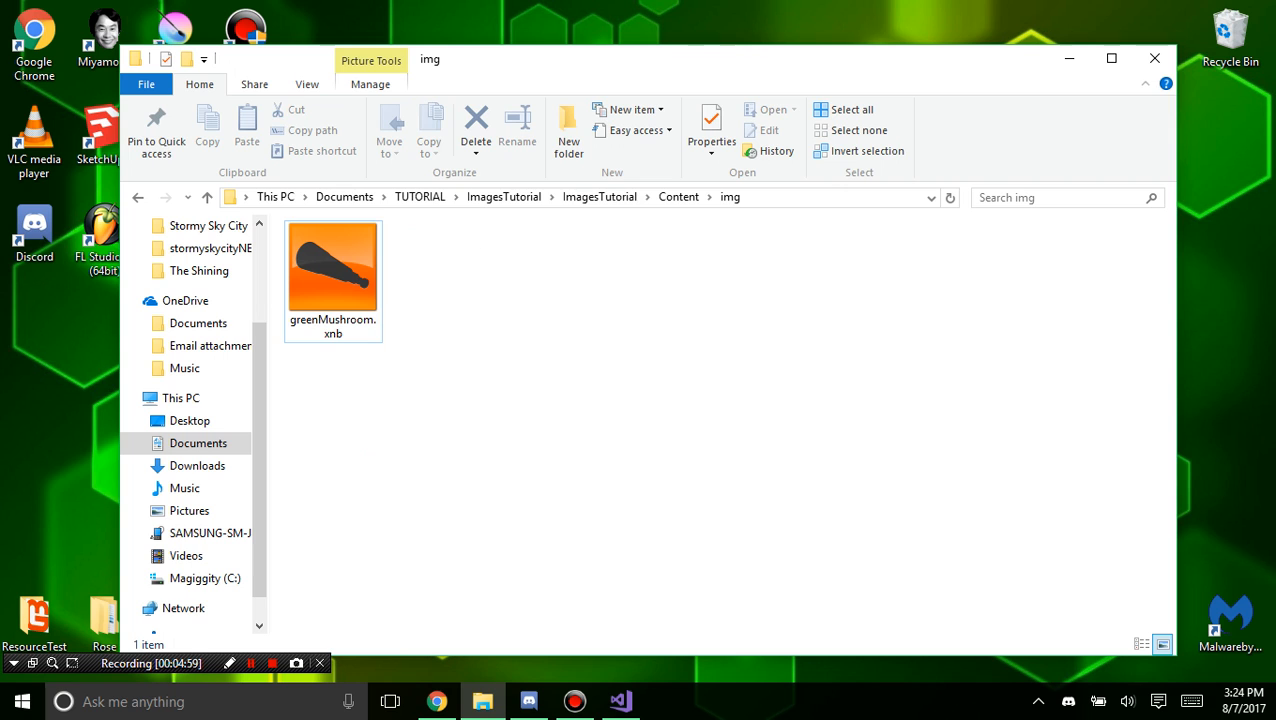
click(332, 264)
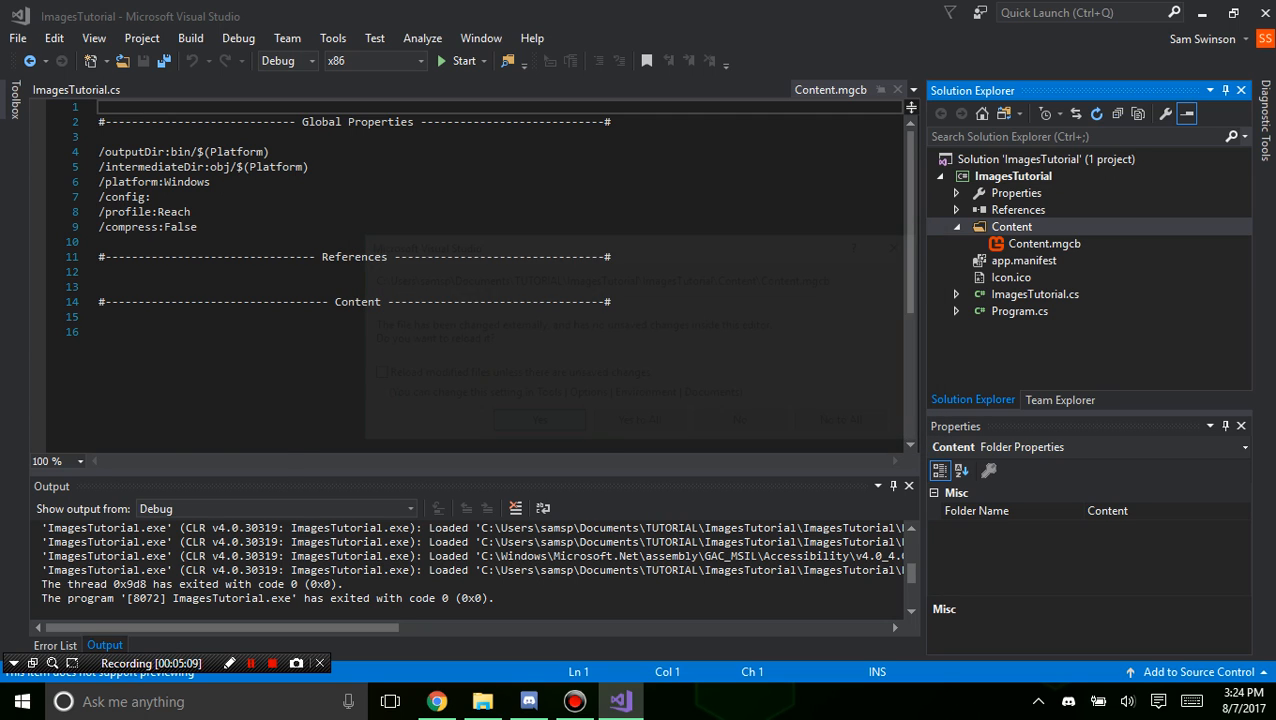
Show the Add options for the Content folder in Solution Explorer.
right_click(1012, 226)
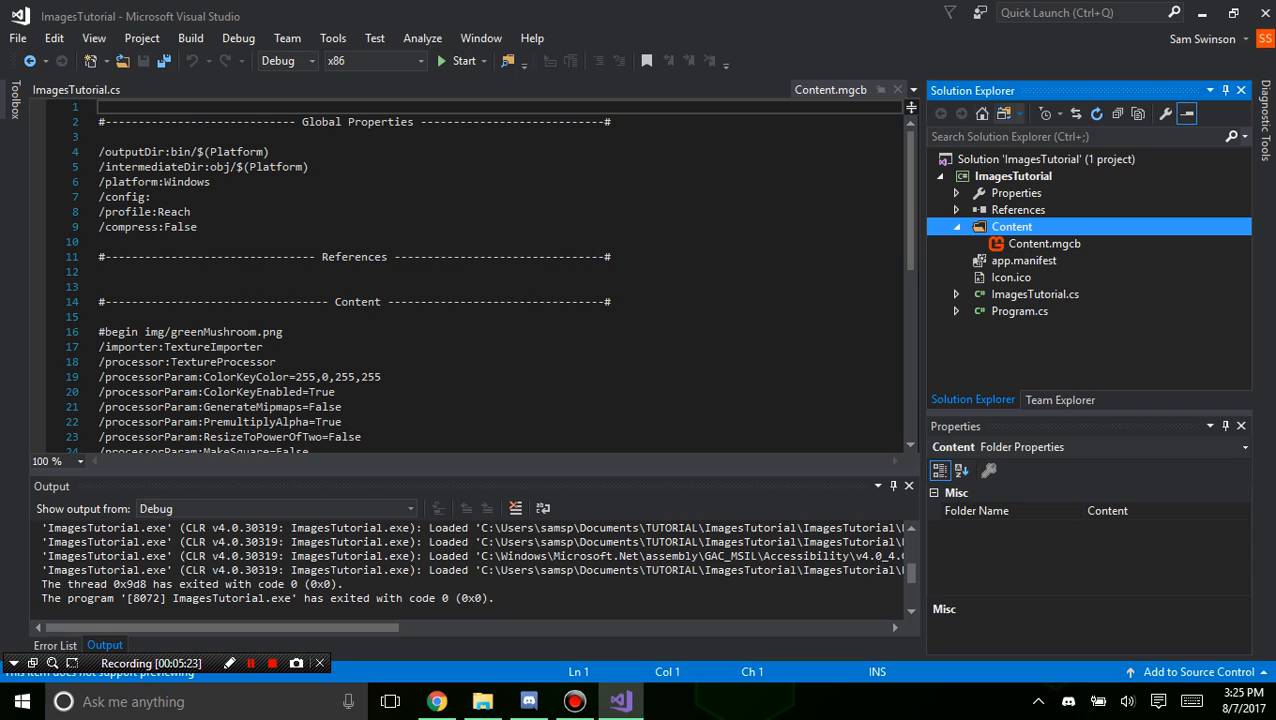
mouse_move(1008, 112)
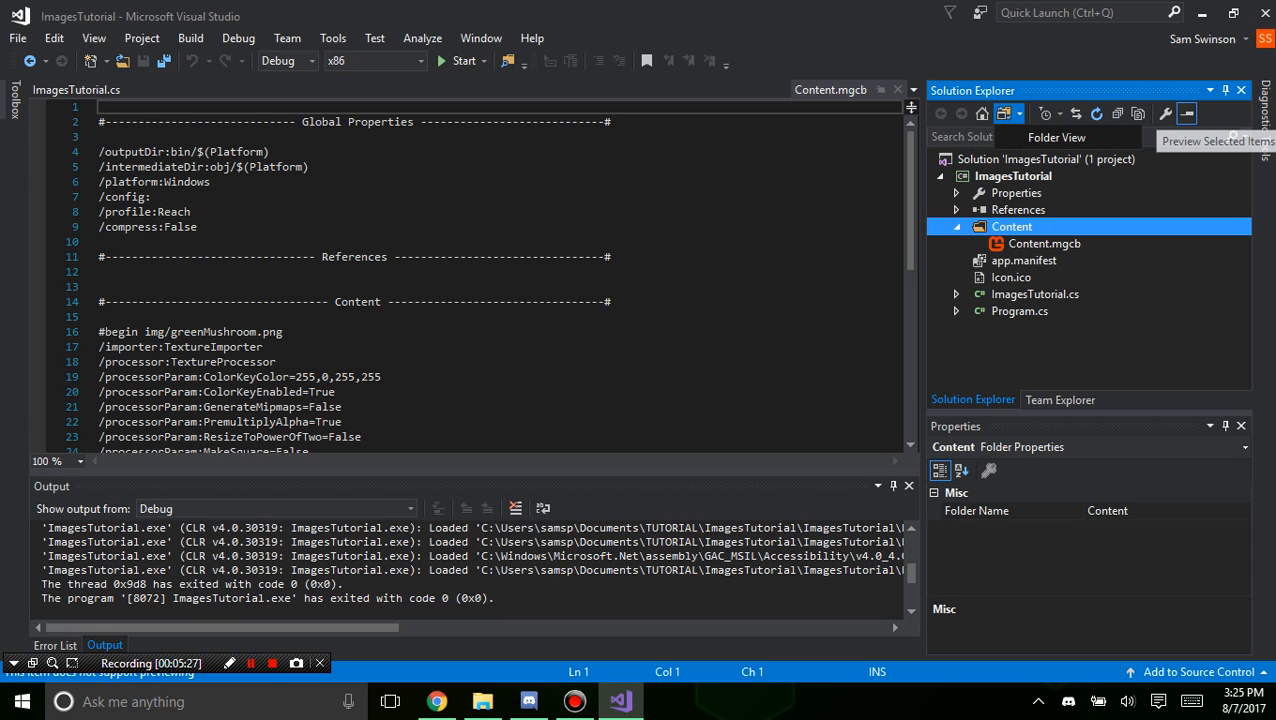
right_click(1012, 226)
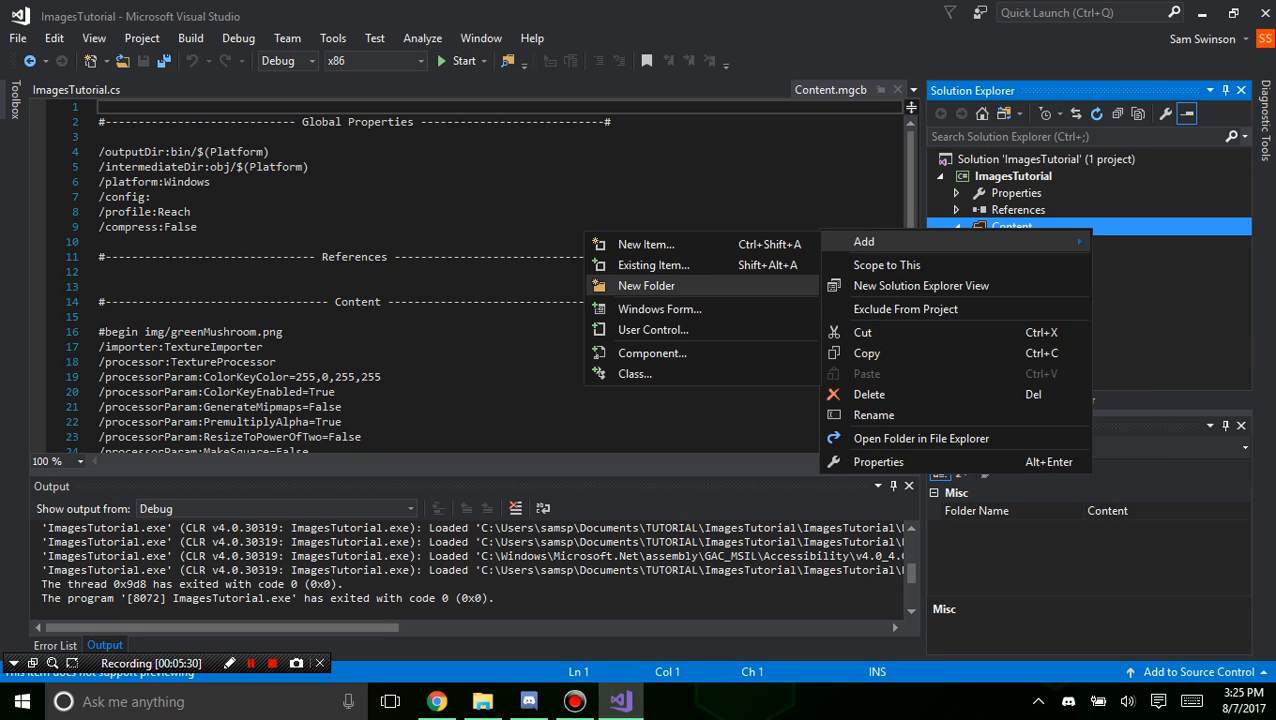
click(920, 438)
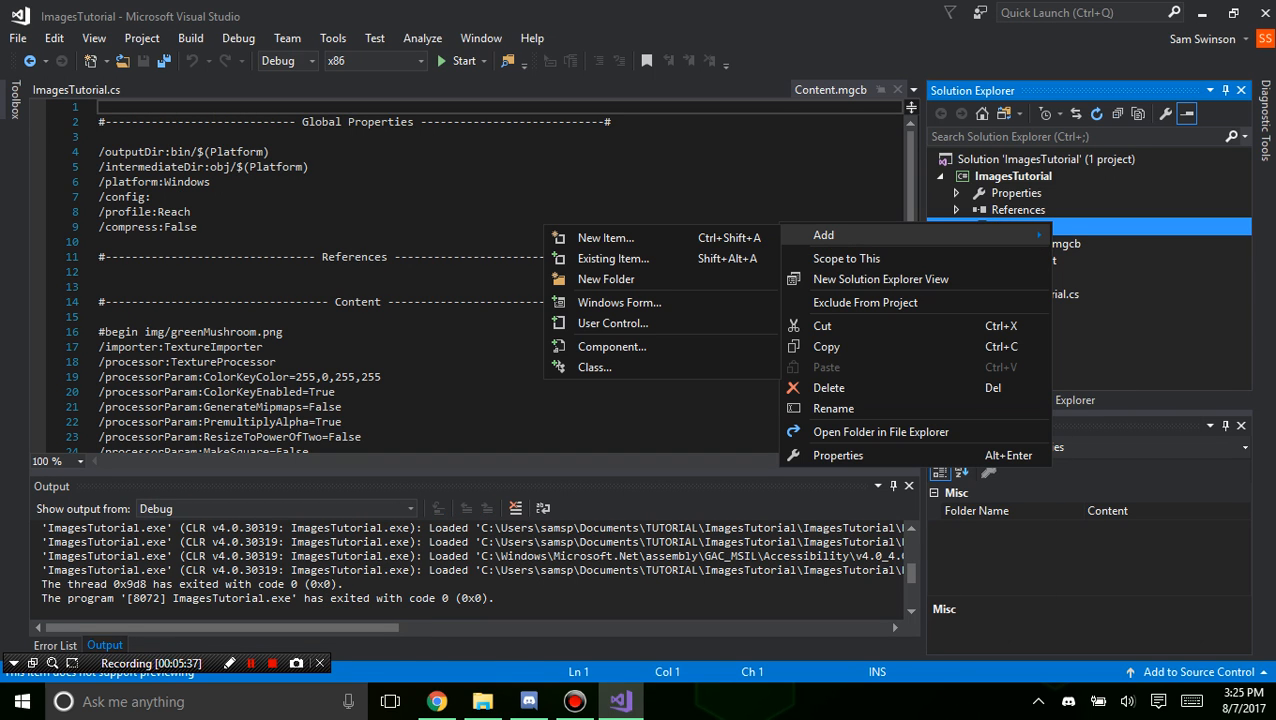
Add the existing file greenMushroom.xnb from Content/img using the All Files filter.
click(612, 258)
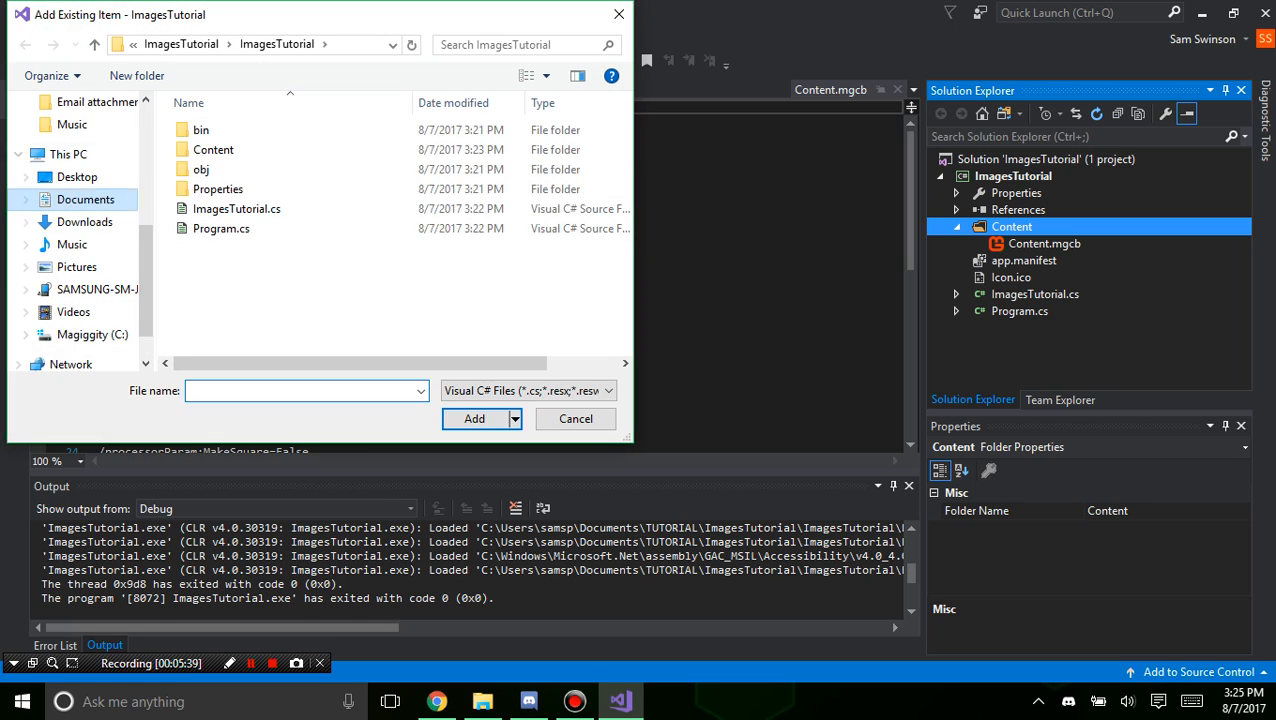
click(212, 148)
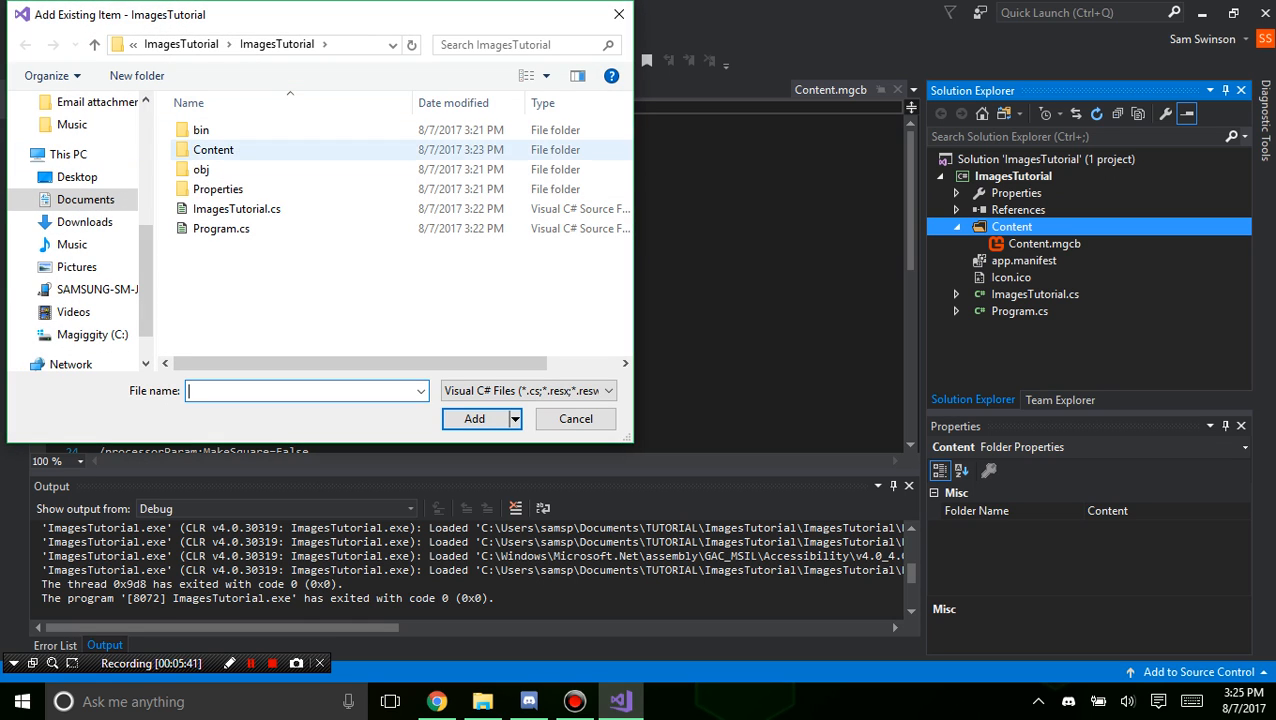
double_click(212, 148)
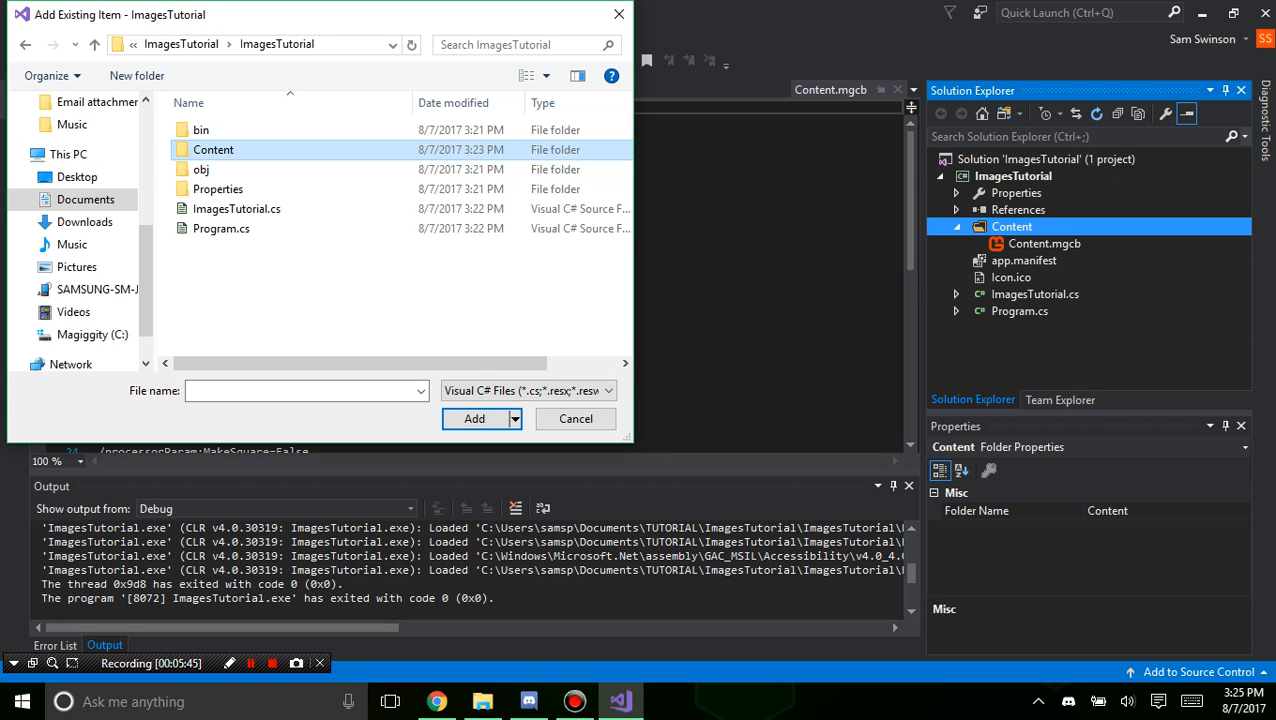
click(608, 390)
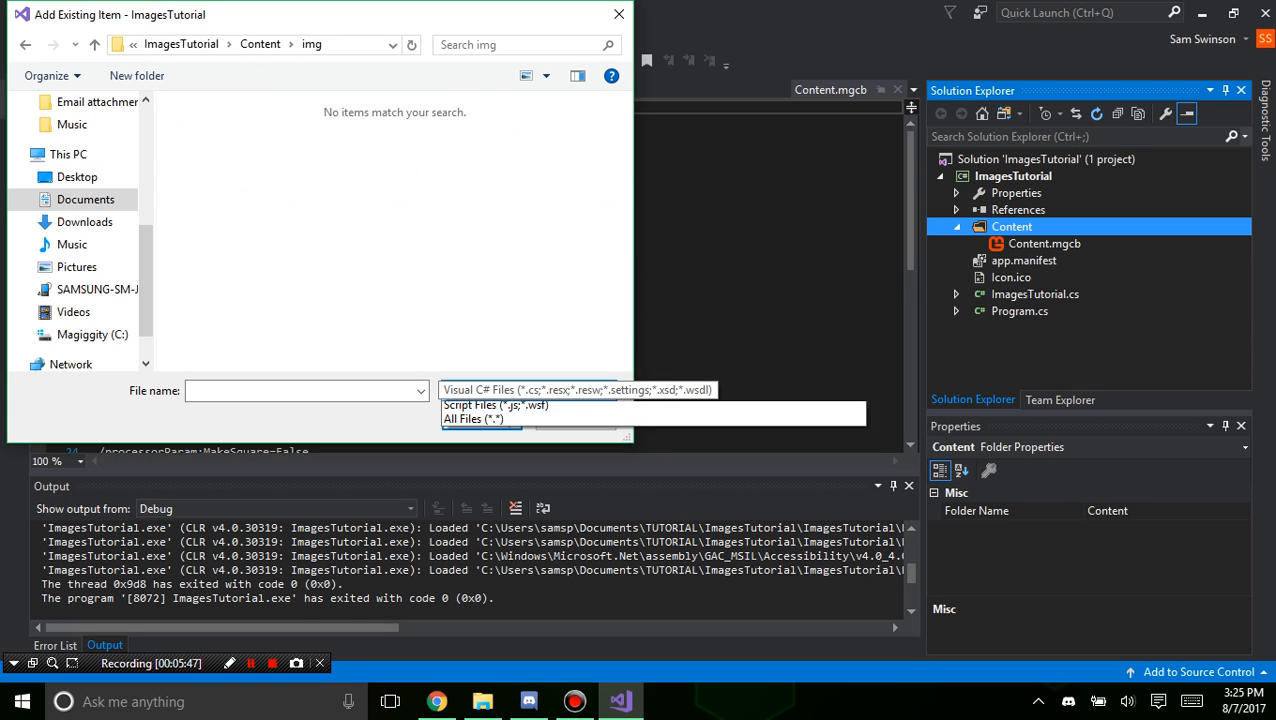
click(472, 418)
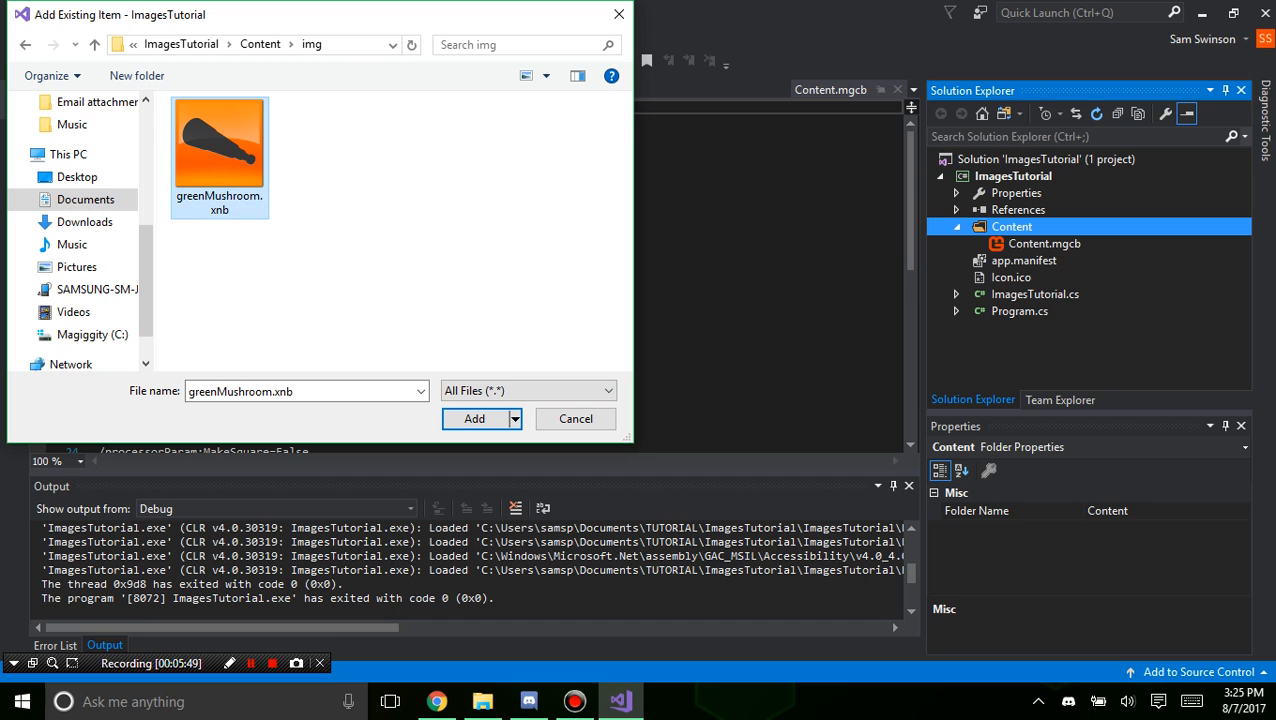
click(474, 418)
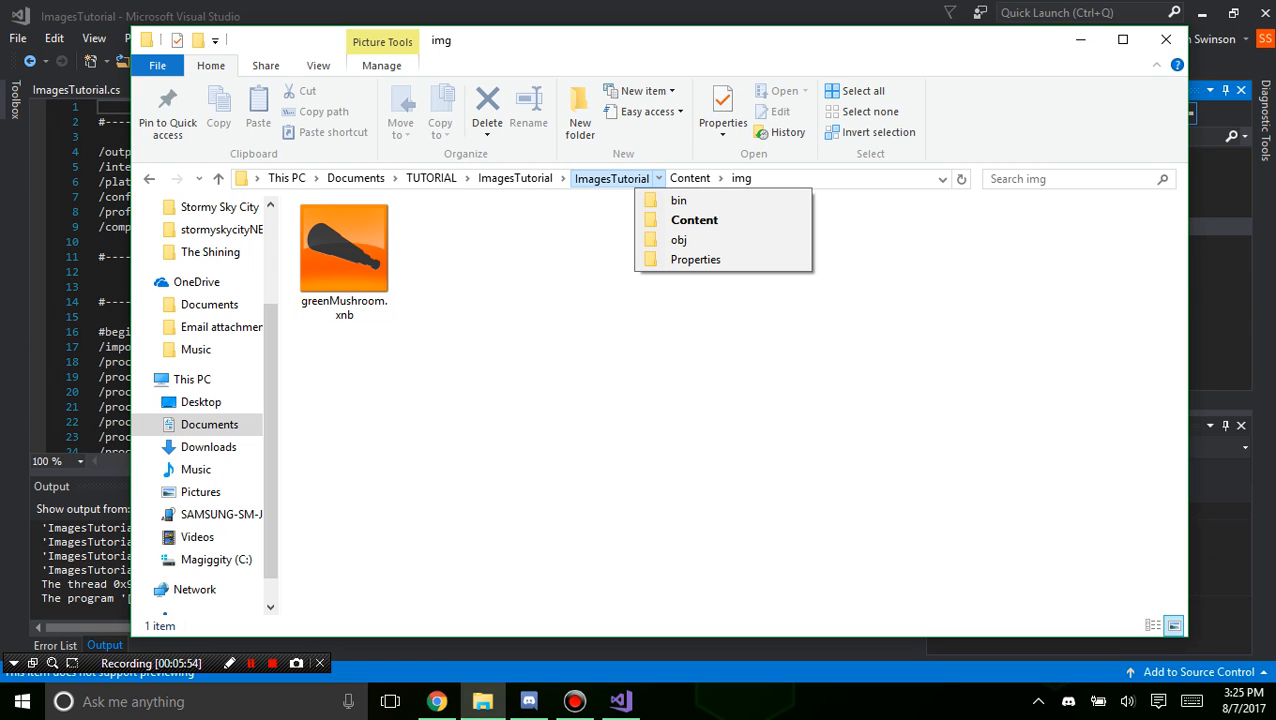
Permanently delete the leftover img folder from disk in File Explorer.
click(694, 218)
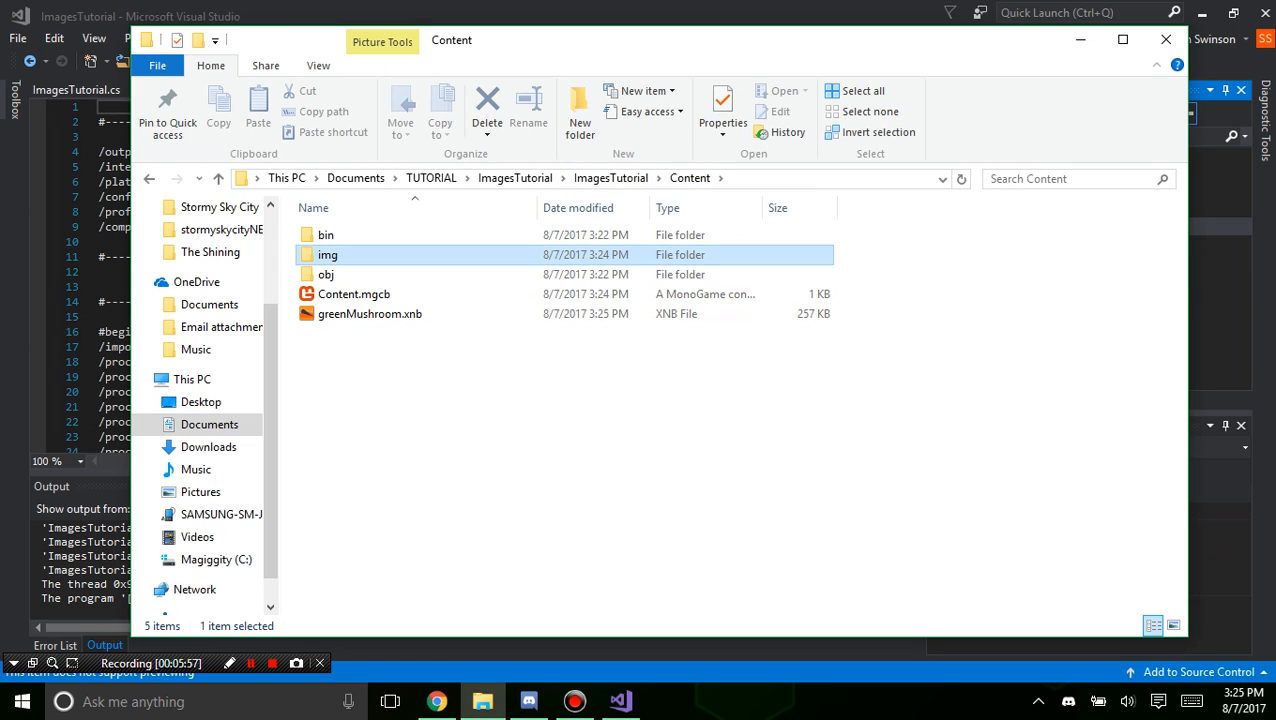
click(488, 104)
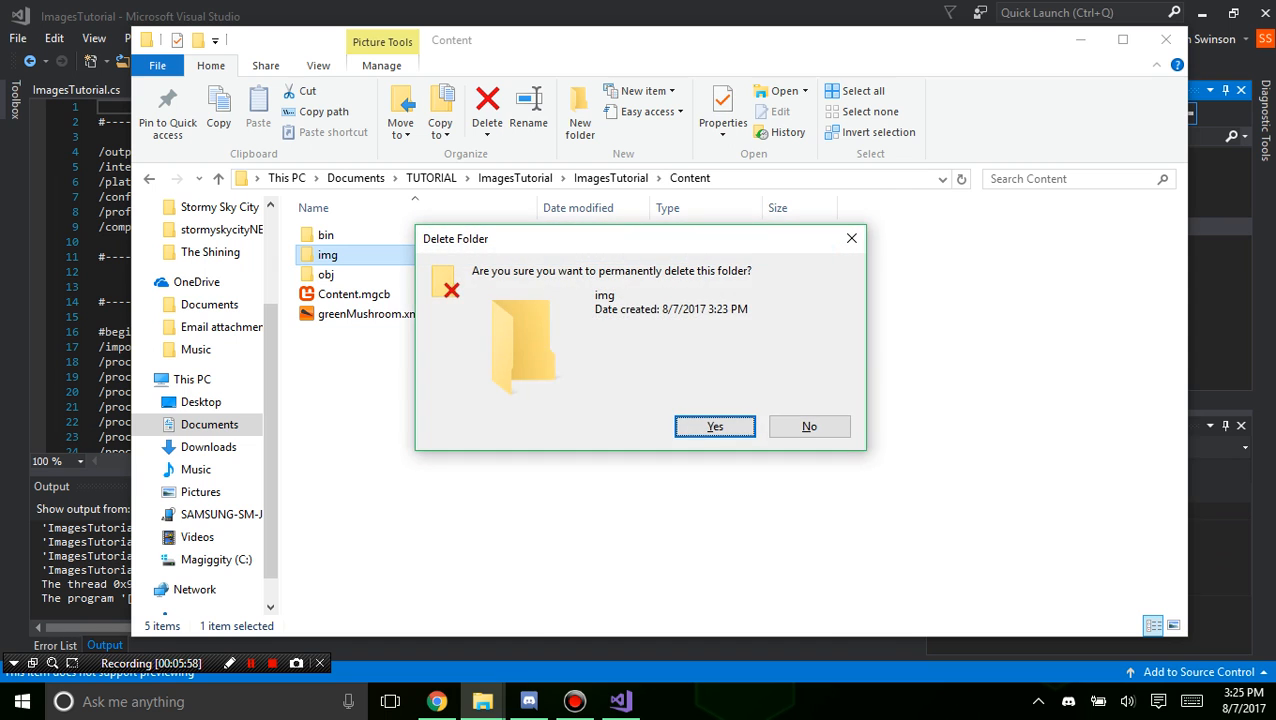
click(714, 426)
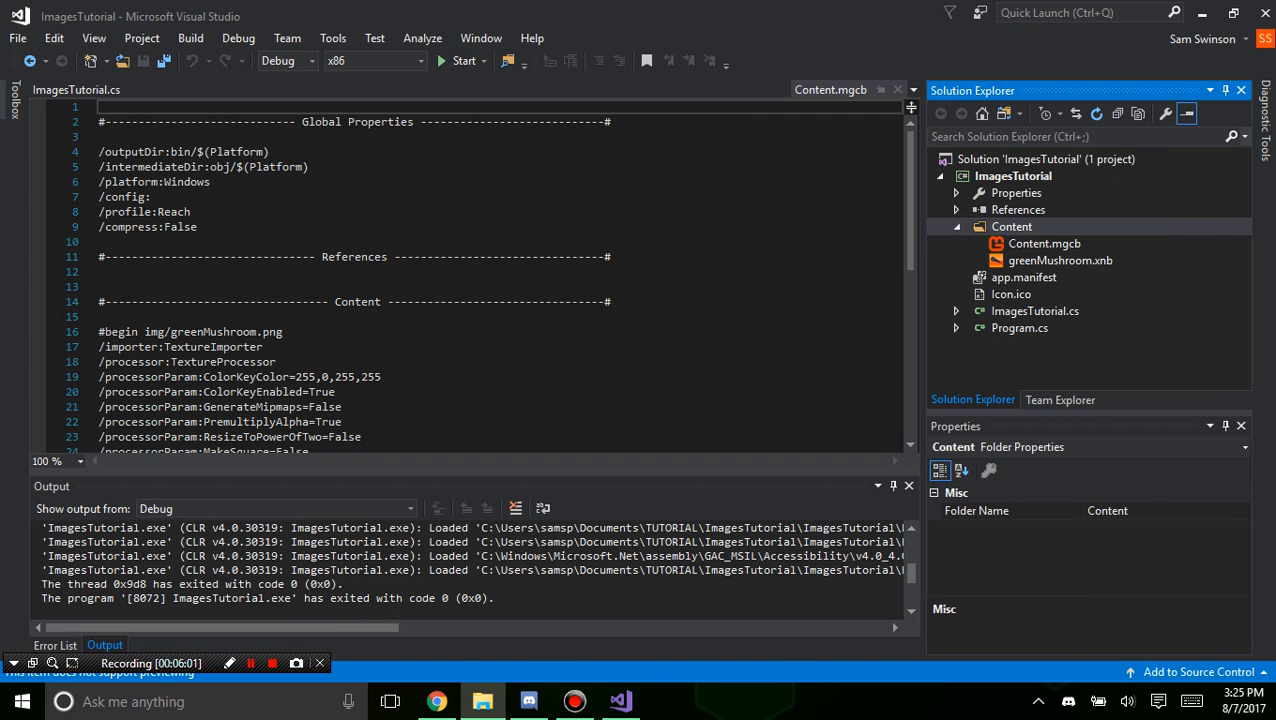
Create a new img folder under Content and move greenMushroom.xnb into it.
right_click(1012, 226)
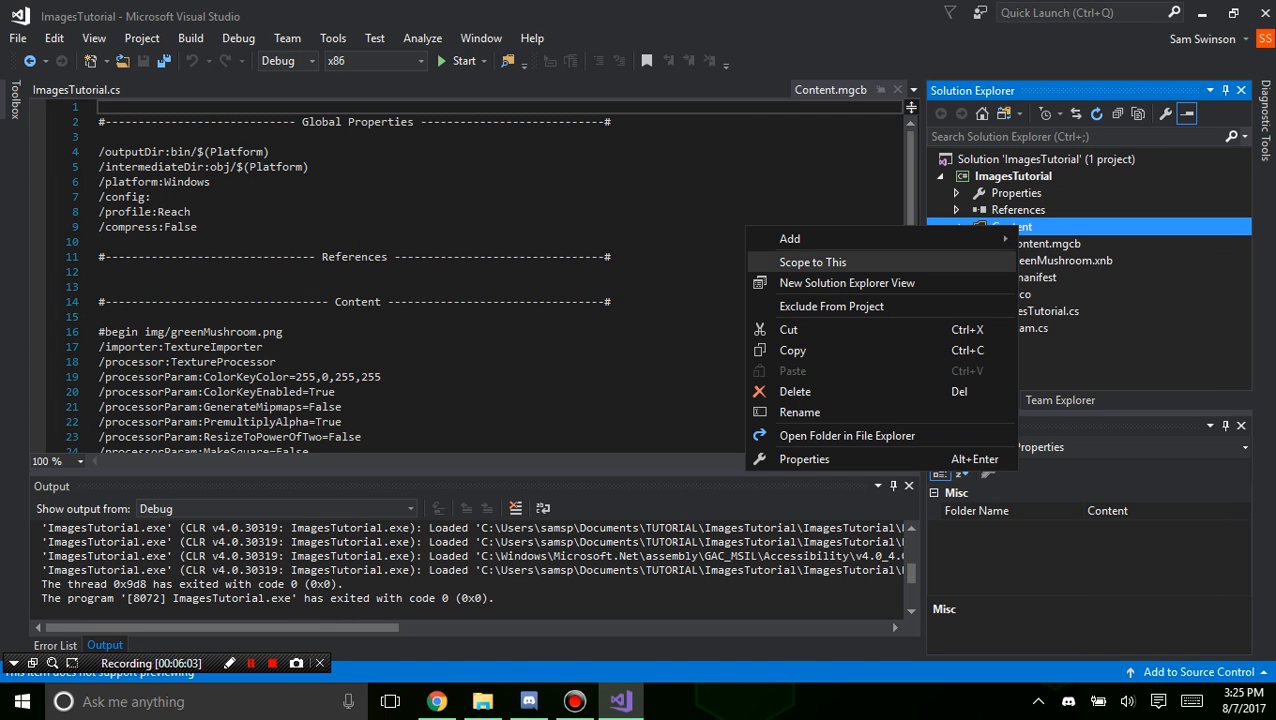
click(788, 238)
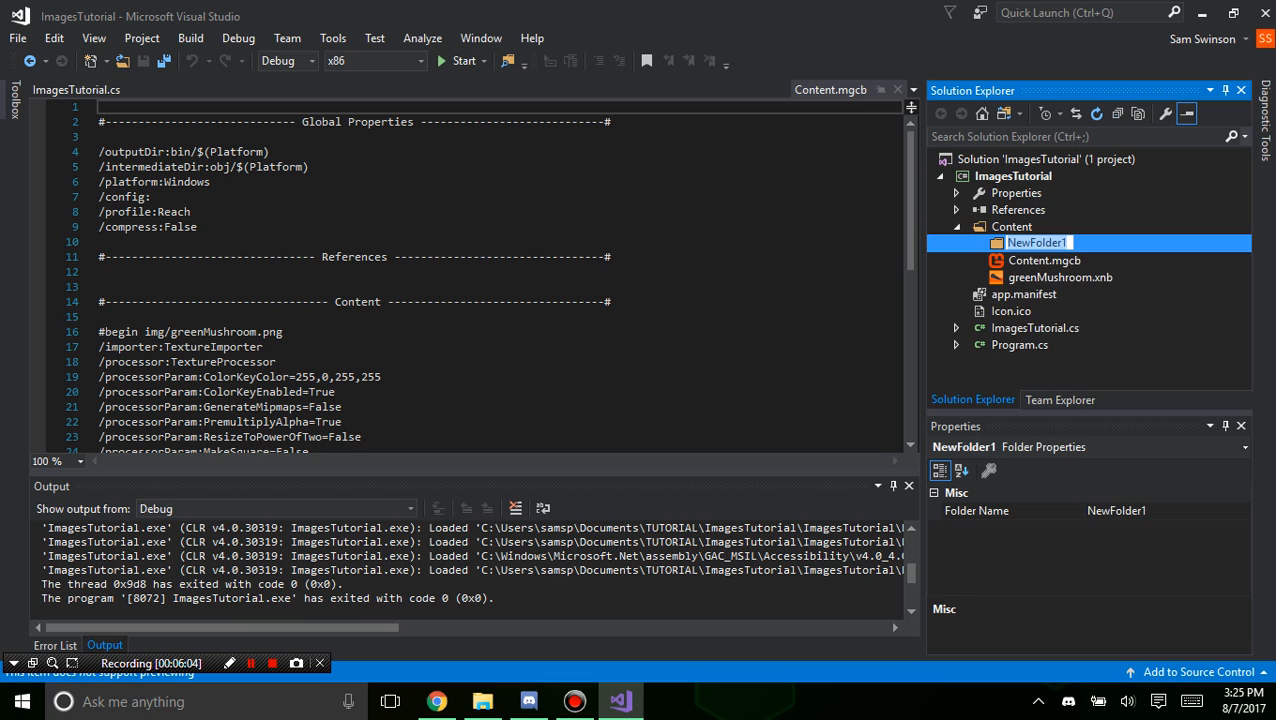
click(1060, 276)
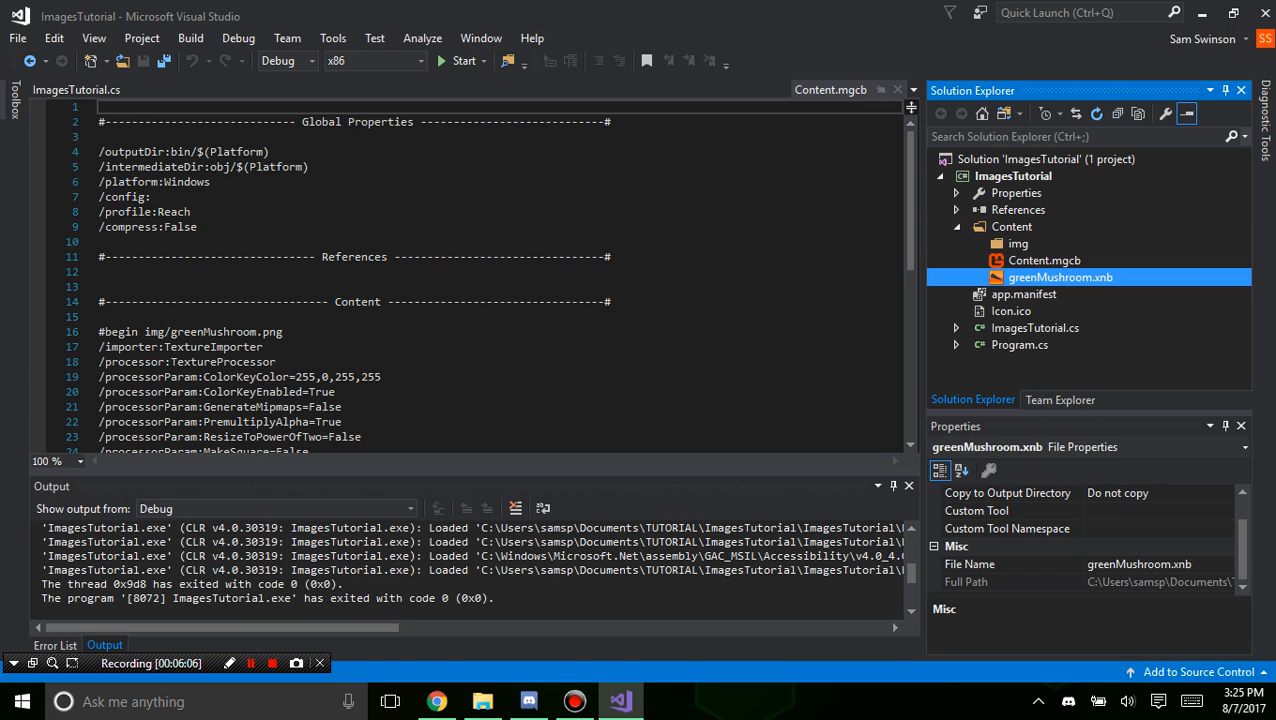
click(1018, 244)
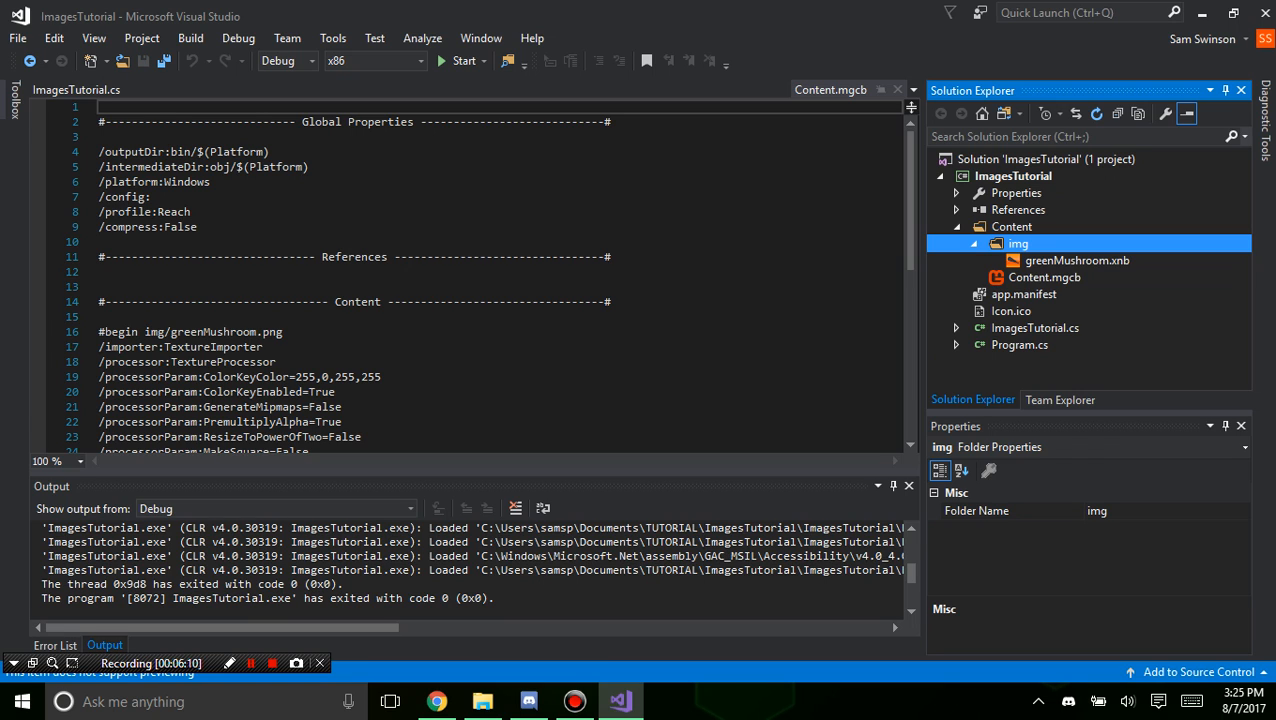
click(1076, 260)
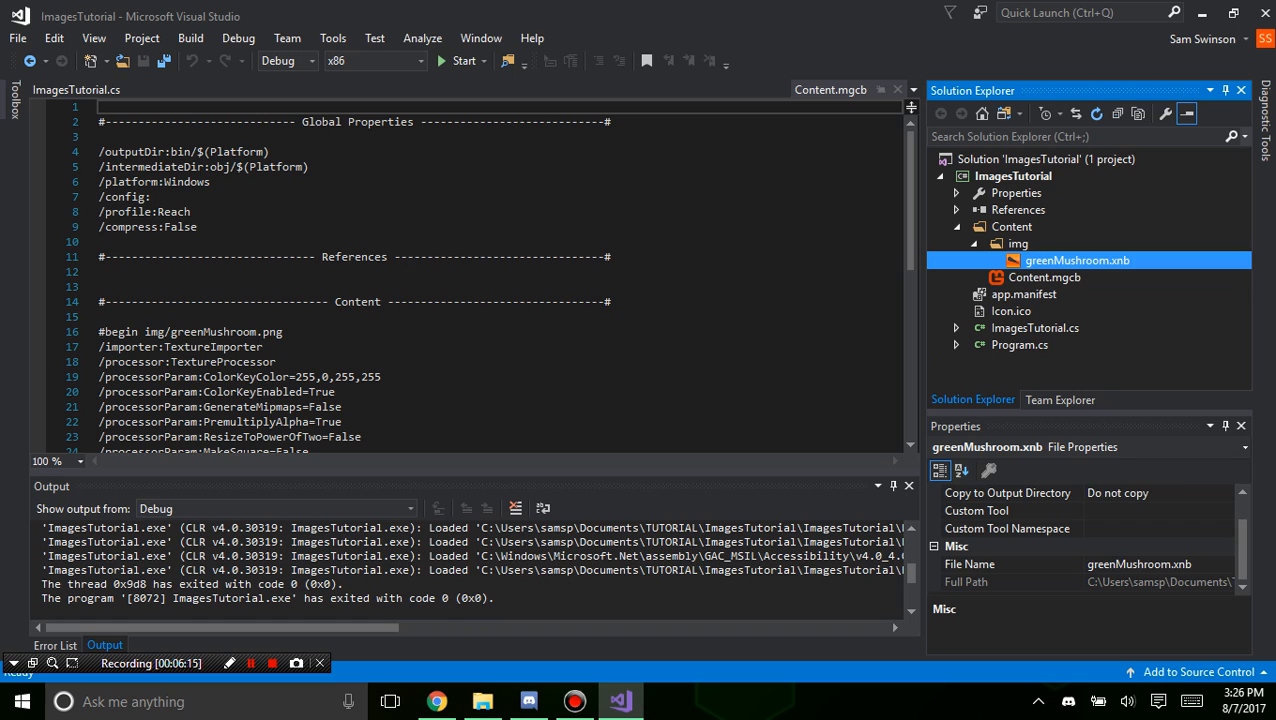
Set greenMushroom.xnb's Copy to Output Directory property to Copy if newer.
click(1004, 492)
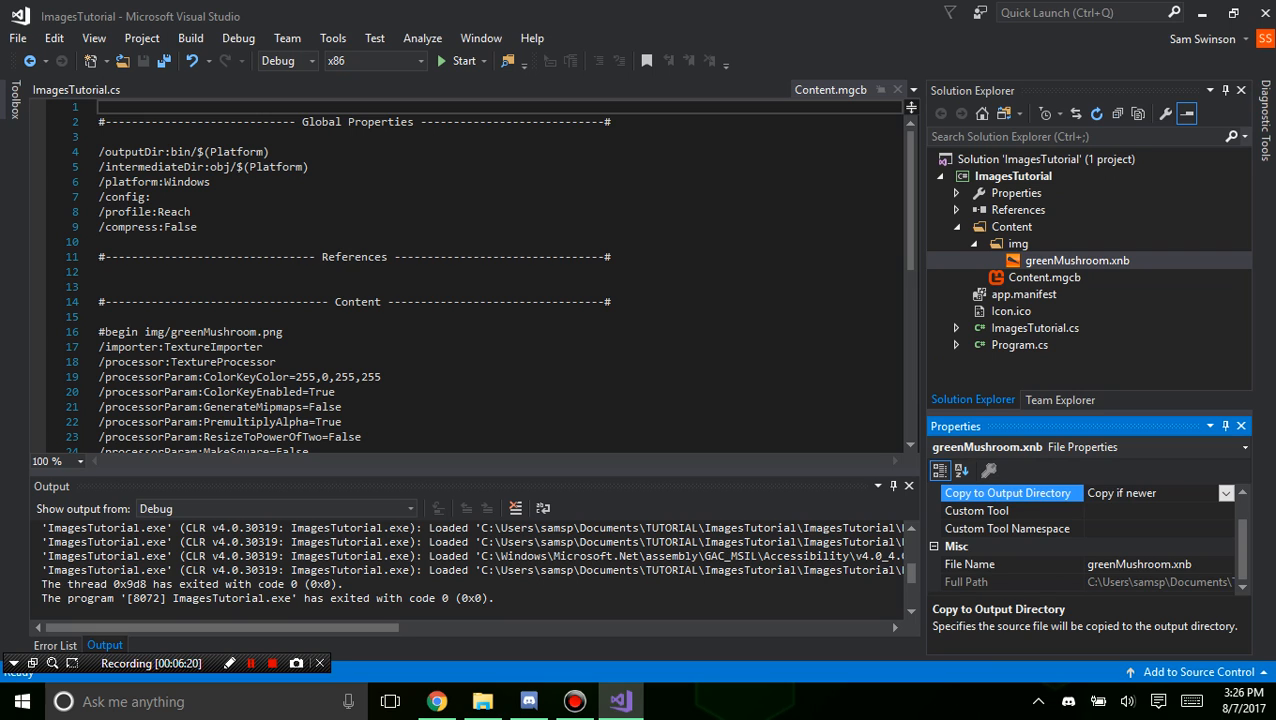
click(976, 510)
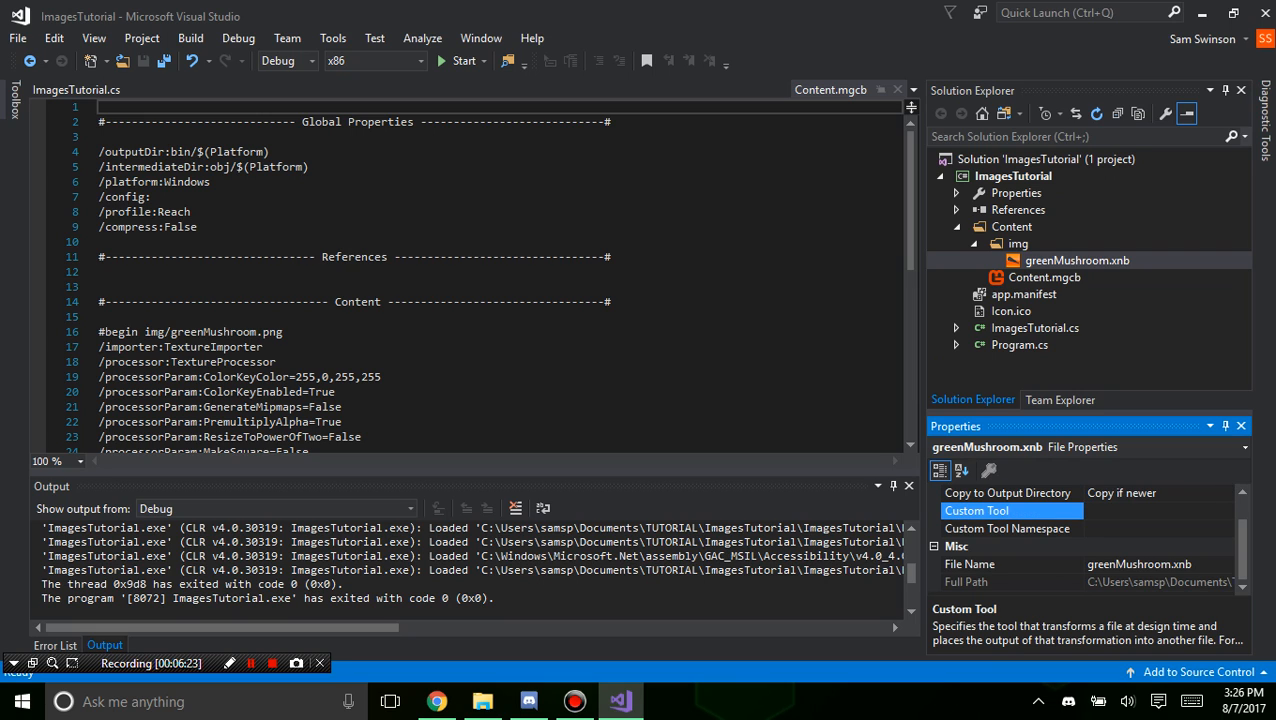
click(1000, 492)
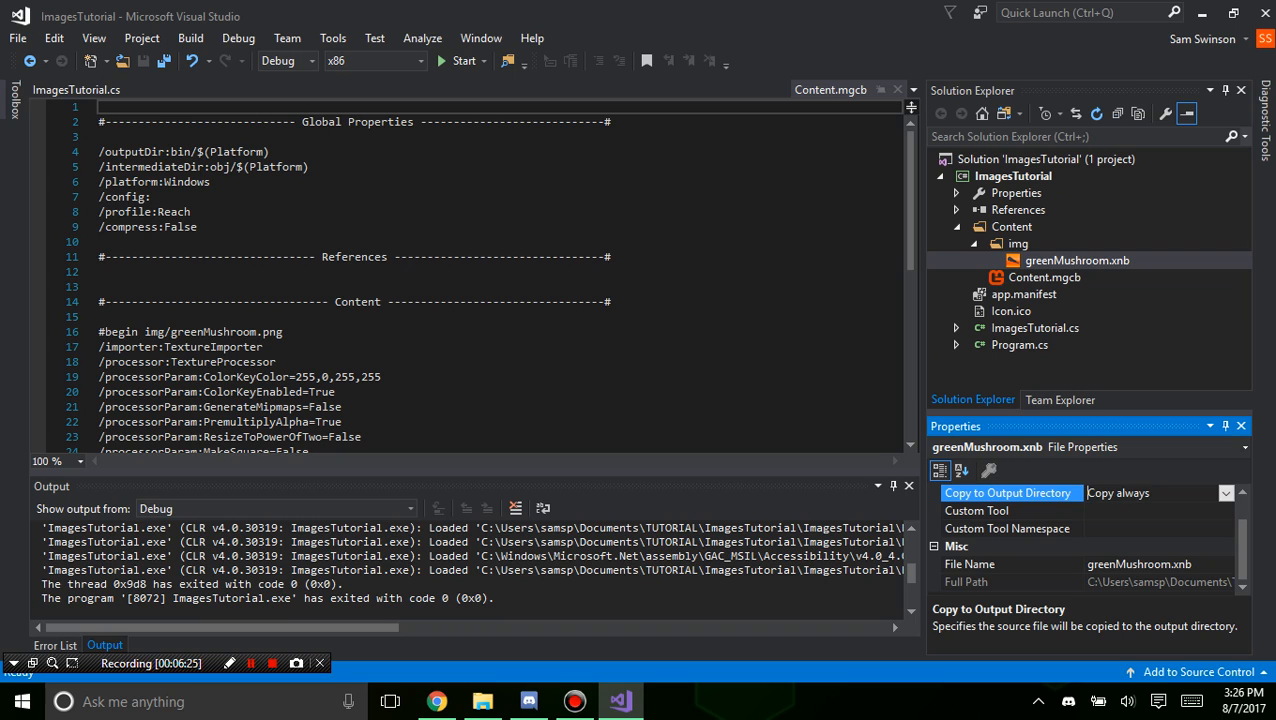
click(1224, 492)
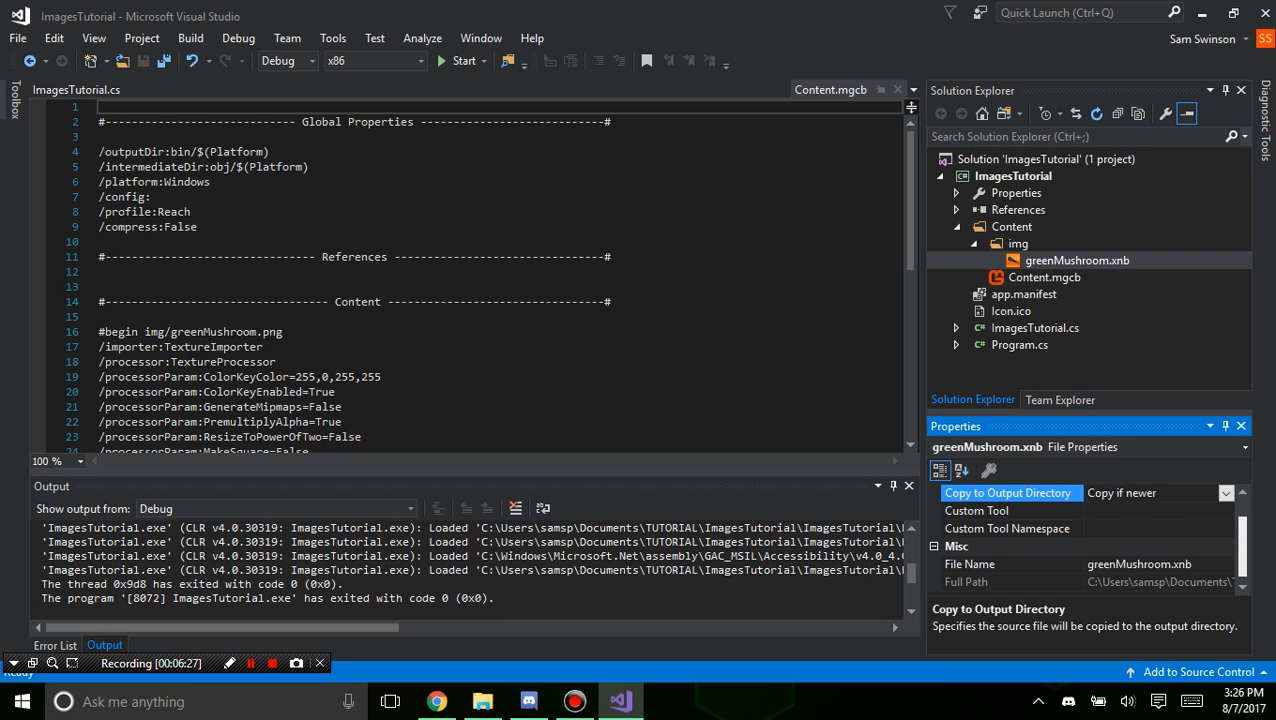
click(1224, 512)
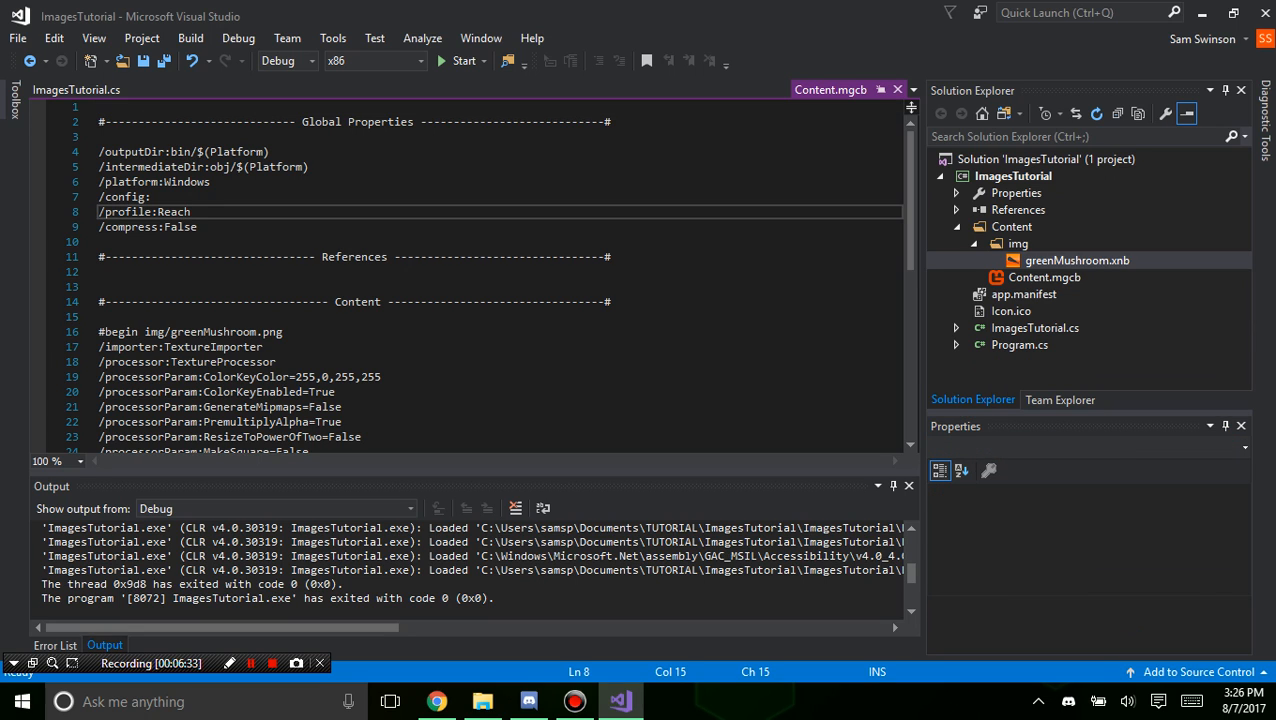
Declare 'Texture2D greenShroom;' below the constructor in ImagesTutorial.cs.
click(70, 88)
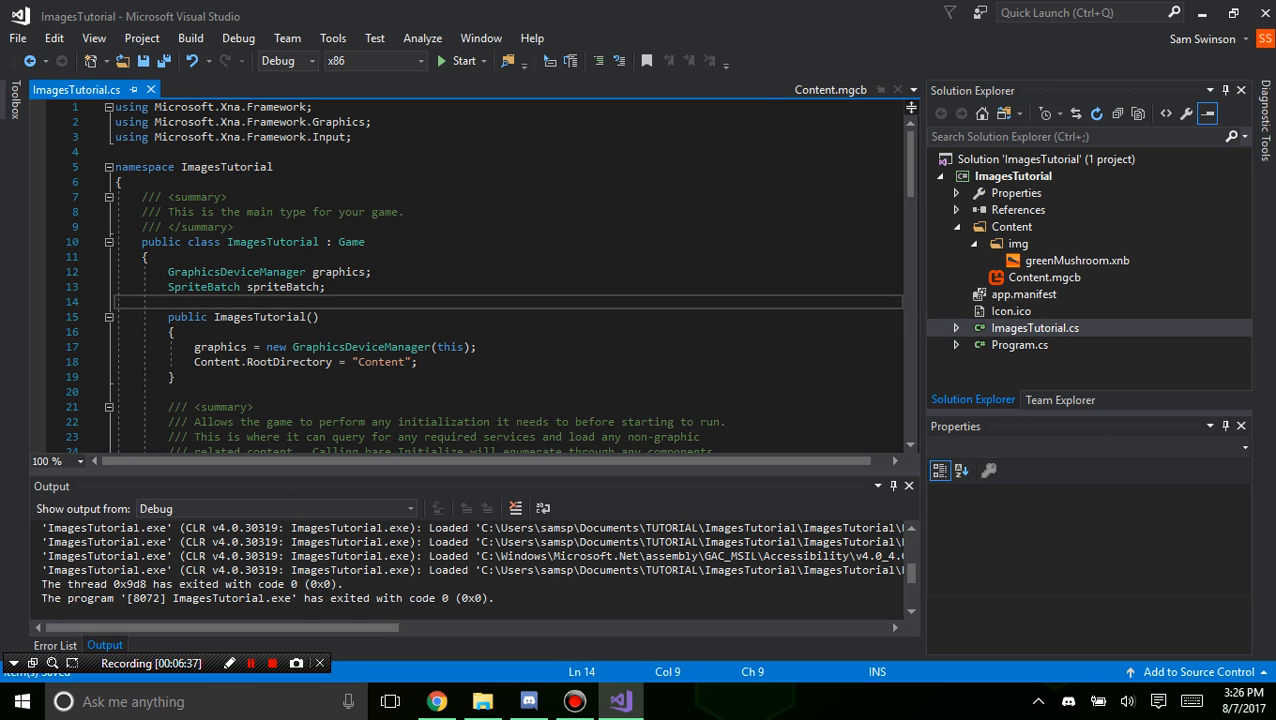
scroll(down, 3)
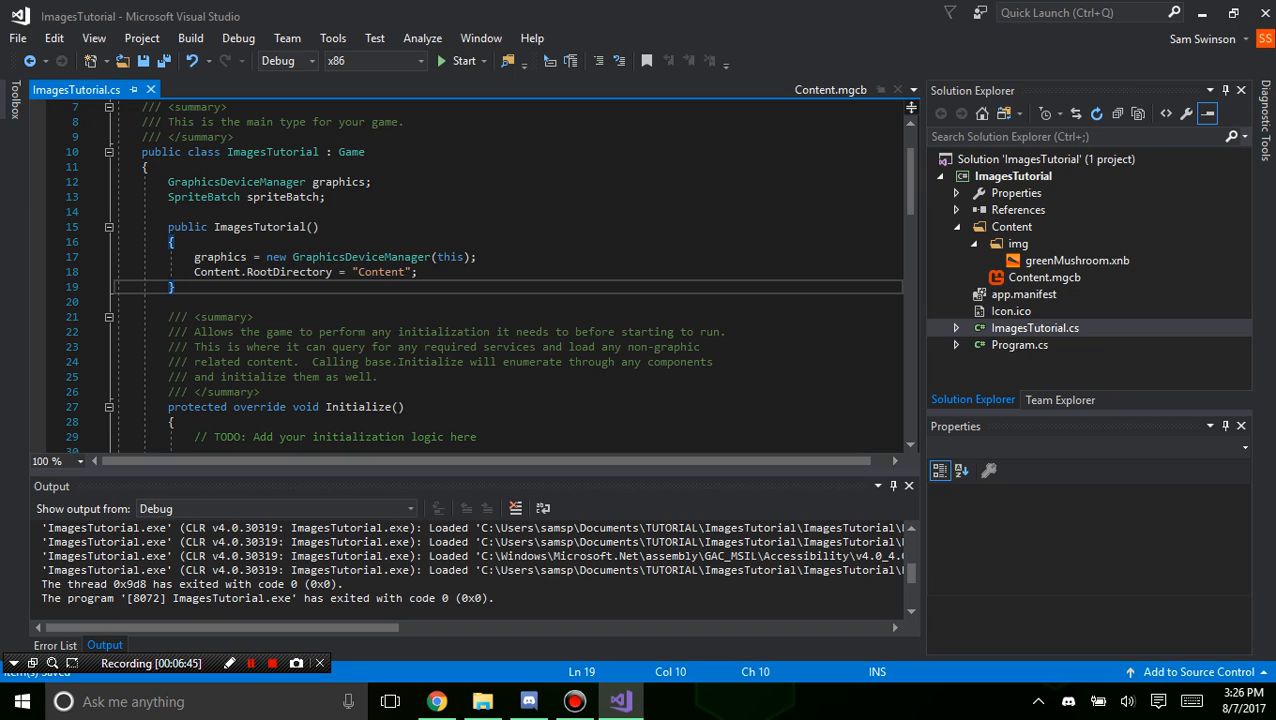
key(enter)
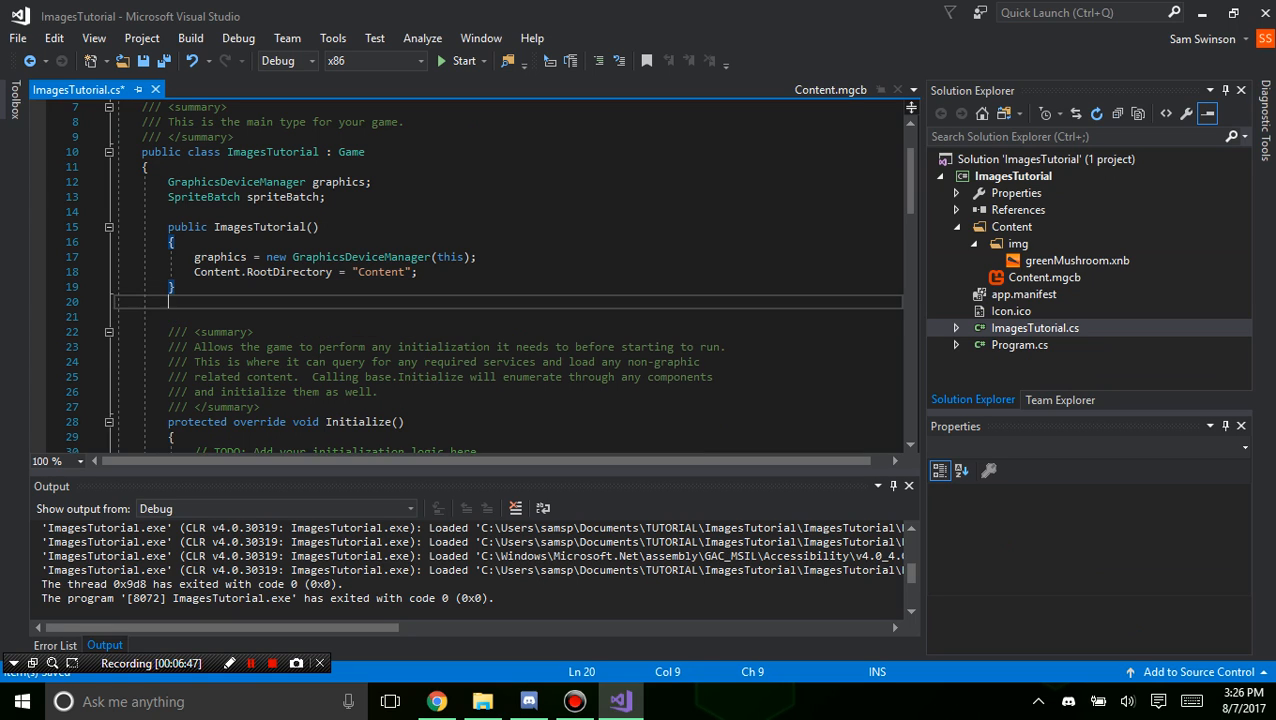
text(Texture2d`)
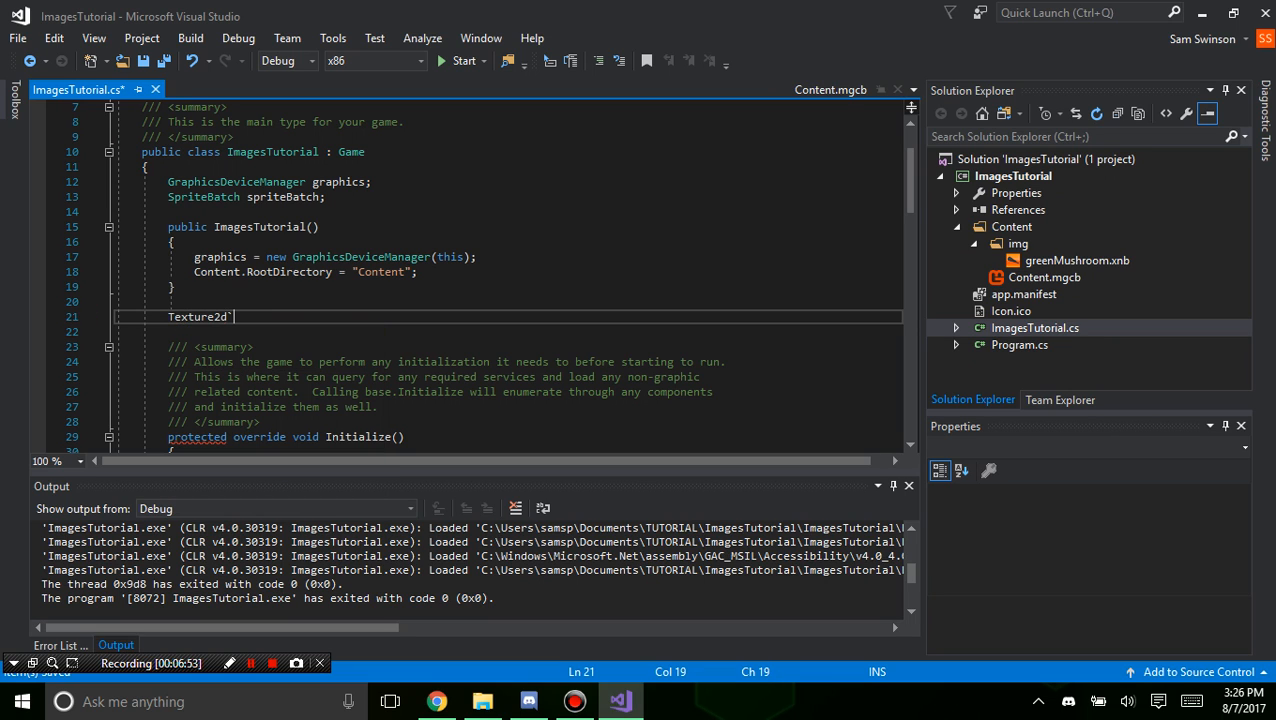
key(BackSpace)
text(D green)
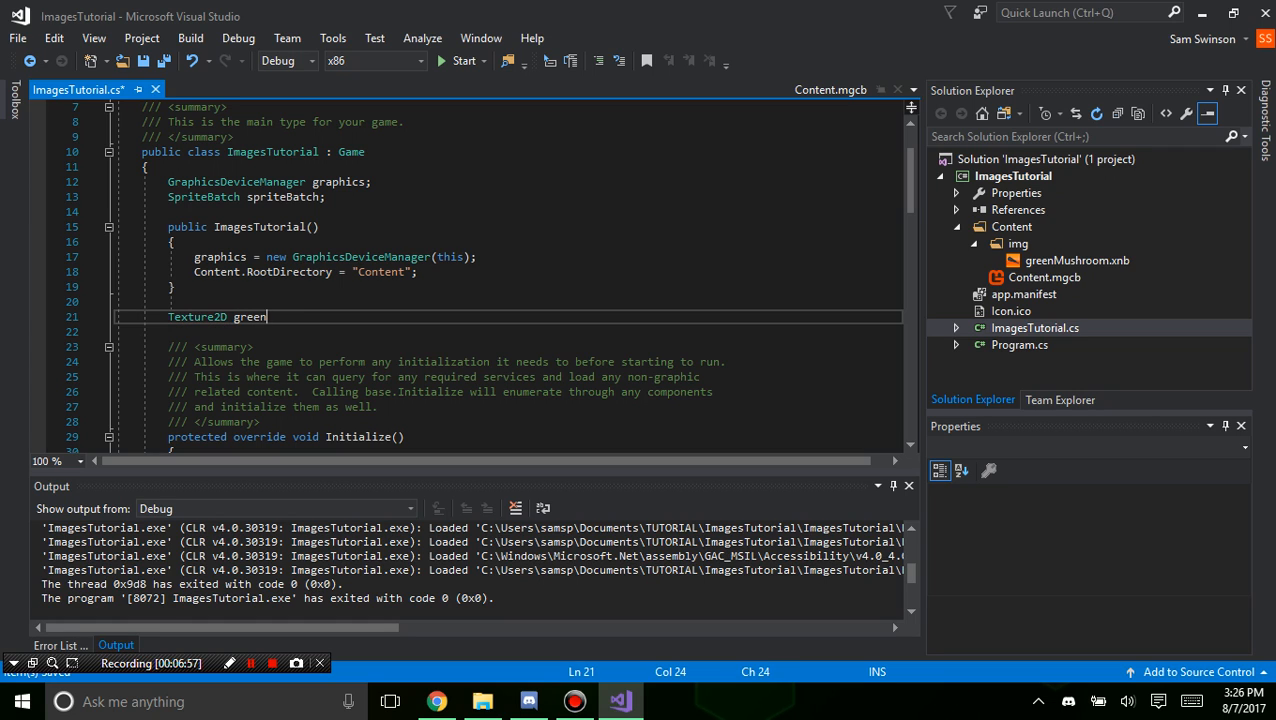
text(Shroom)
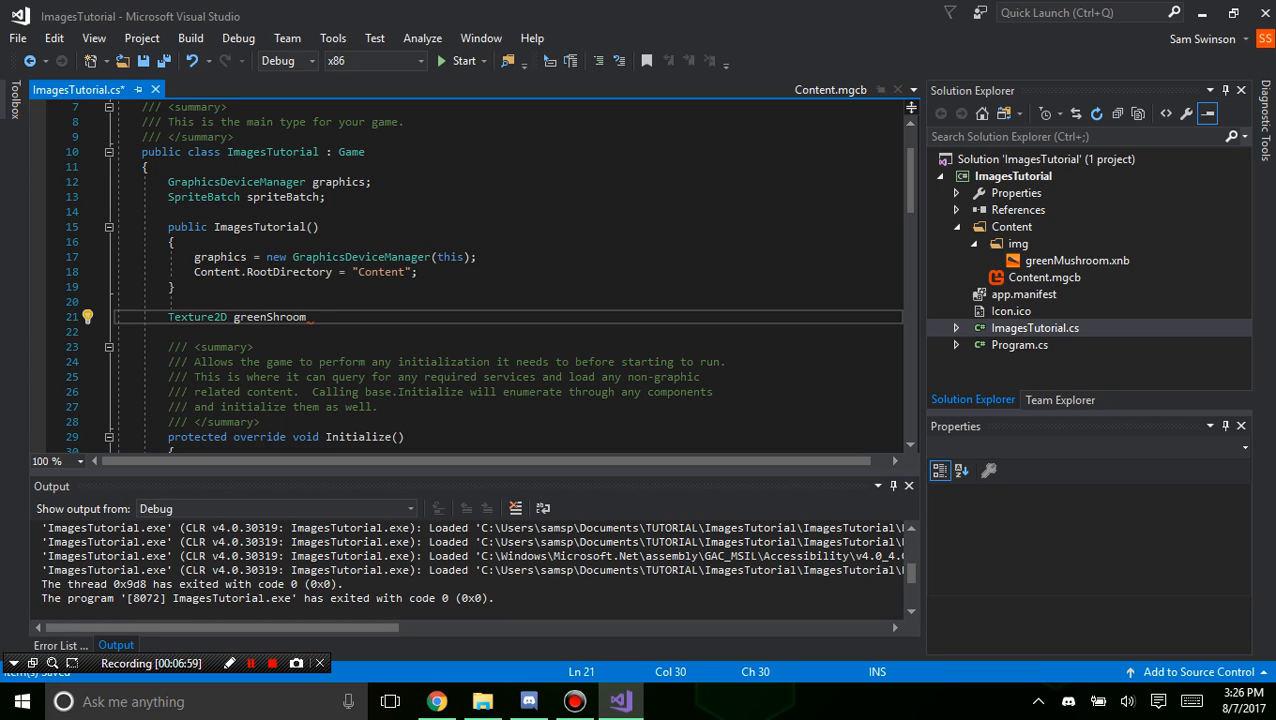
text(=)
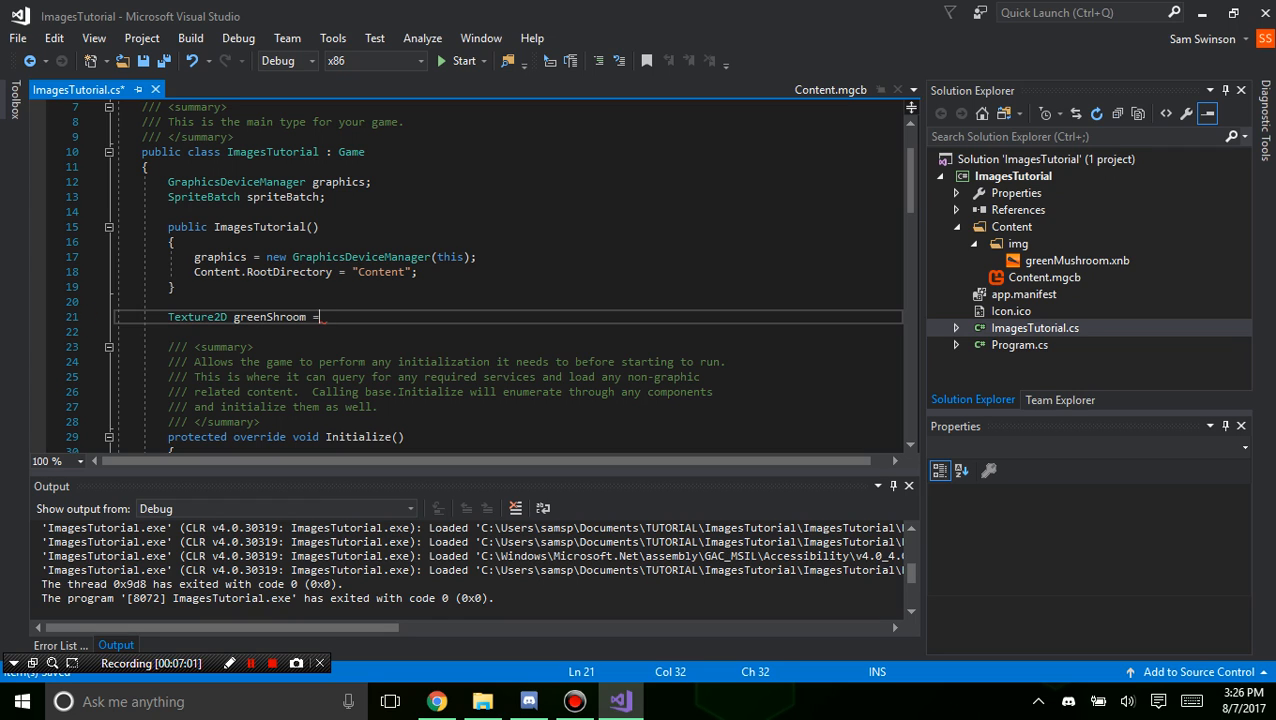
text(;)
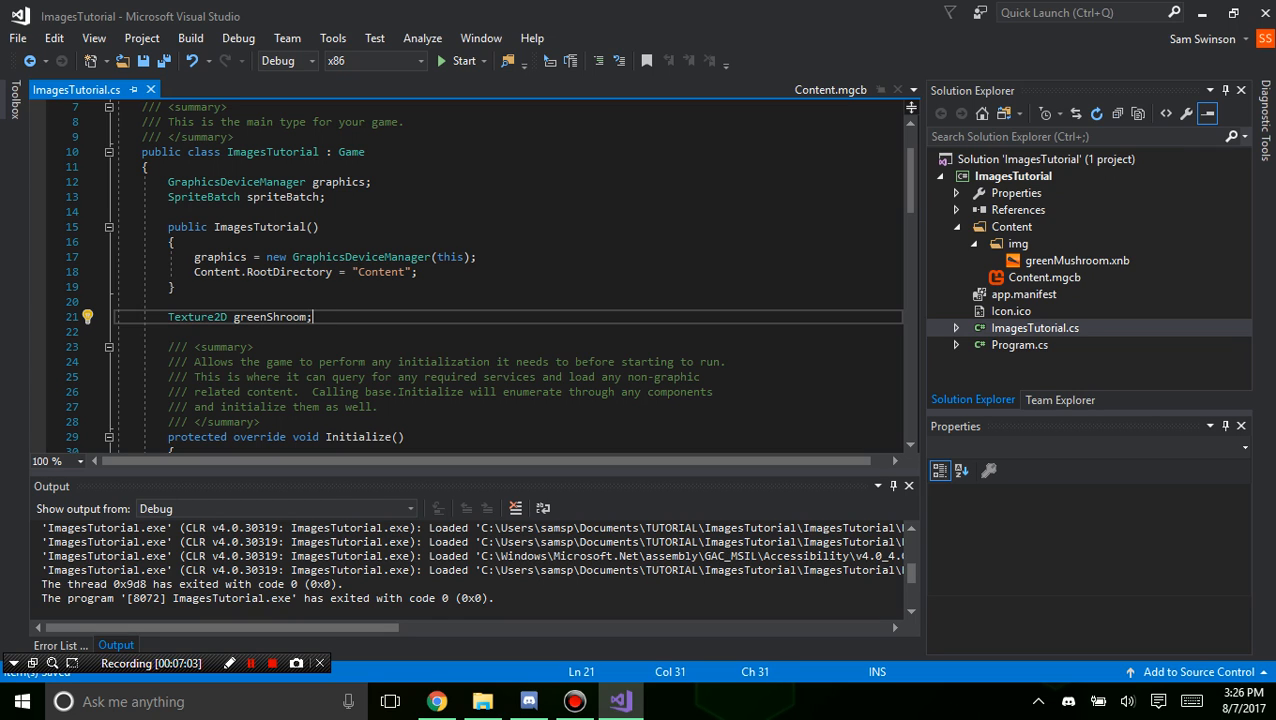
key(Return)
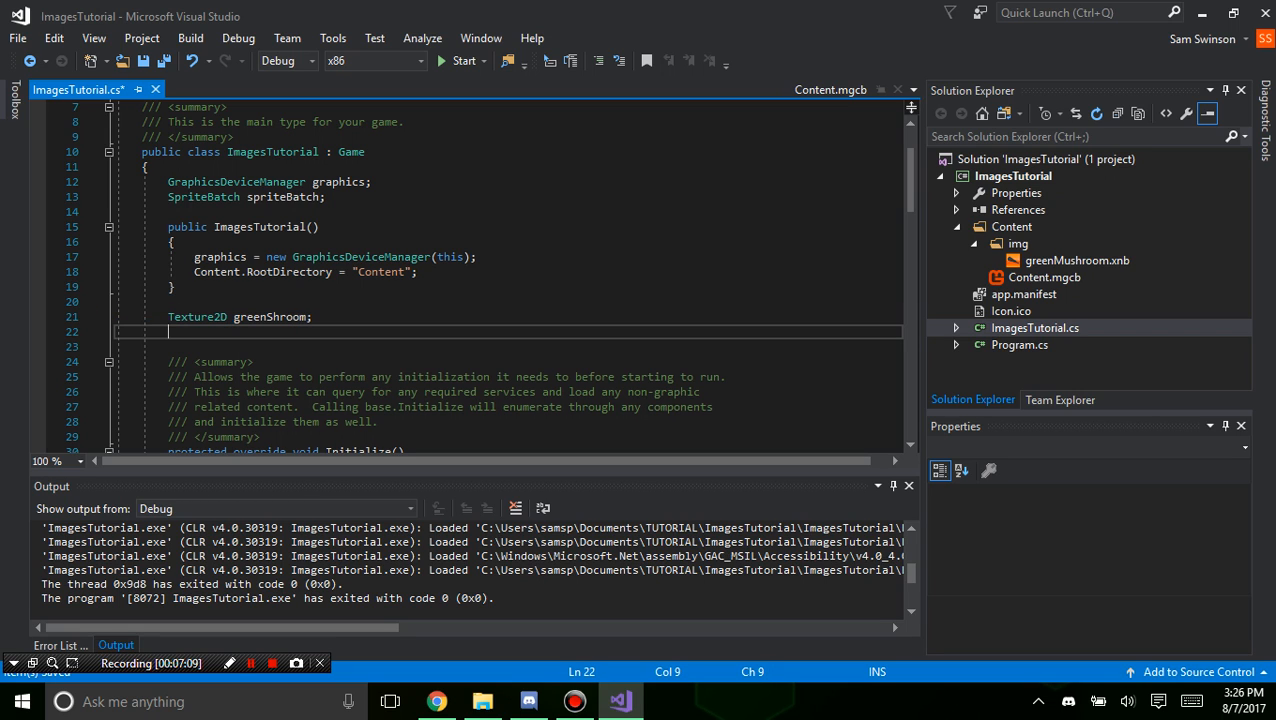
Declare the field 'Rectangle greenShroomR;'.
text(Rectangle)
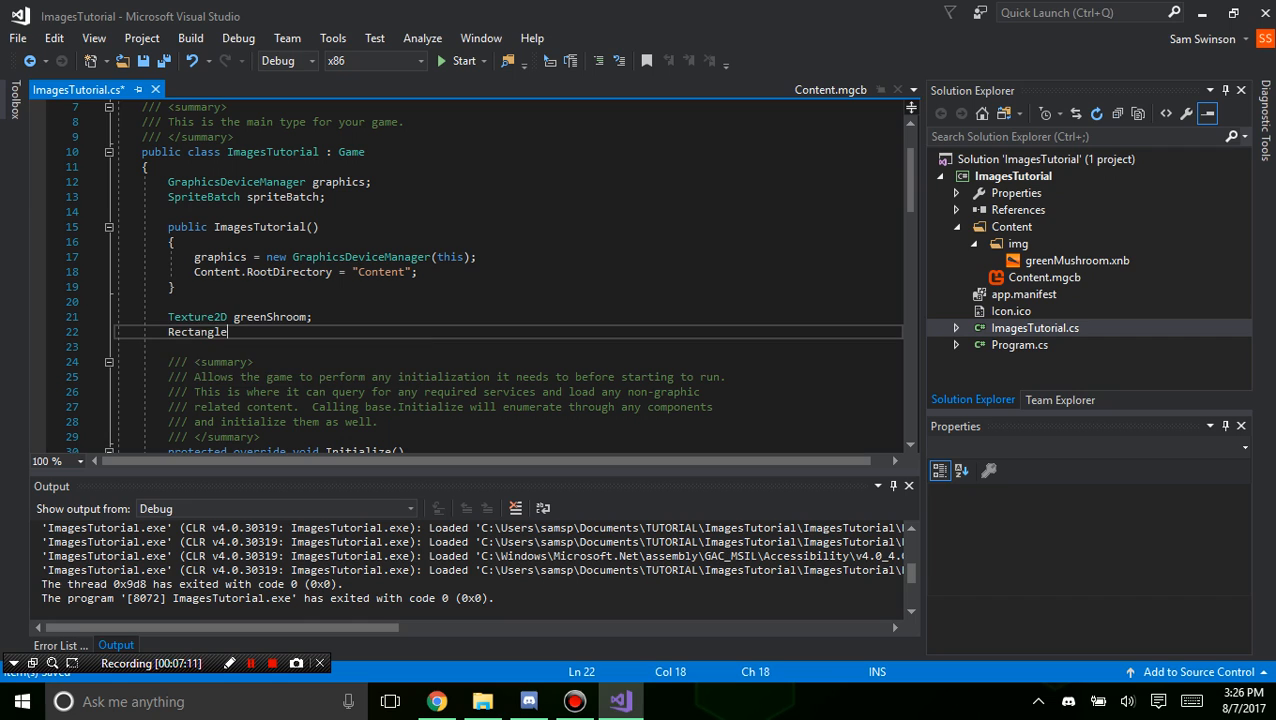
text(greenShr)
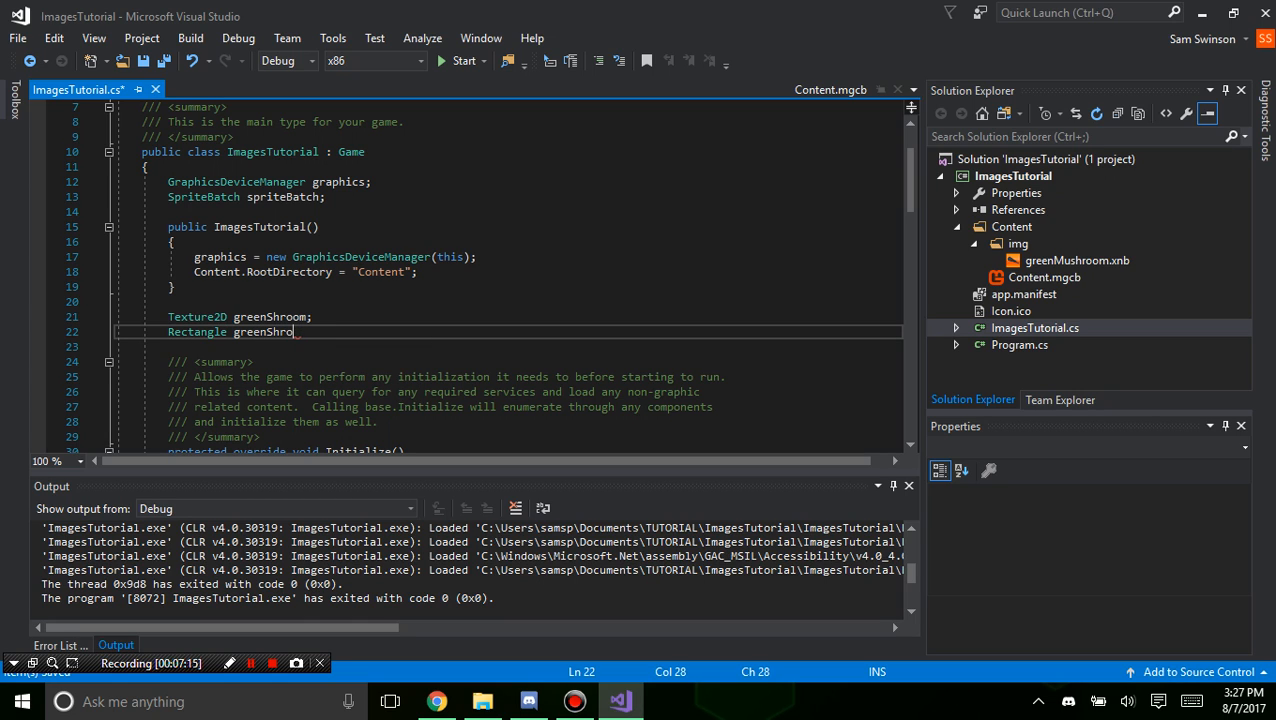
text(omR;)
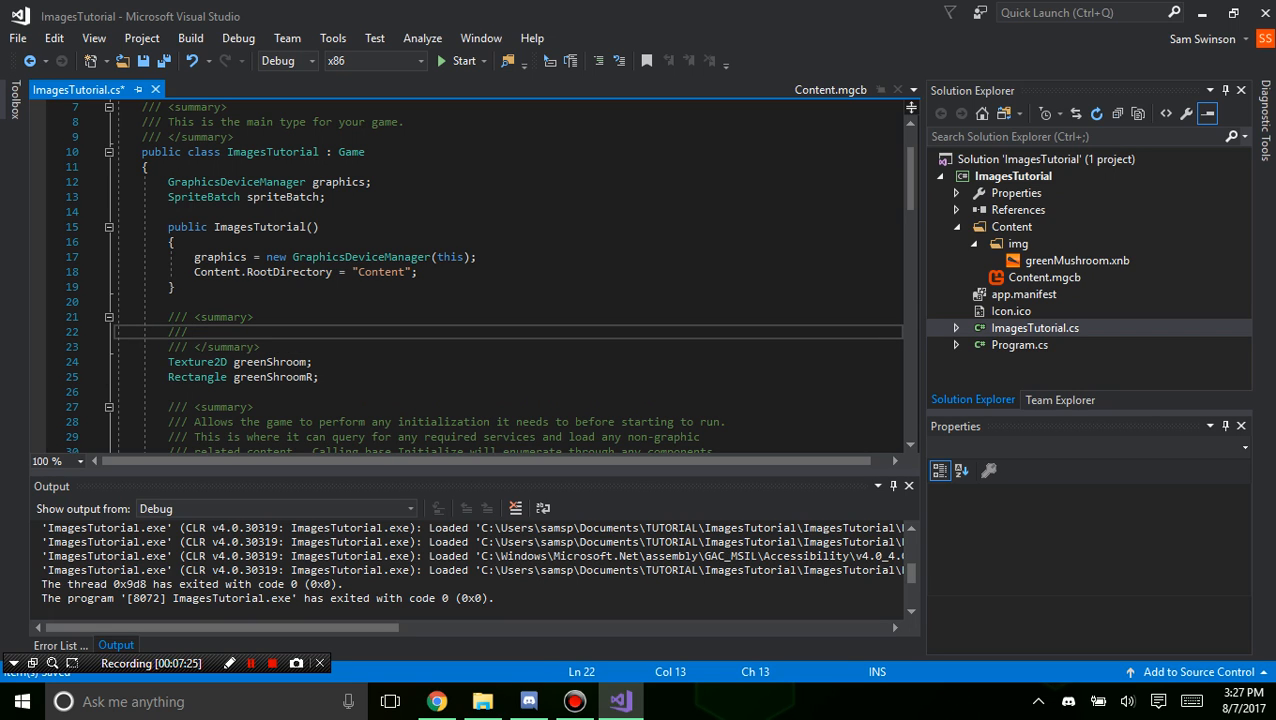
Add a /// summary comment 'Variables for the image and image rectangle.' above the fields.
text(Load)
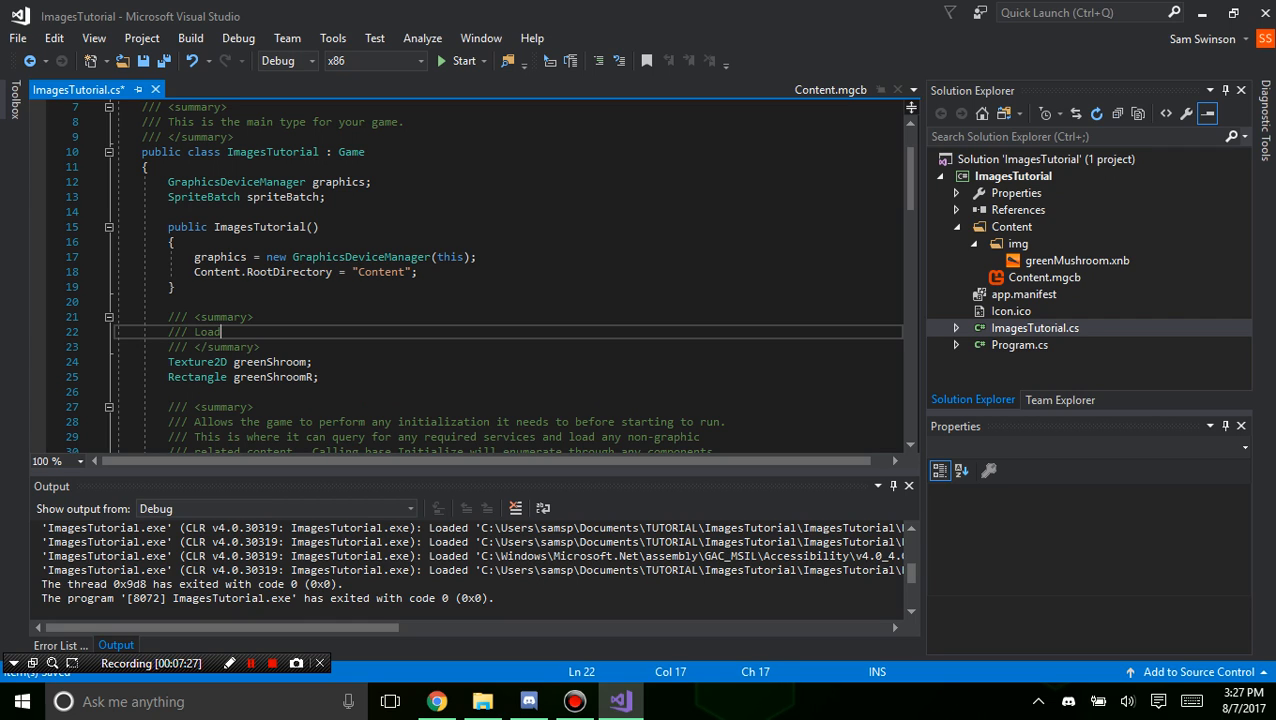
text(Variables for)
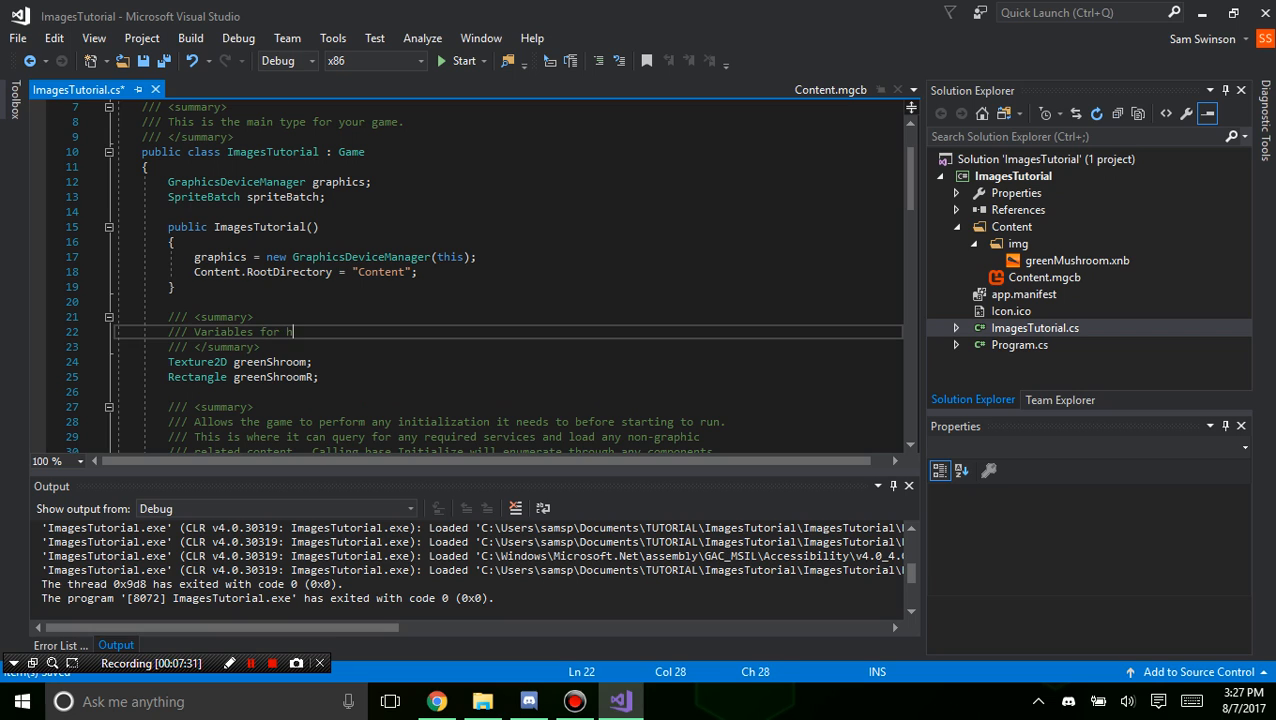
text(he)
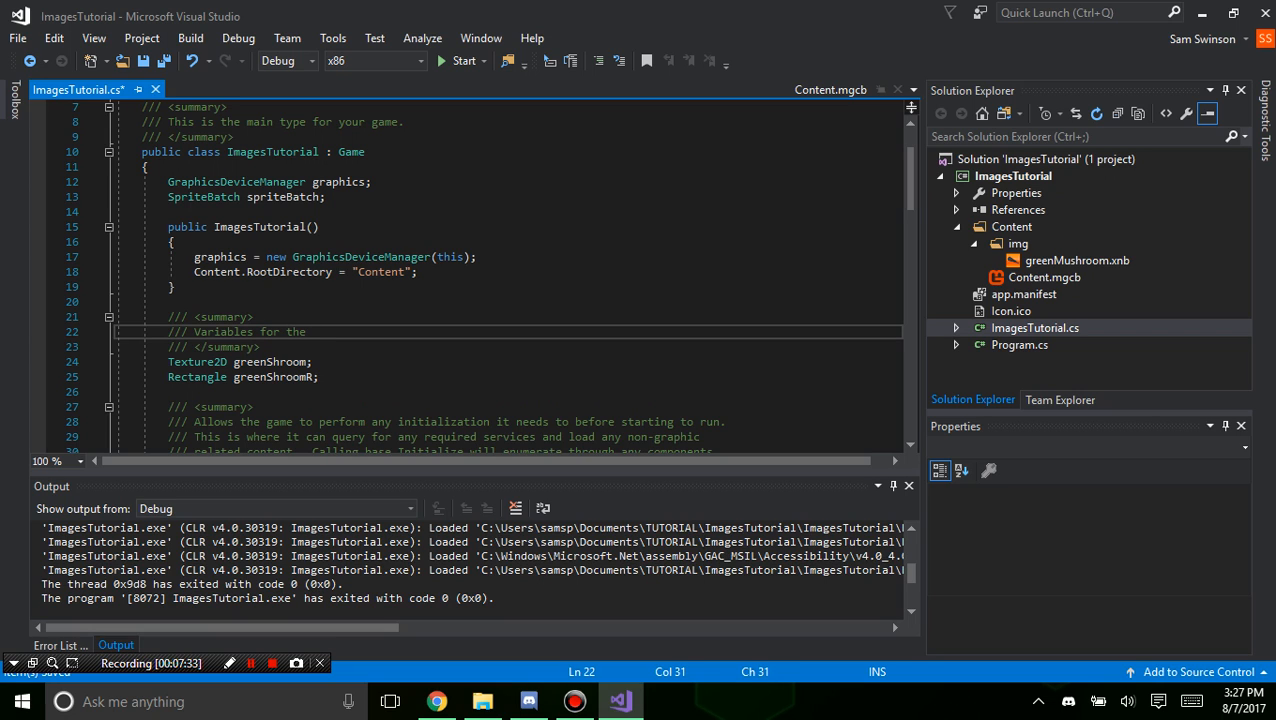
text(image and)
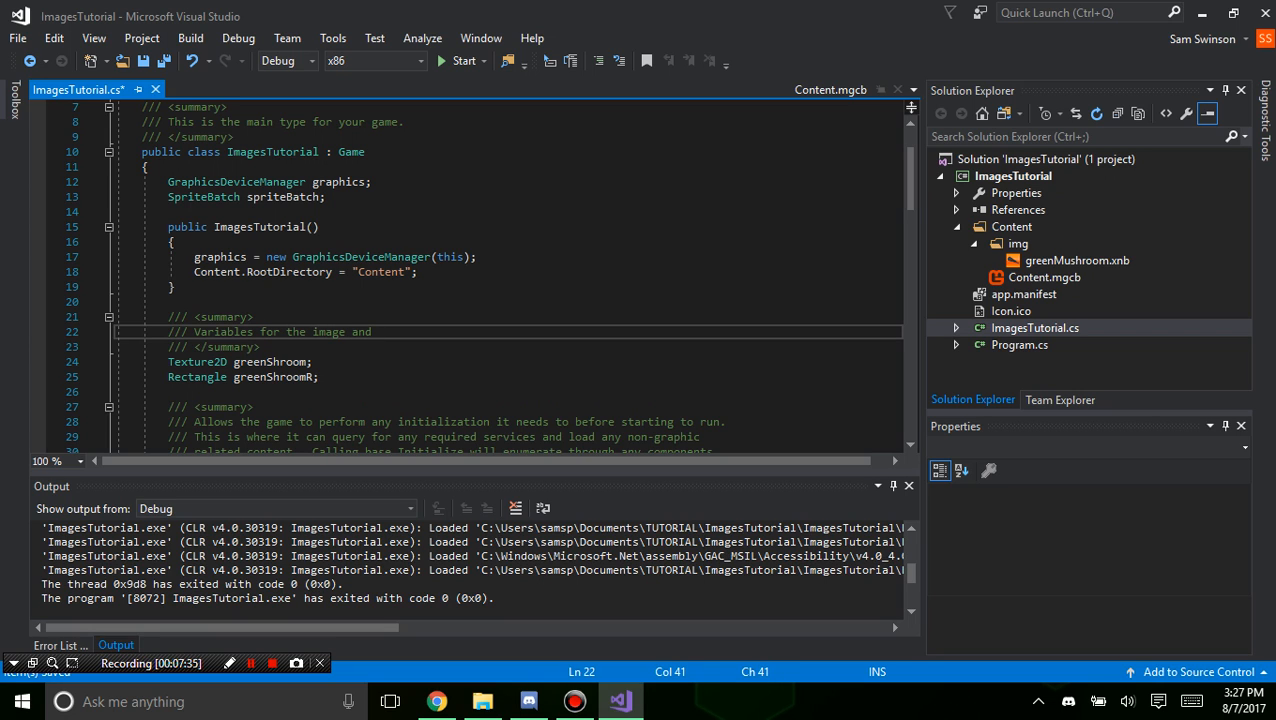
text(image rectang)
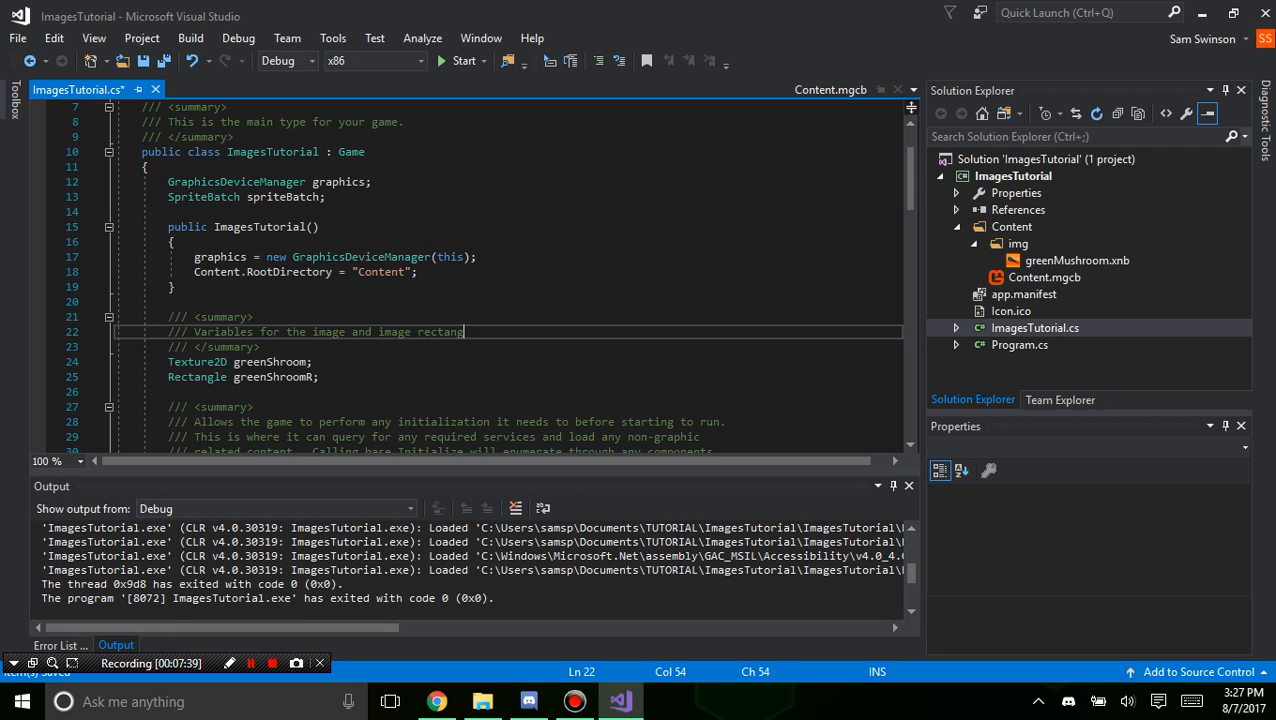
text(le.)
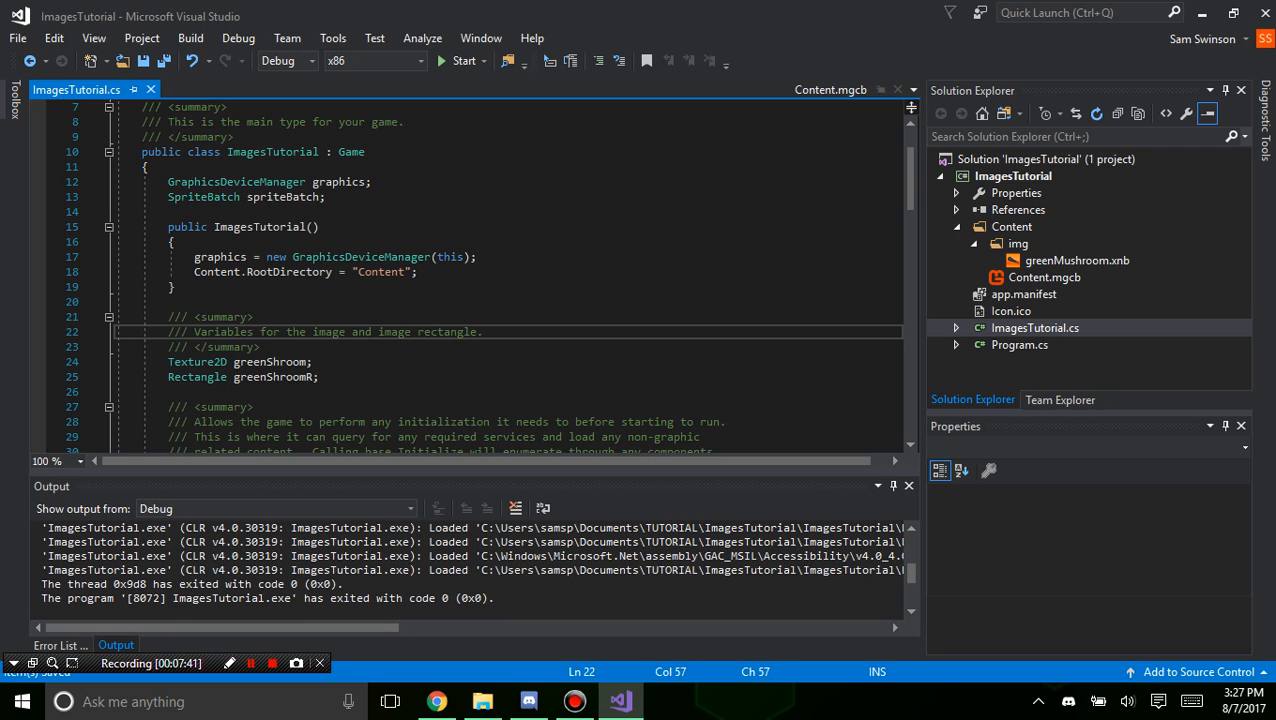
double_click(270, 376)
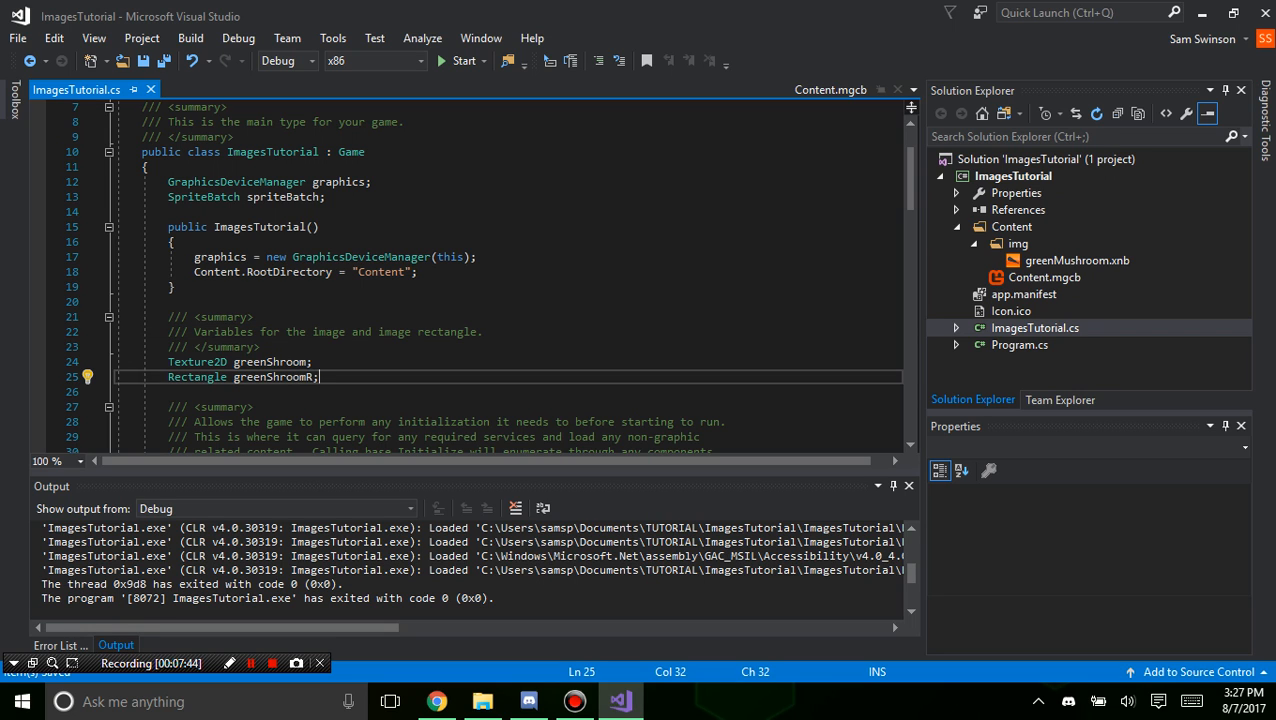
scroll(down, 3)
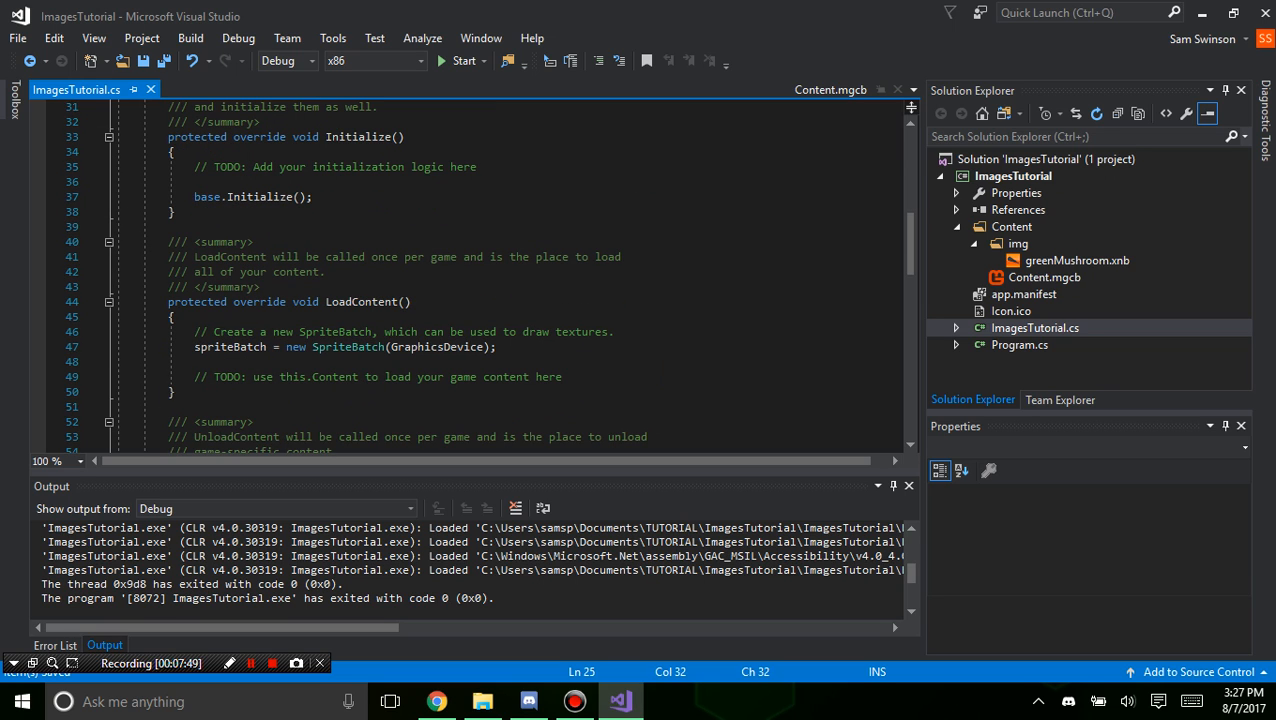
Begin the assignment 'greenShroom = graphics.' after the TODO comment in LoadContent.
click(404, 300)
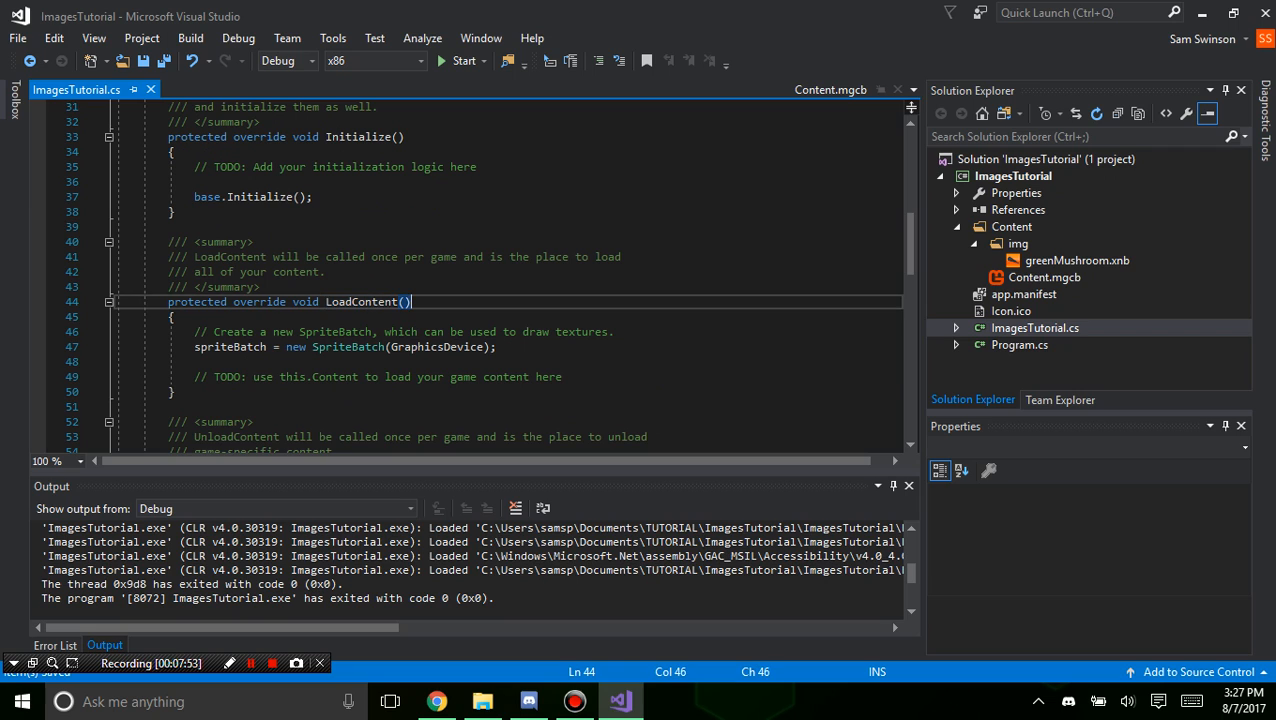
click(562, 376)
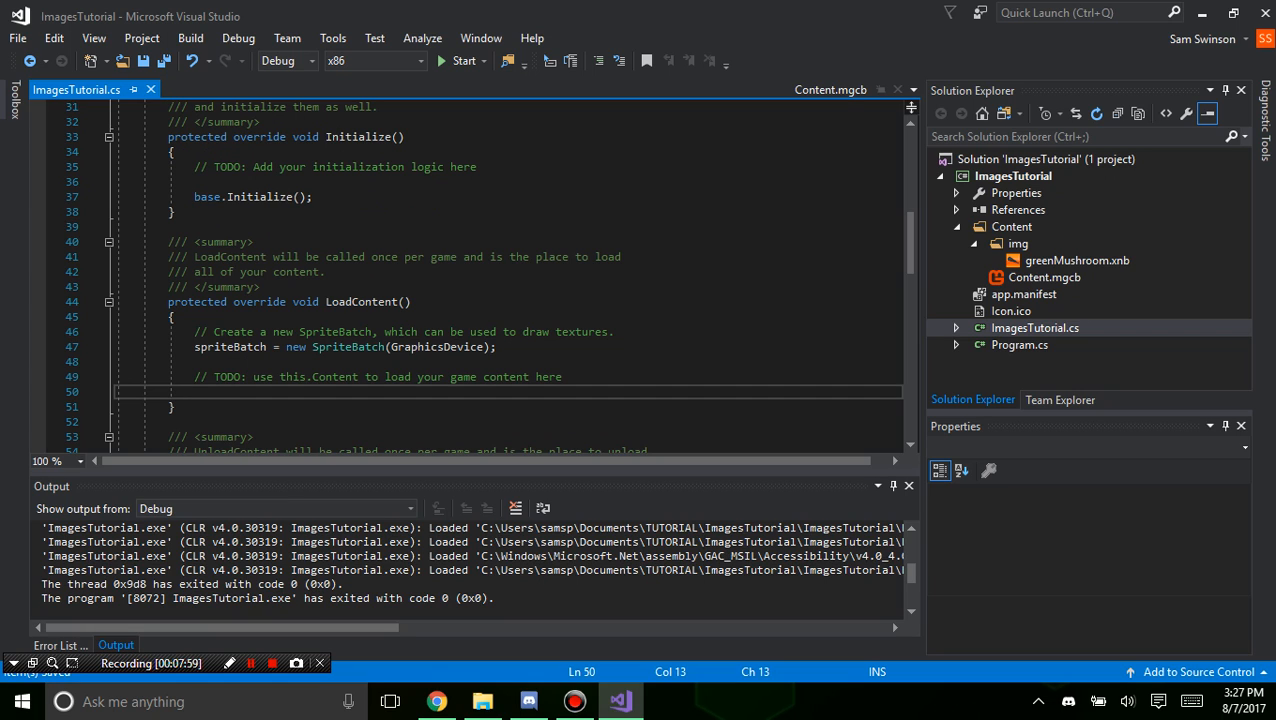
text(greenShroom =)
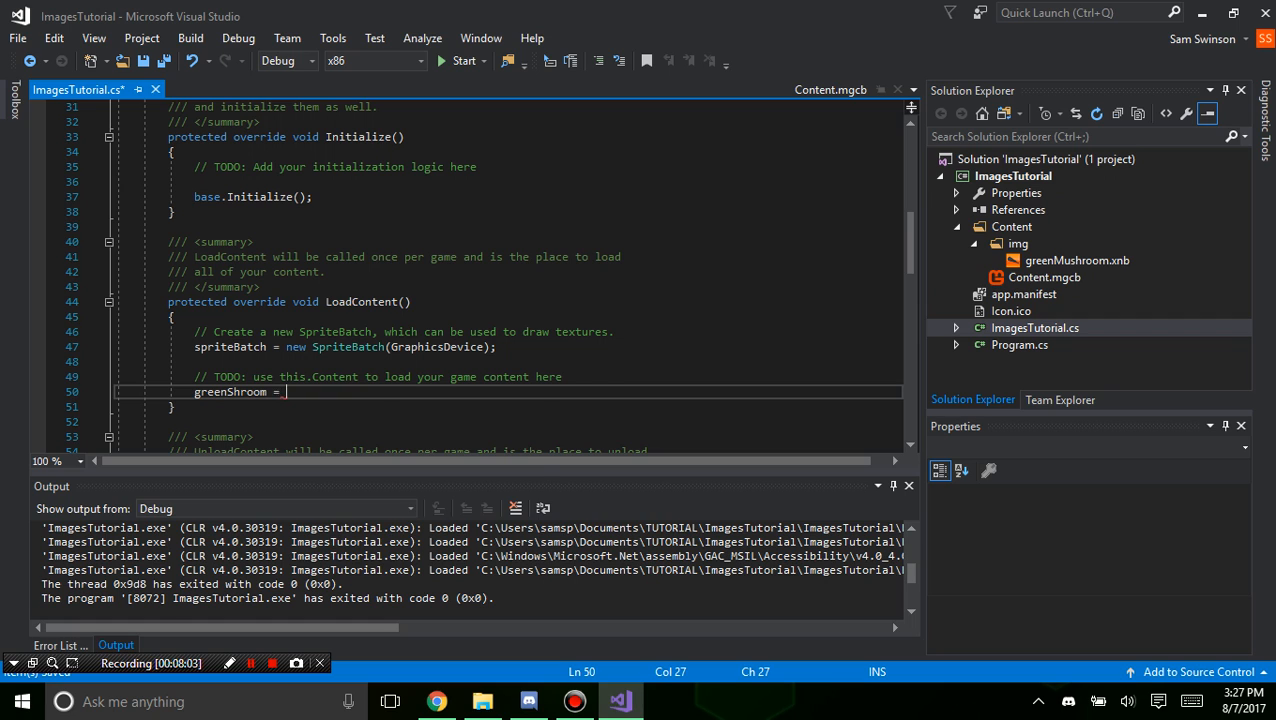
text(T)
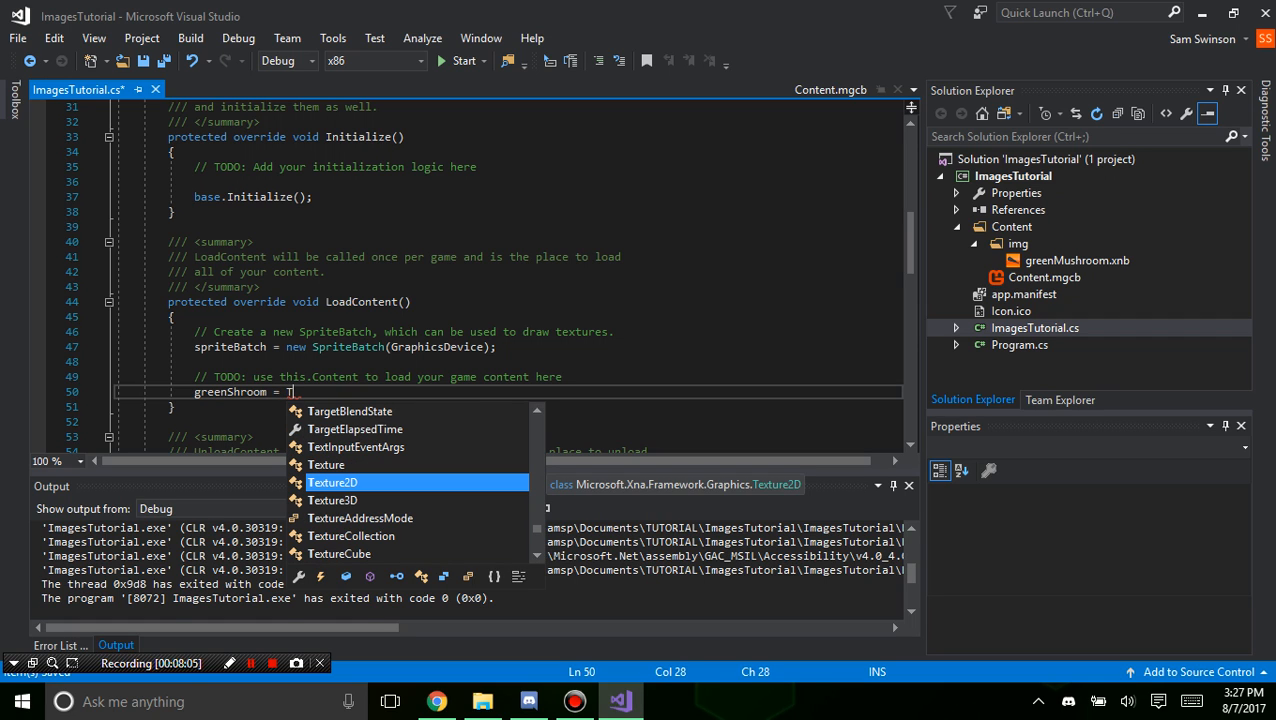
text(a)
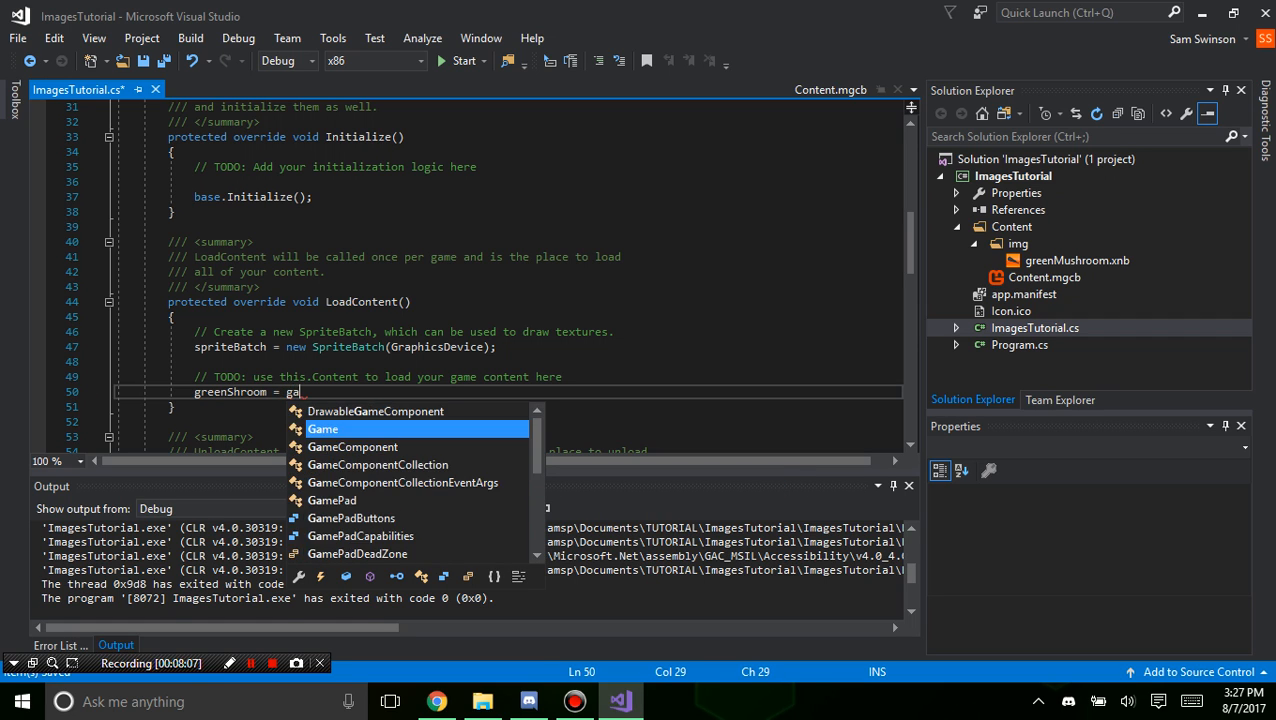
text(raphics.)
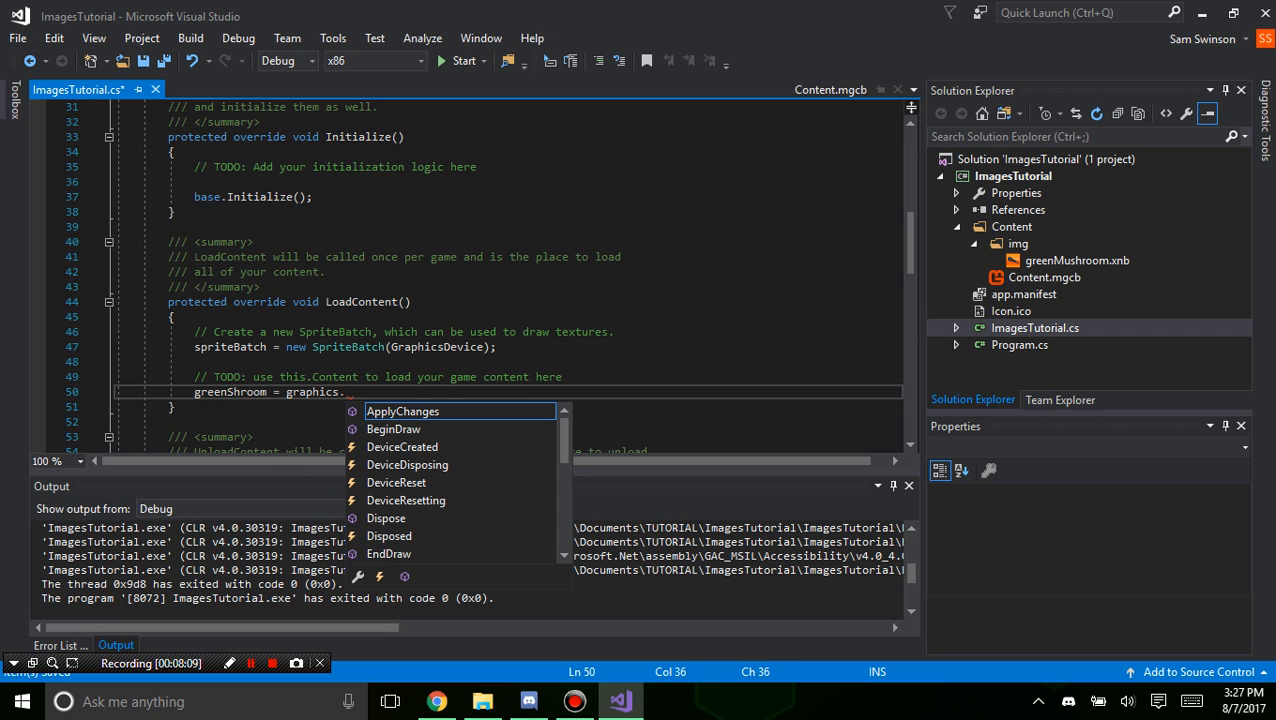